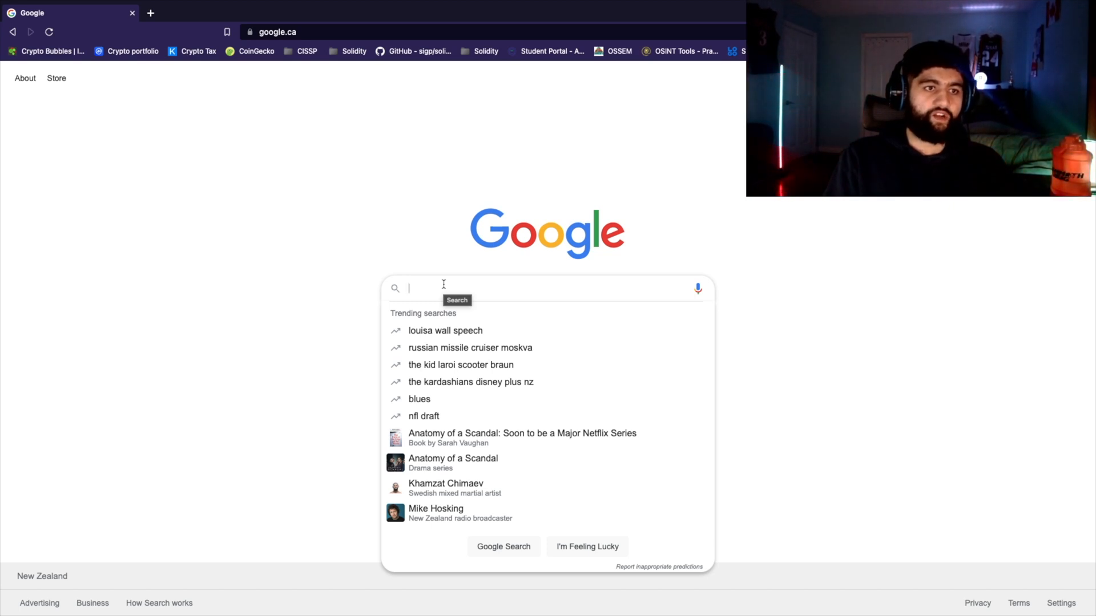
# Type the dork intitle: "index of" inurl:ftp after:2021 into the Google search box
pyautogui.write('intit')
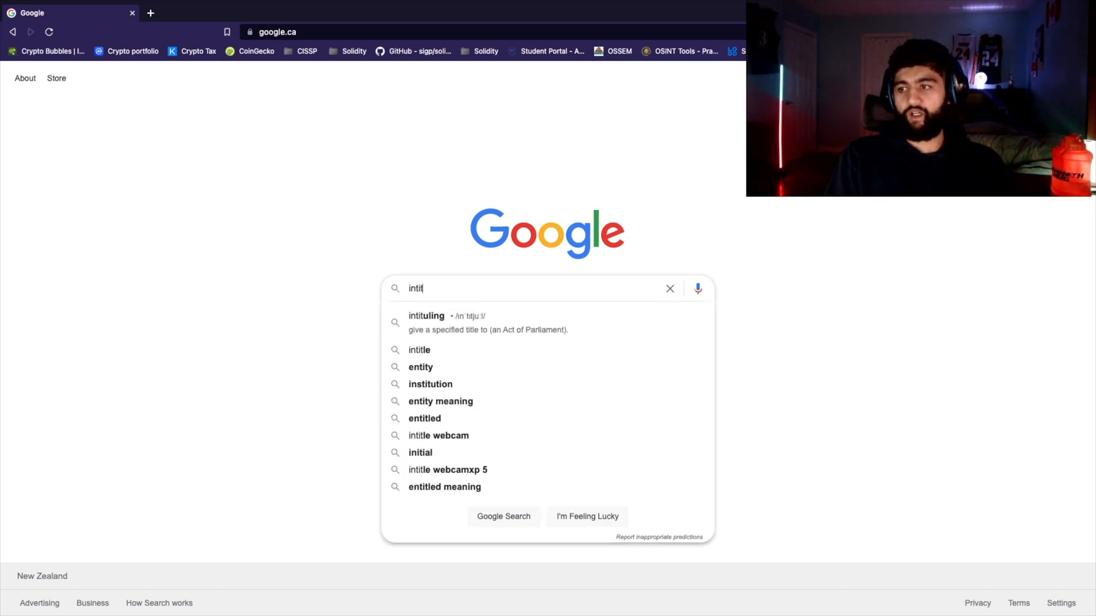
pyautogui.write('l')
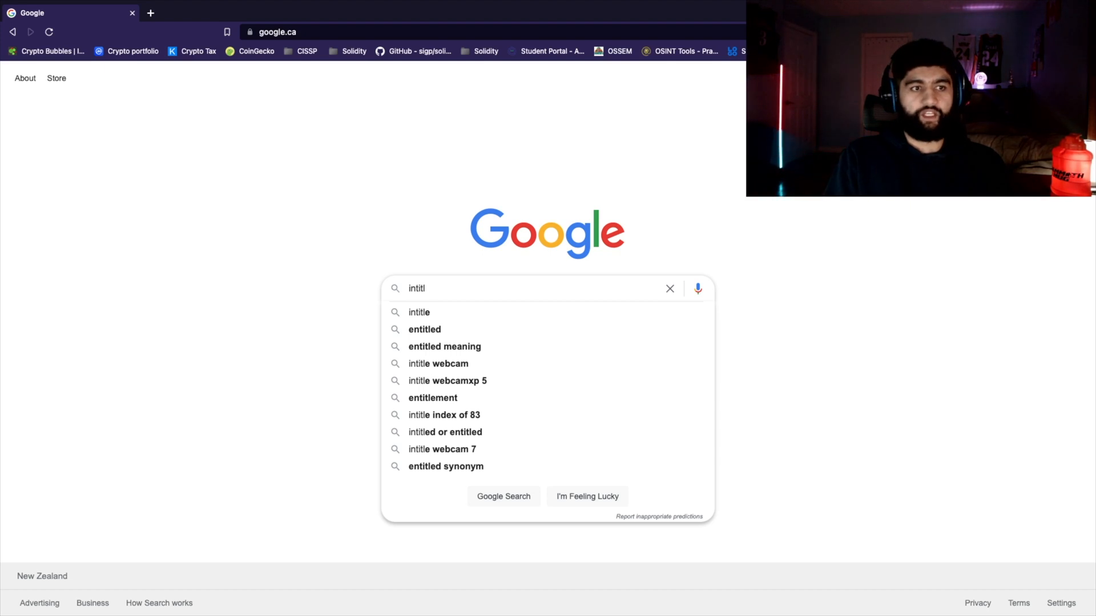
pyautogui.write('e:')
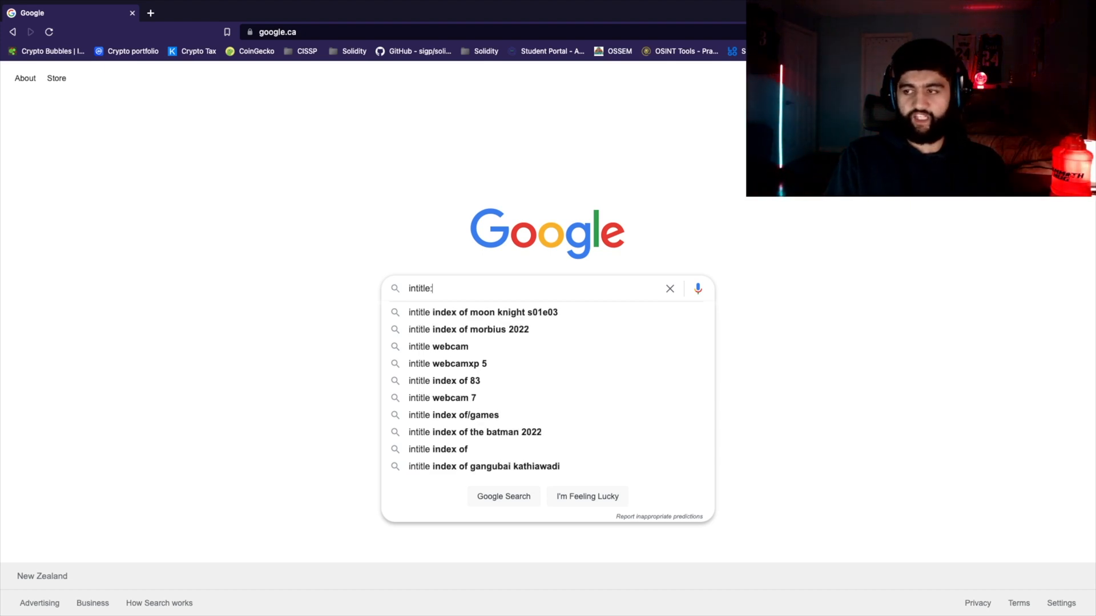
pyautogui.write(':')
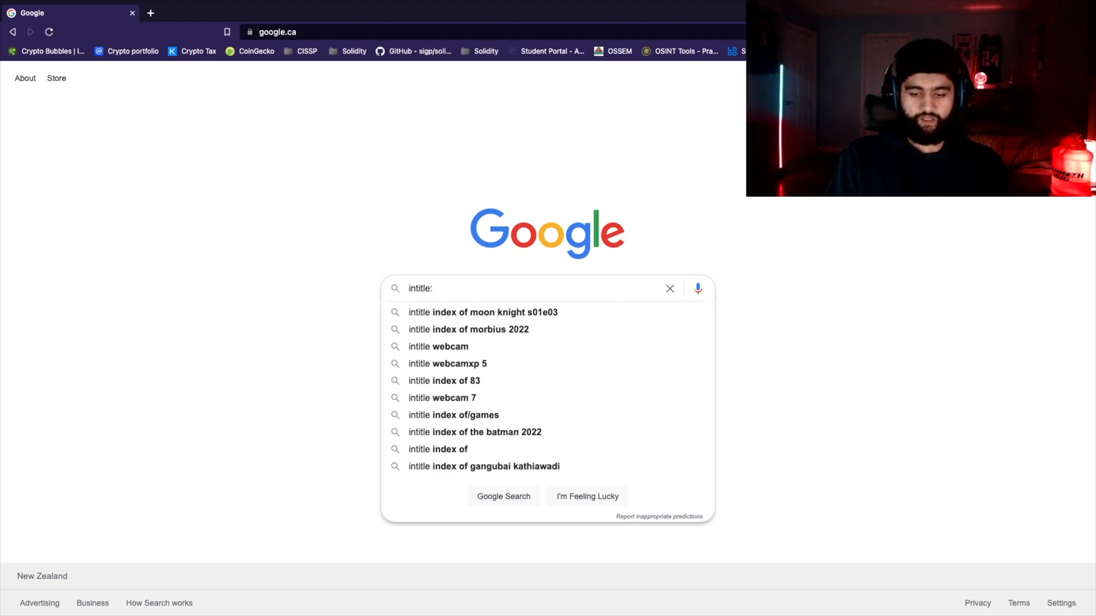
pyautogui.write('"ind')
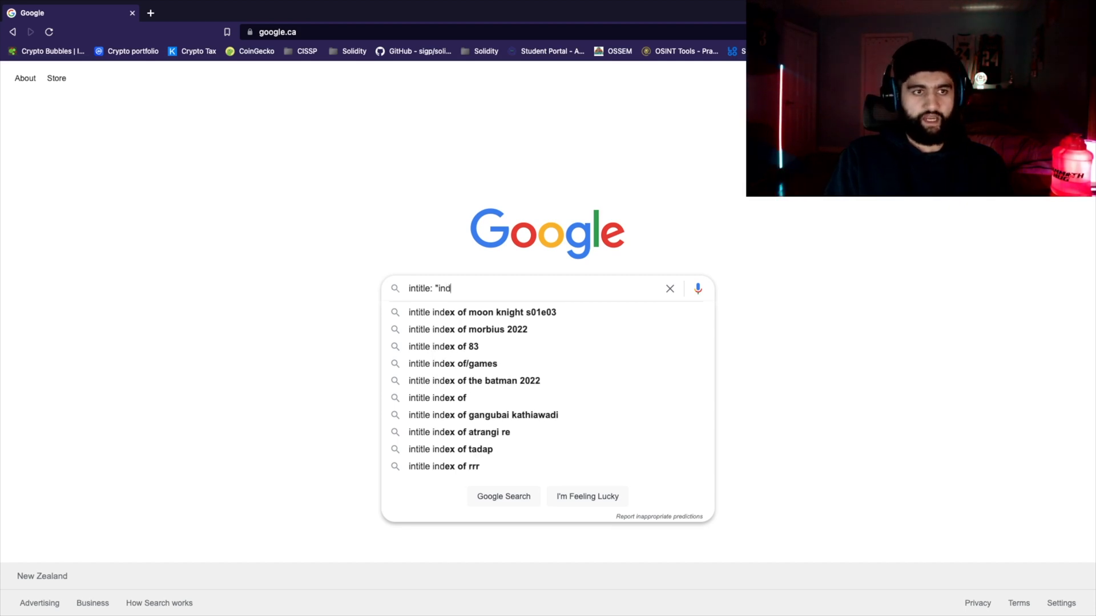
pyautogui.write('ex of"')
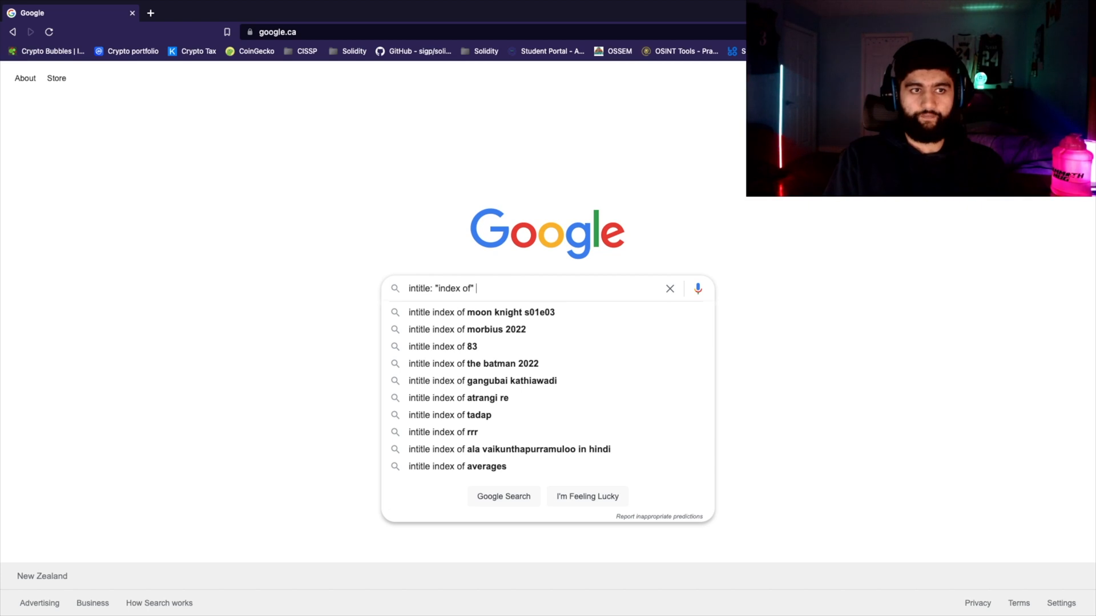
pyautogui.write('inurl:f')
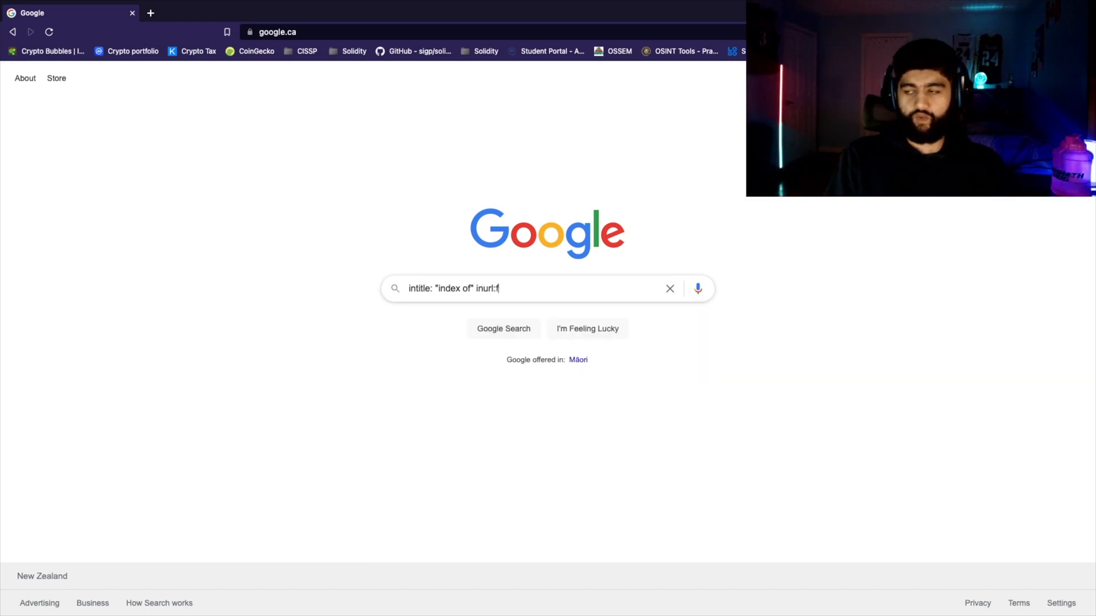
pyautogui.write('t')
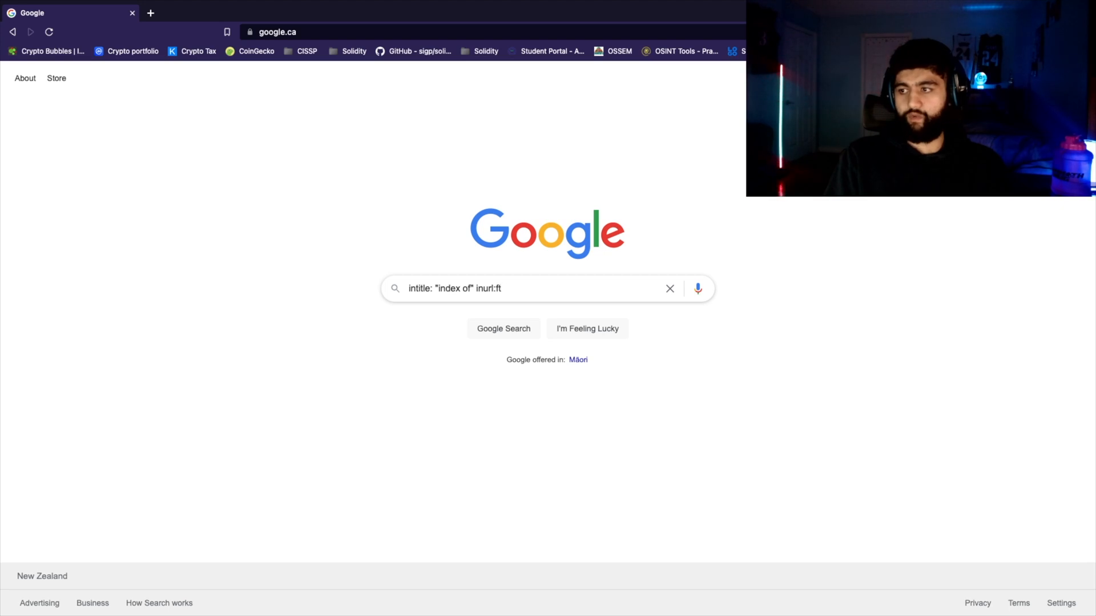
pyautogui.write('p')
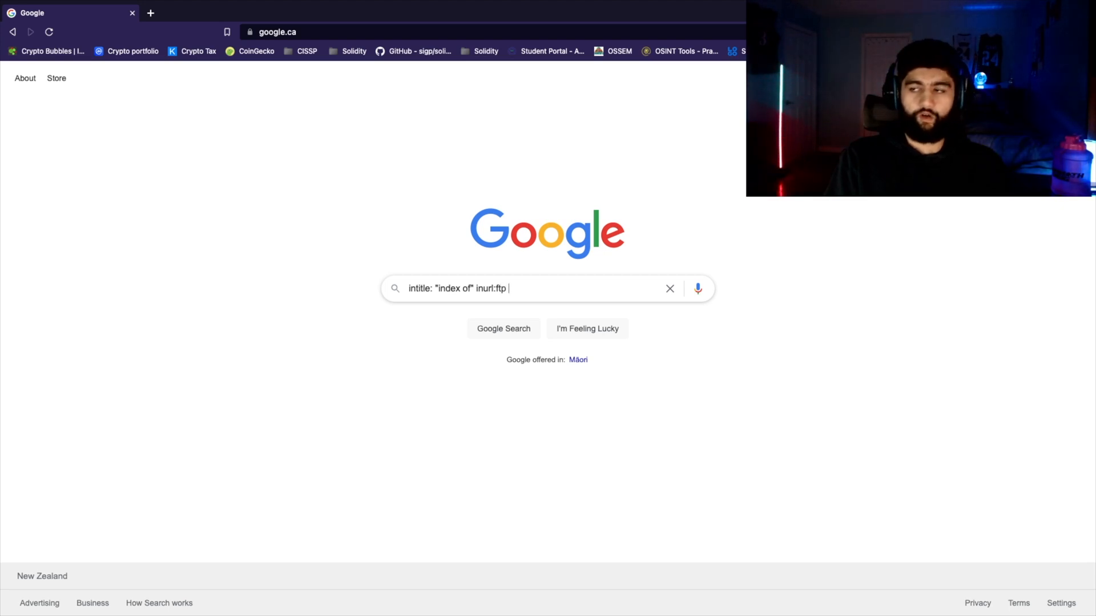
pyautogui.write('after')
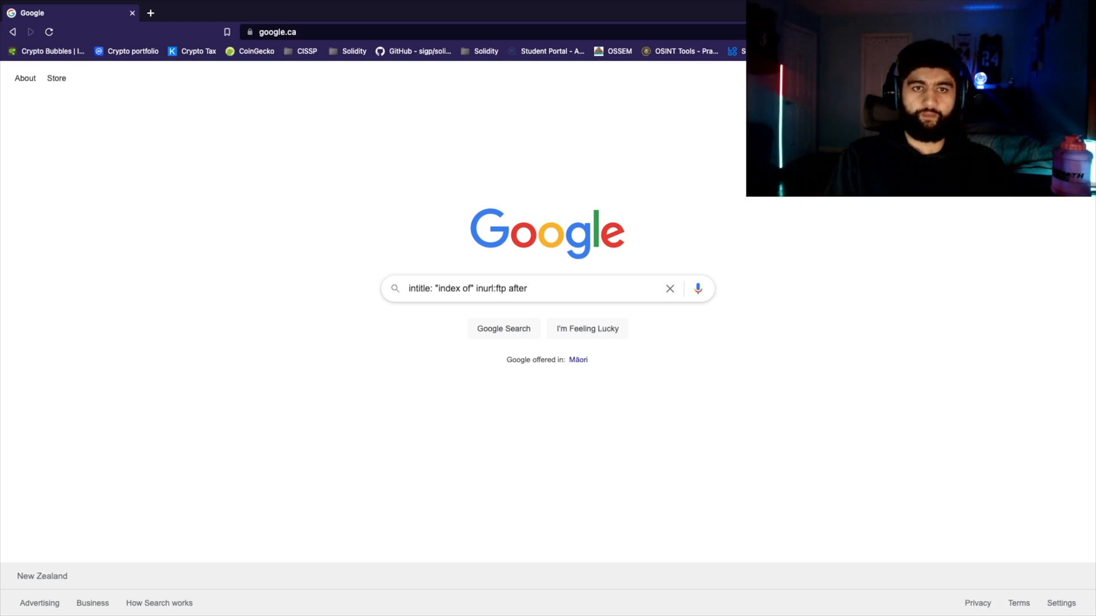
pyautogui.write(':2')
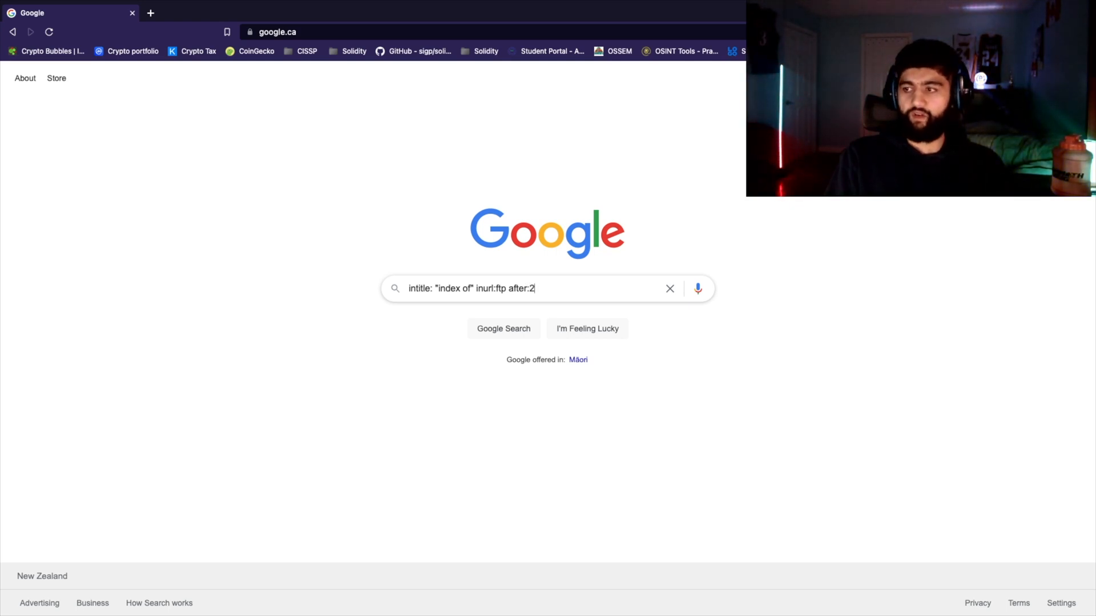
pyautogui.write('021')
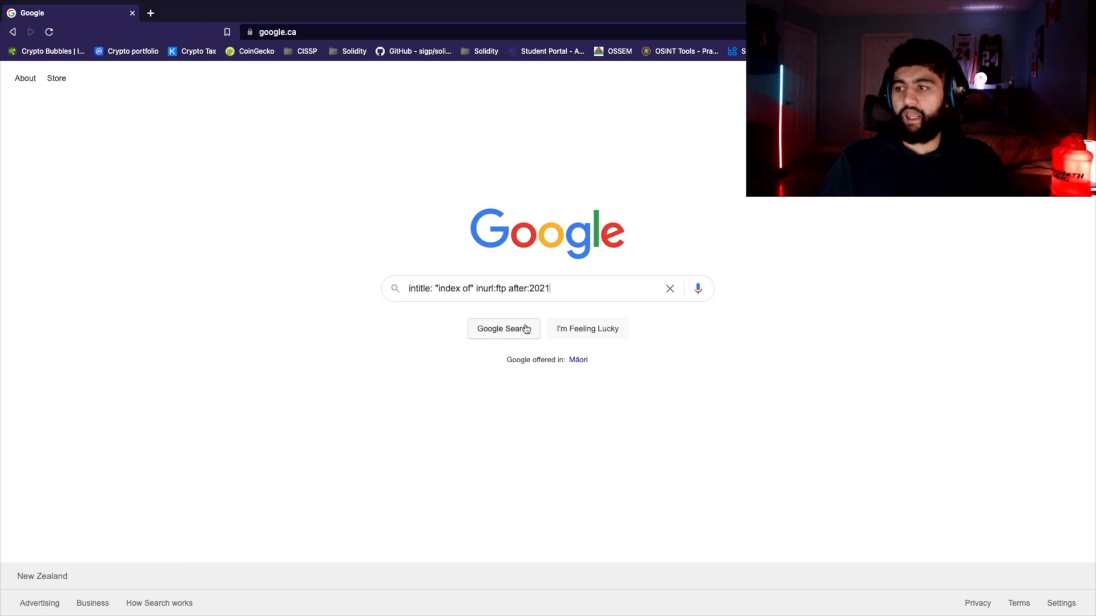
# Run the FTP dork search, browse the ~44 results, and open 'Index of / - Ubuntu'
pyautogui.click(502, 329)
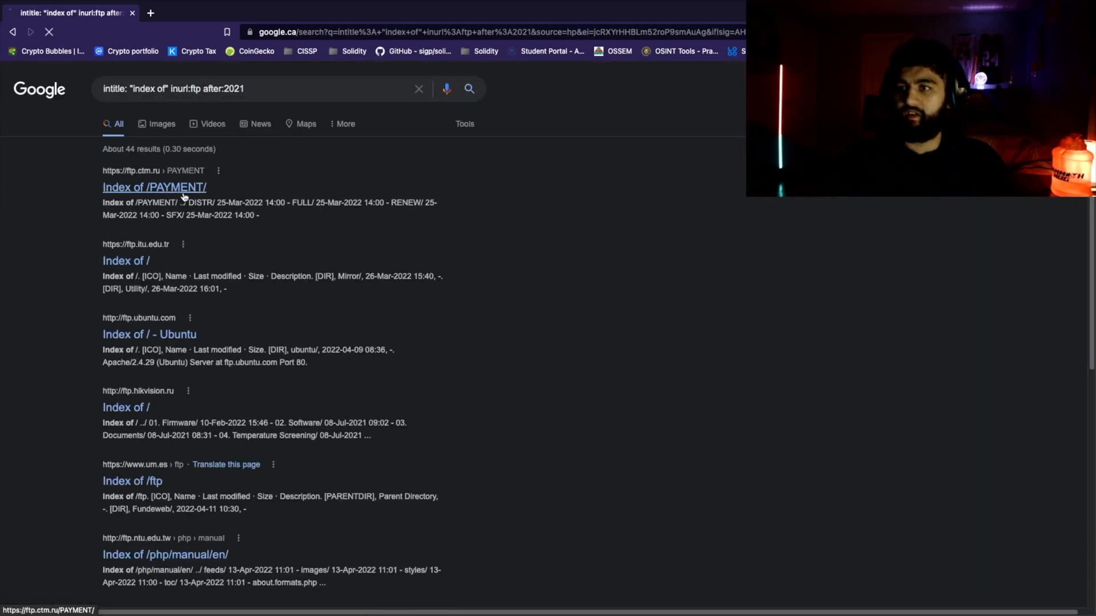
pyautogui.moveTo(125, 261)
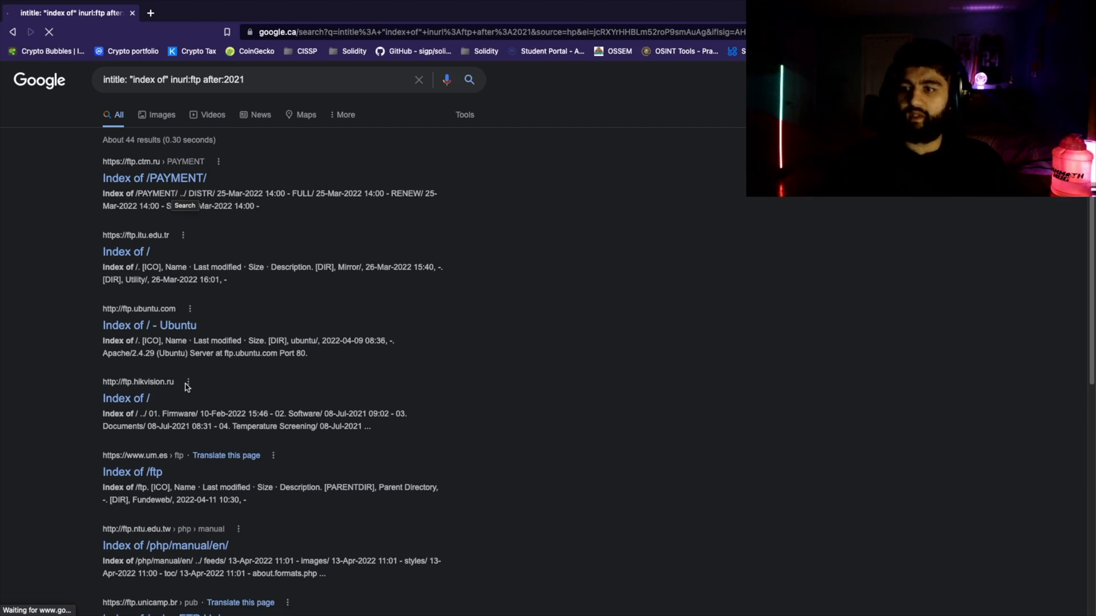
pyautogui.scroll(-3)
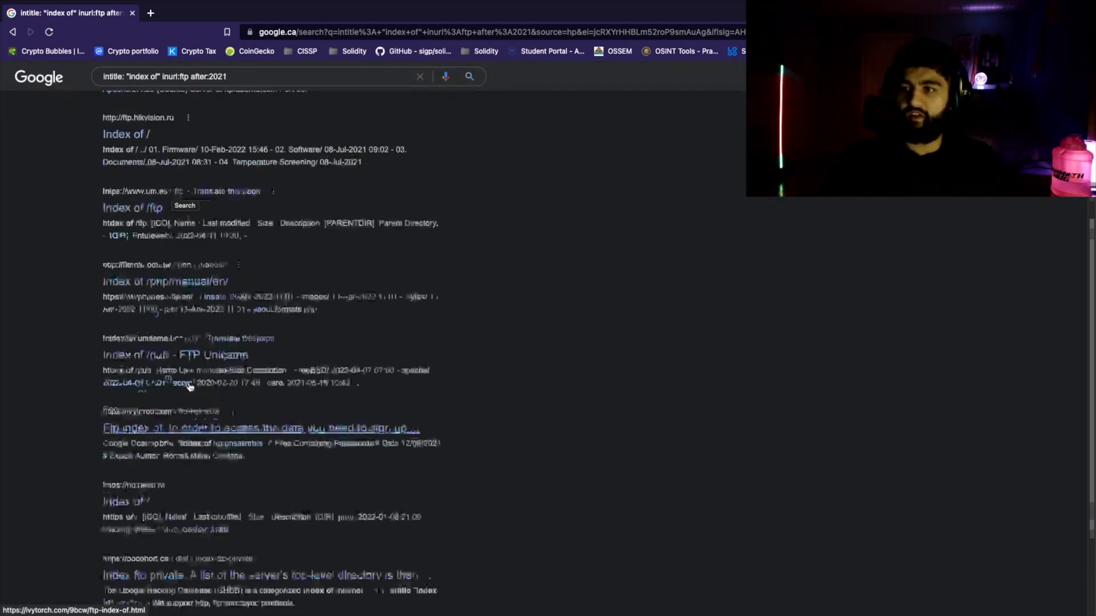
pyautogui.scroll(3)
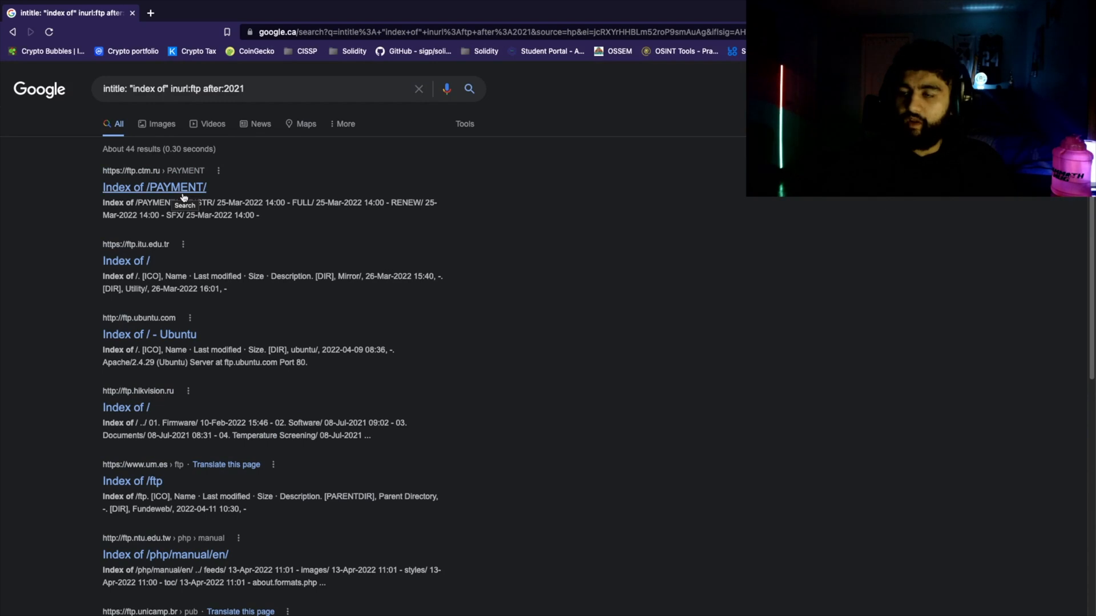
pyautogui.moveTo(149, 334)
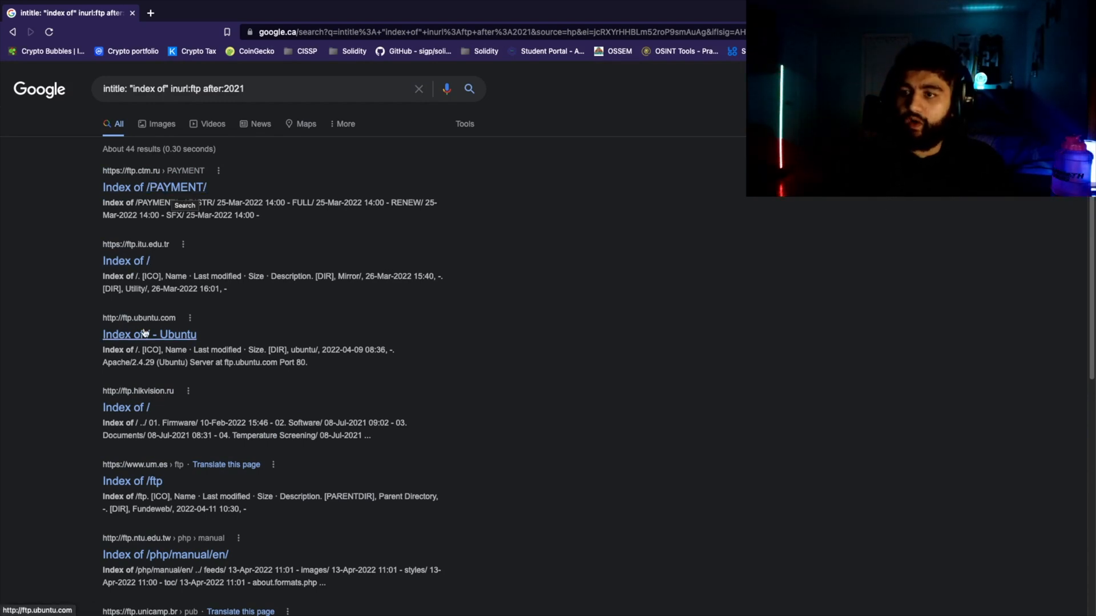
pyautogui.click(148, 333)
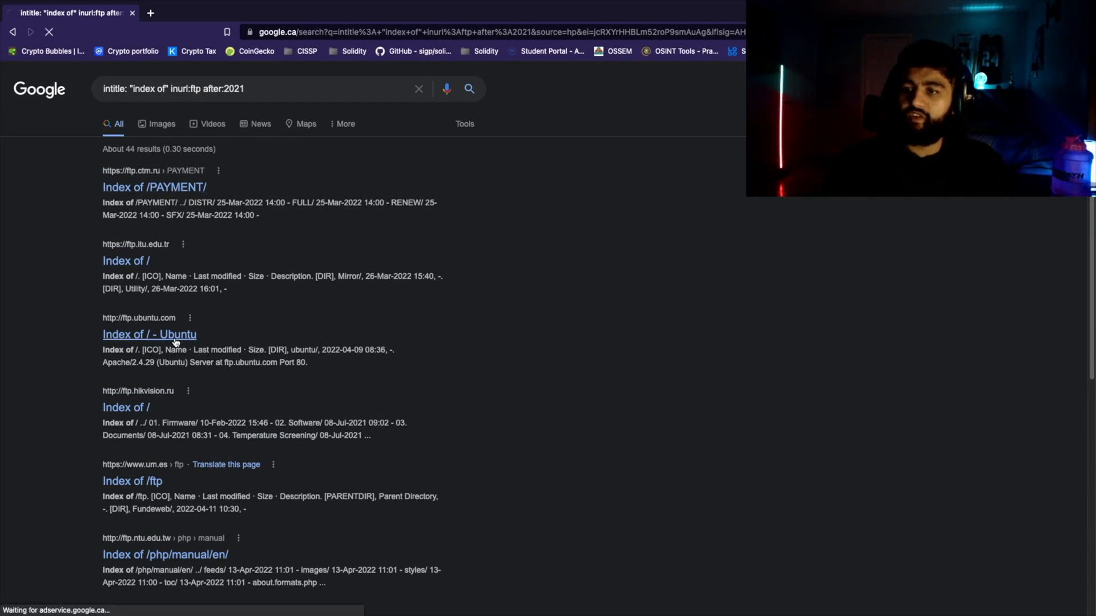
pyautogui.moveTo(226, 369)
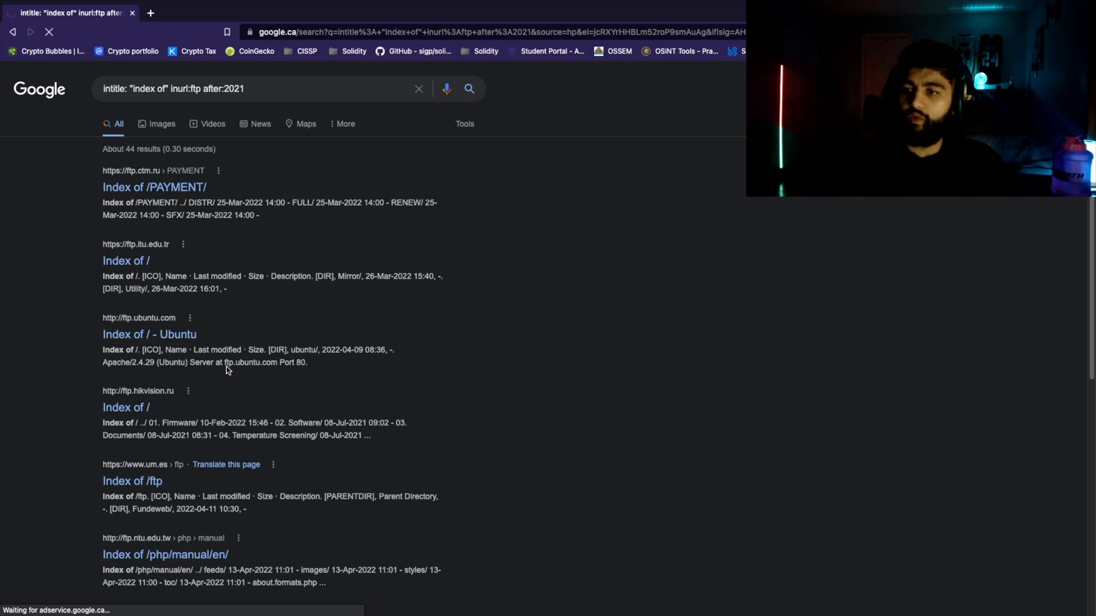
pyautogui.click(149, 333)
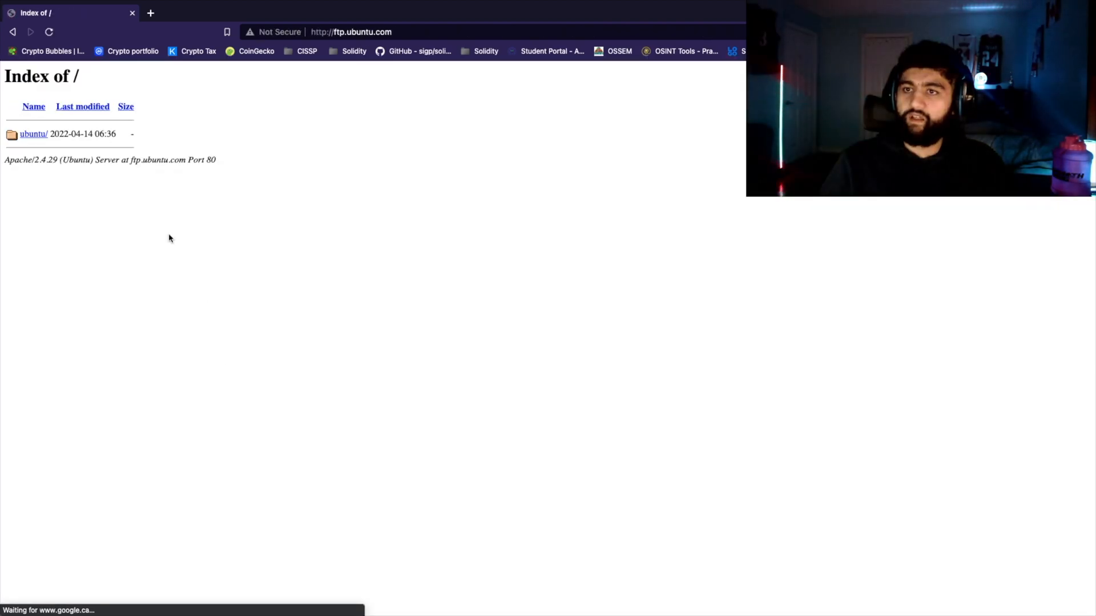
pyautogui.moveTo(74, 174)
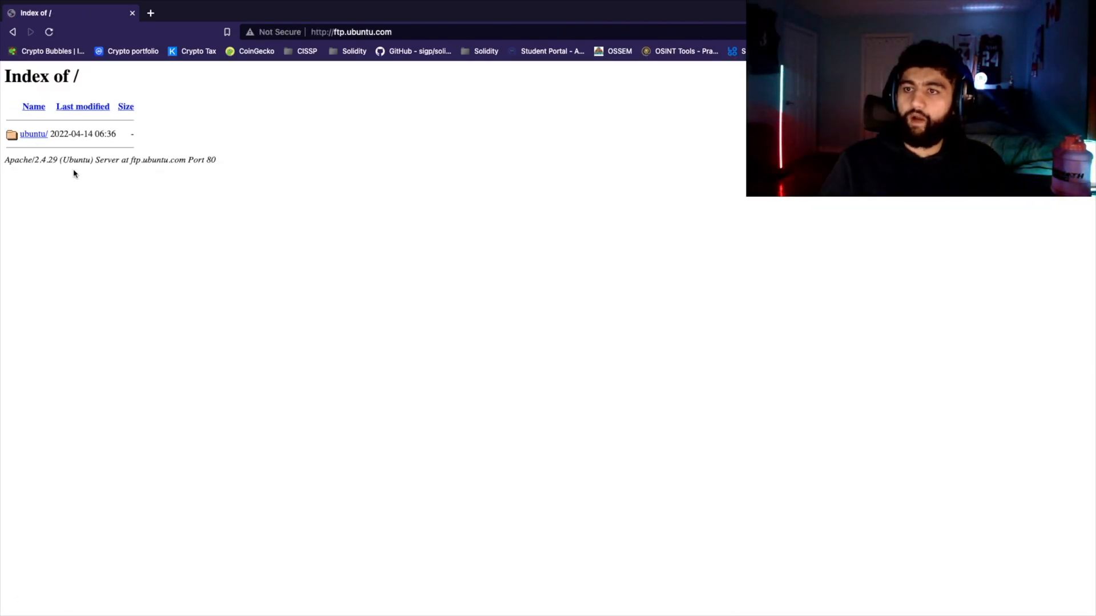
pyautogui.click(33, 133)
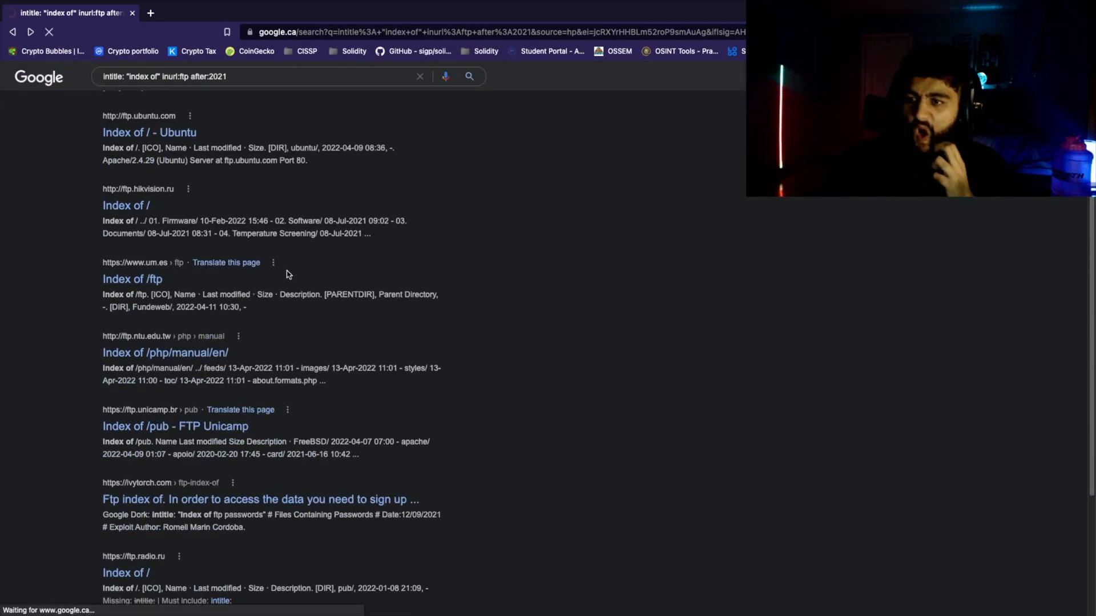
pyautogui.click(132, 279)
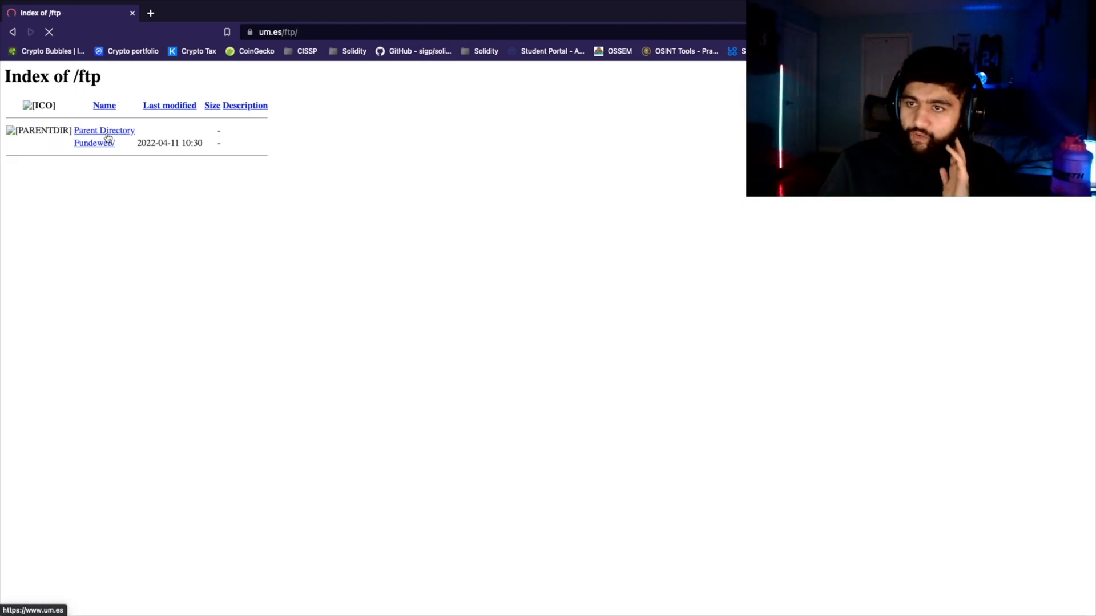
pyautogui.click(103, 131)
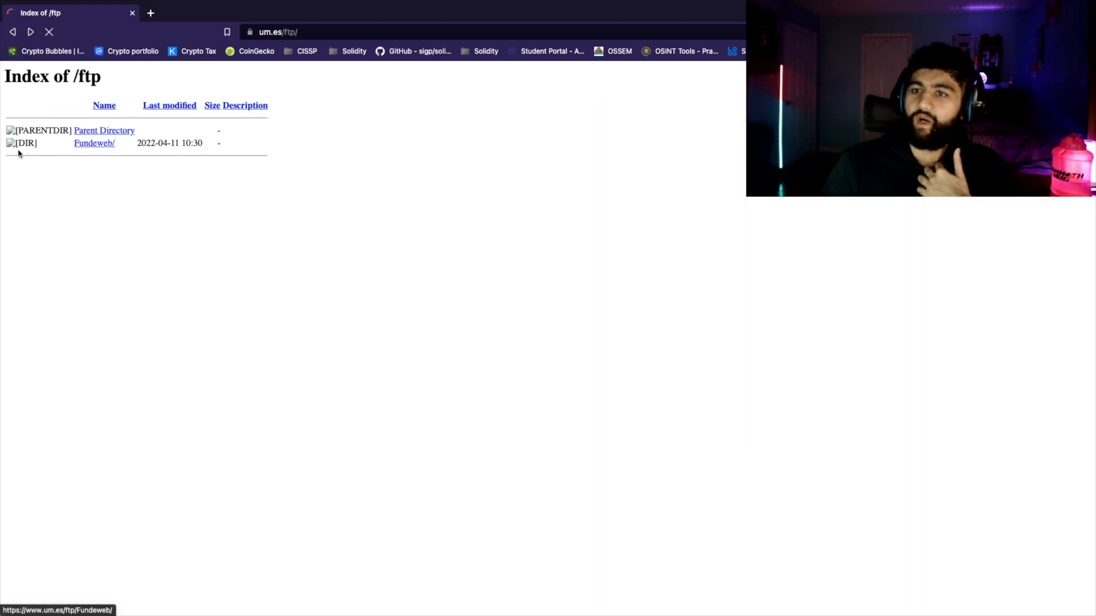
pyautogui.click(12, 32)
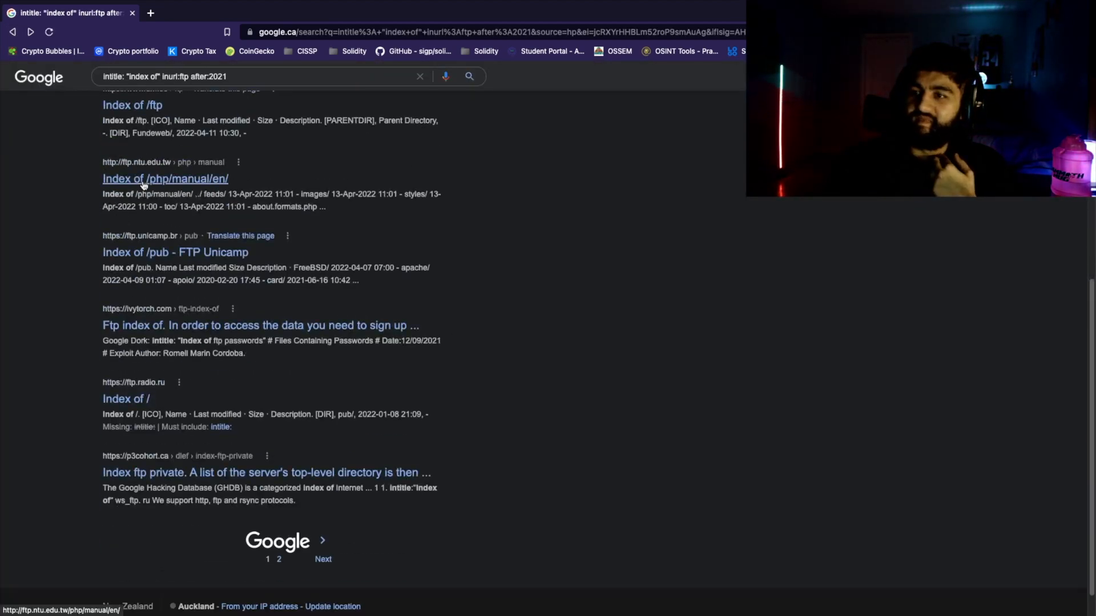
# Open the ftp.ntu.edu.tw /php/manual/en/ directory listing and scroll through it
pyautogui.click(165, 178)
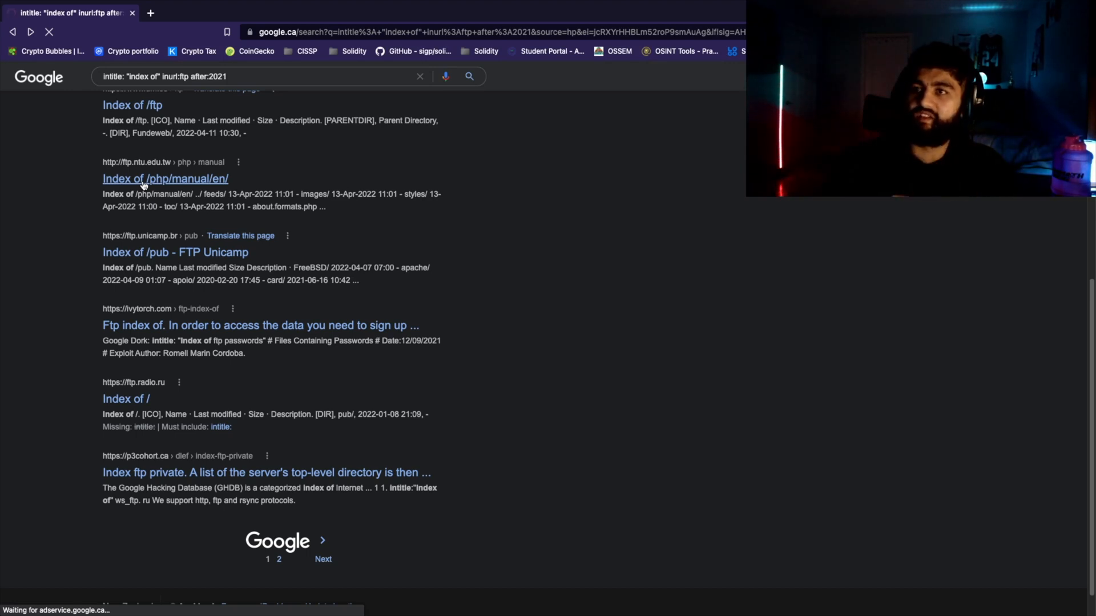
pyautogui.click(165, 178)
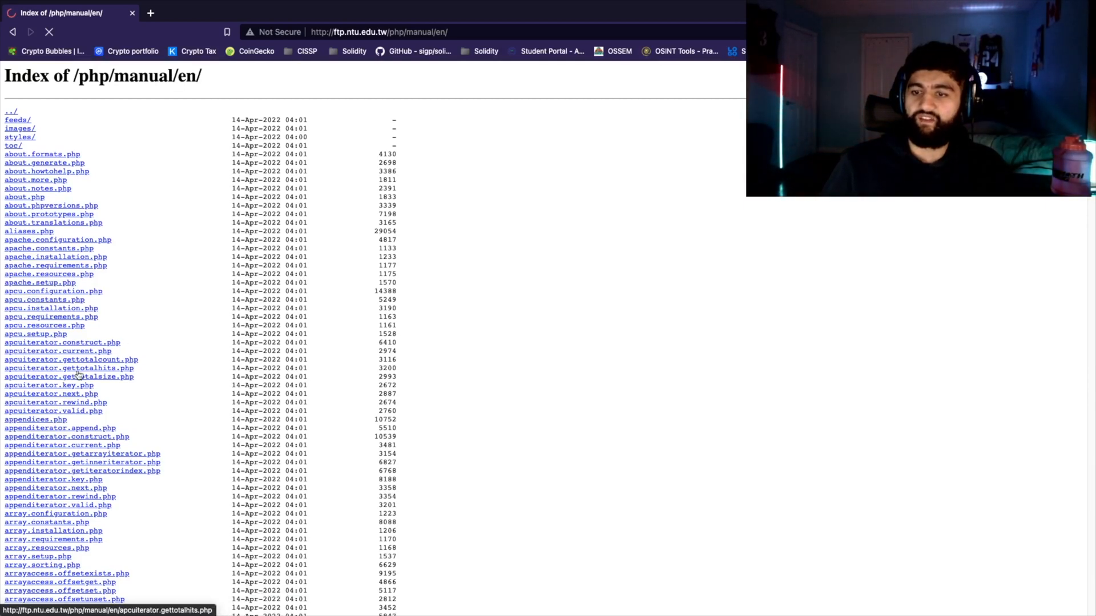
pyautogui.scroll(-3)
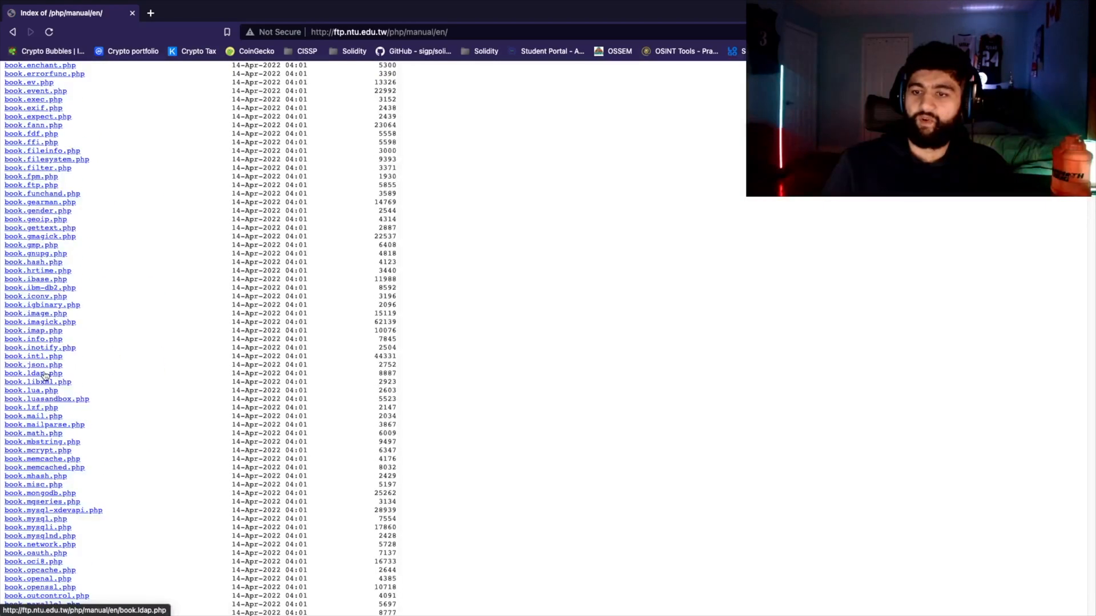
pyautogui.scroll(-3)
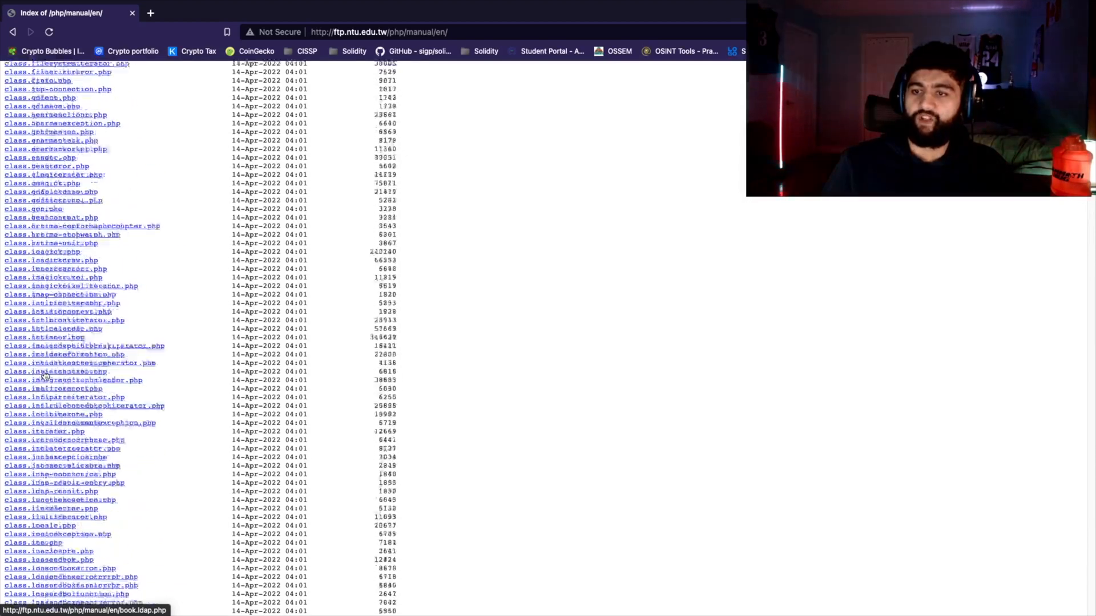
pyautogui.scroll(-3)
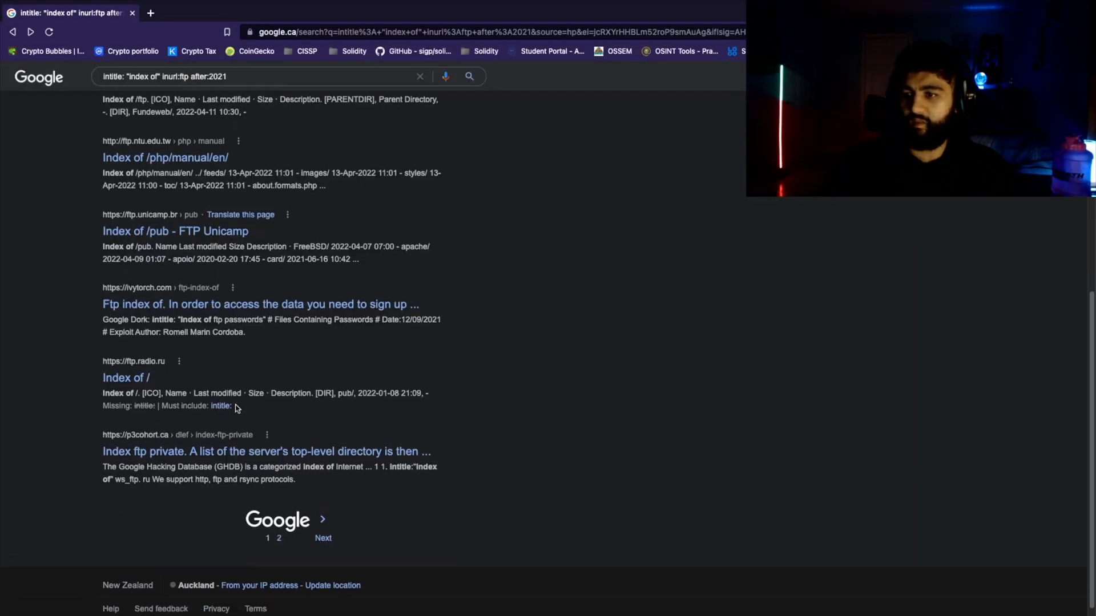
# Open the ftp.radio.ru root index, enter its pub/ folder, and scroll the listing
pyautogui.click(125, 377)
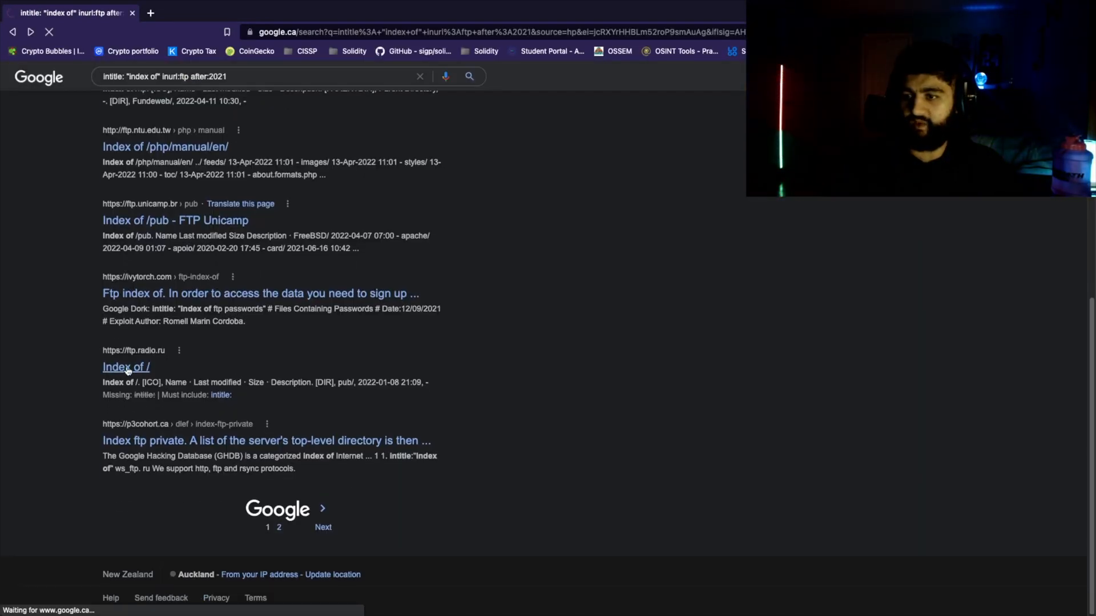
pyautogui.moveTo(257, 468)
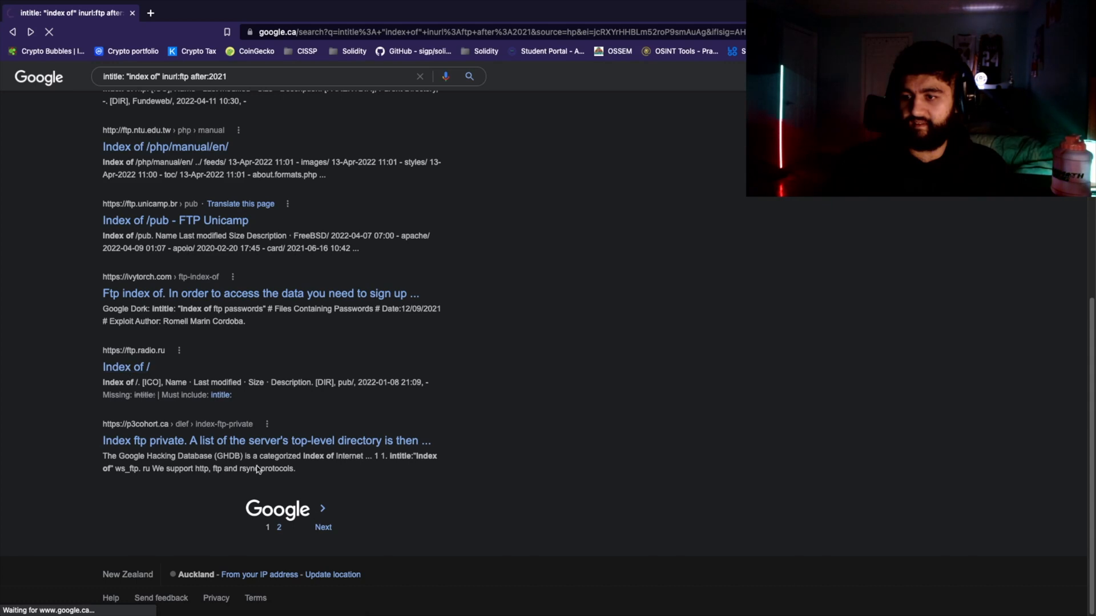
pyautogui.click(126, 367)
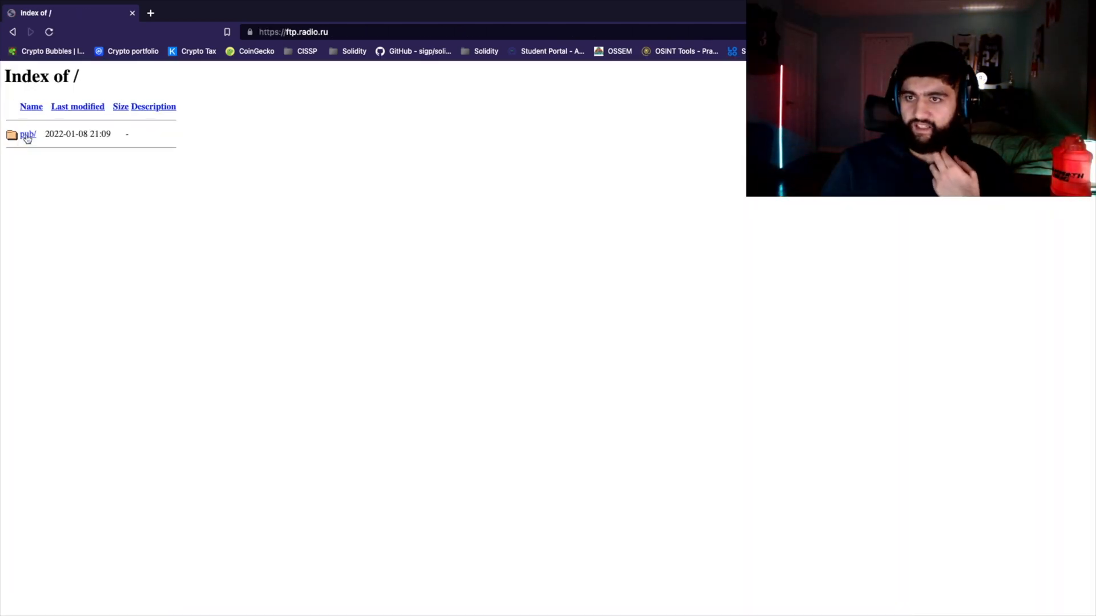
pyautogui.click(27, 133)
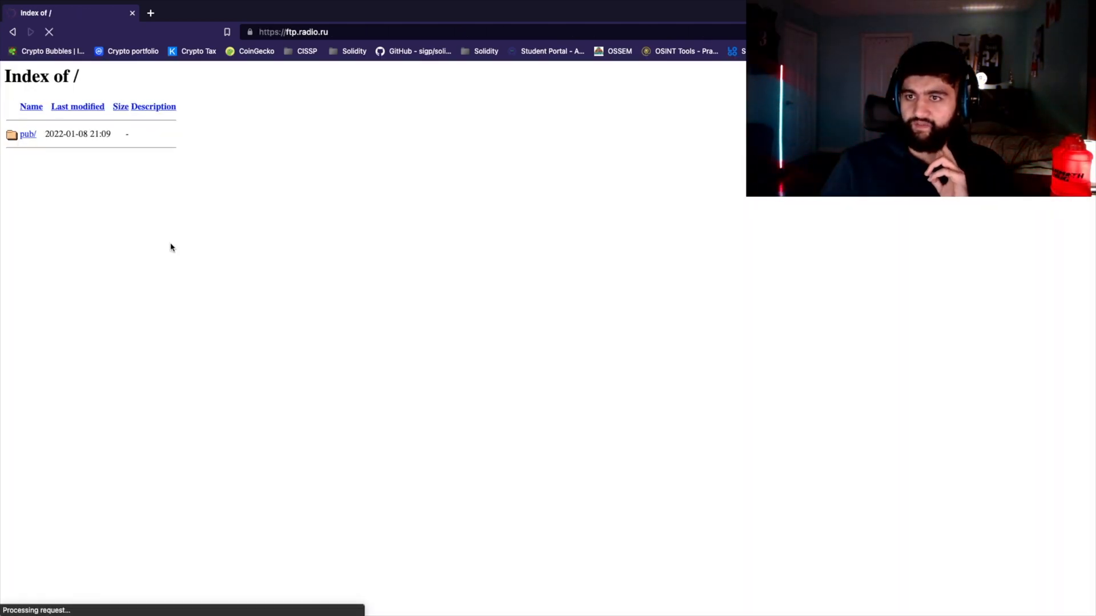
pyautogui.click(27, 134)
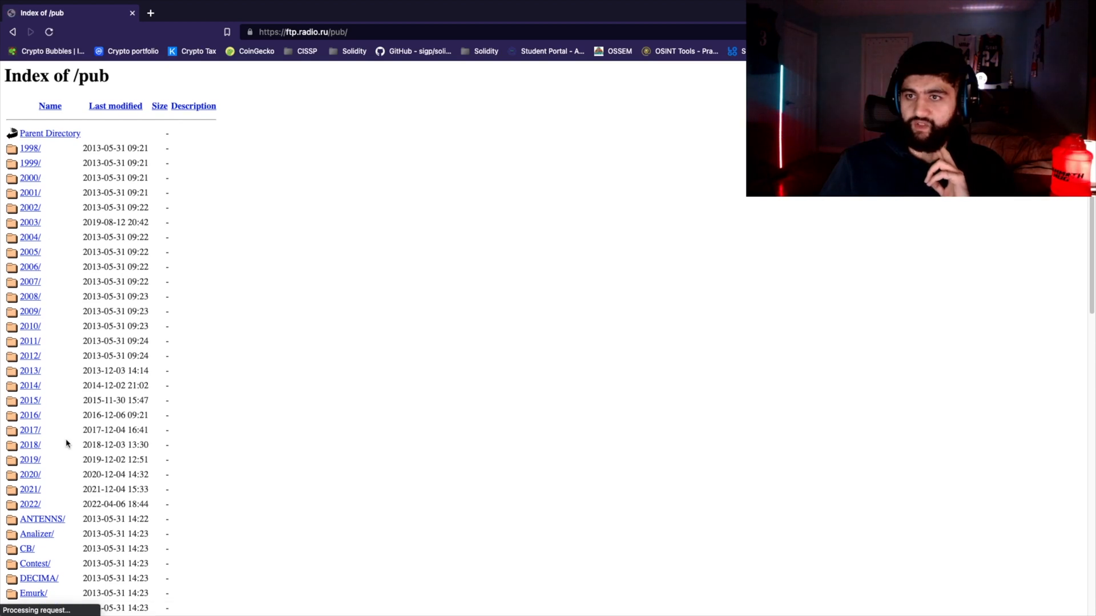
pyautogui.scroll(-3)
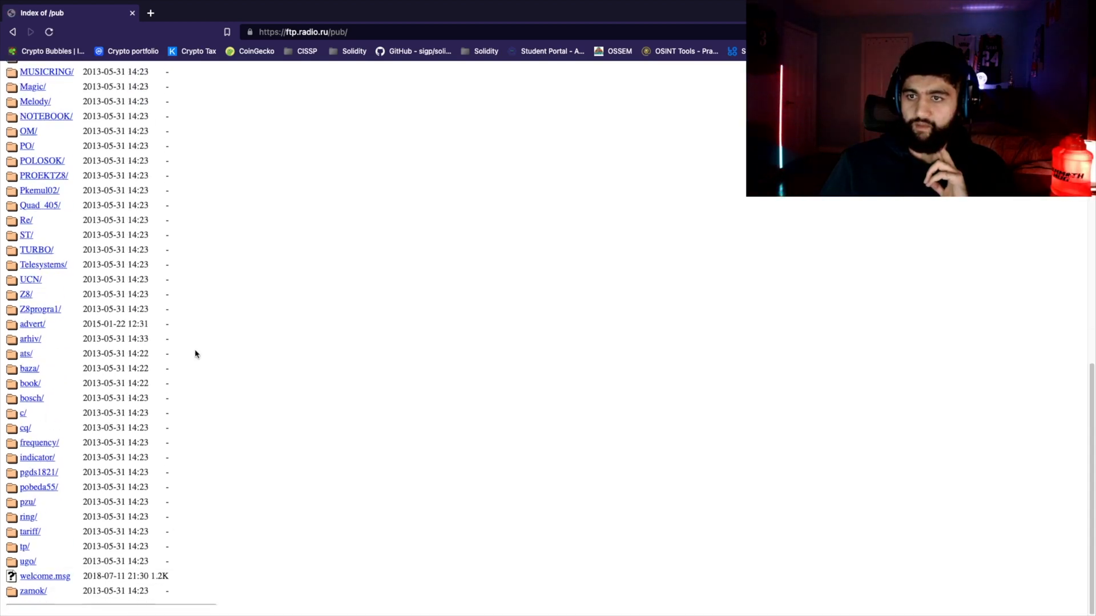
pyautogui.moveTo(125, 408)
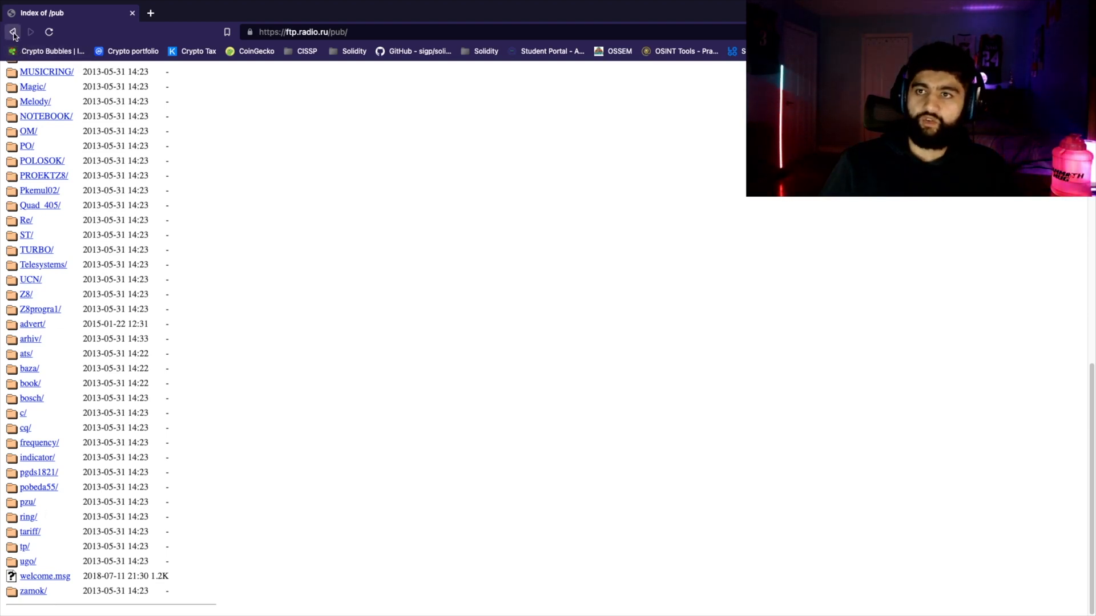
# Return to the FTP results and open the p3cohort.ca 'Index ftp private' result
pyautogui.click(13, 31)
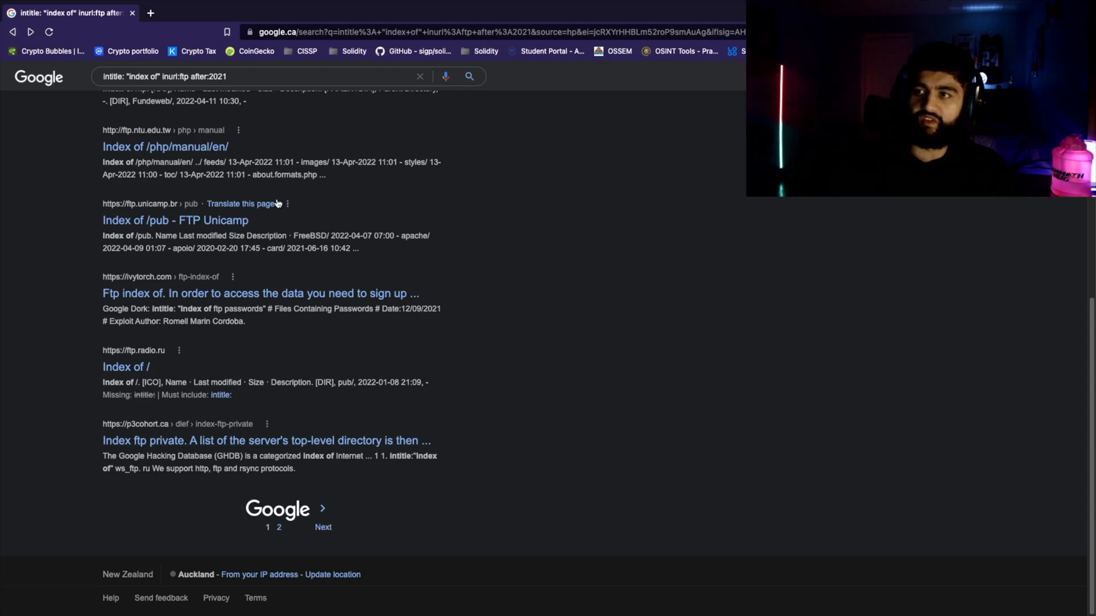
pyautogui.moveTo(188, 440)
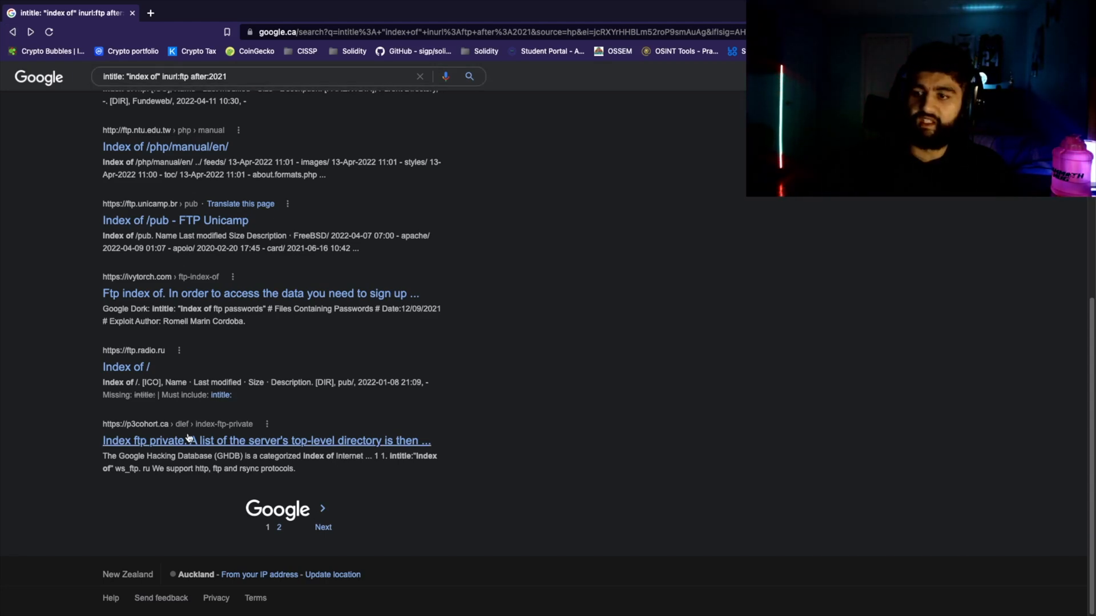
pyautogui.click(266, 440)
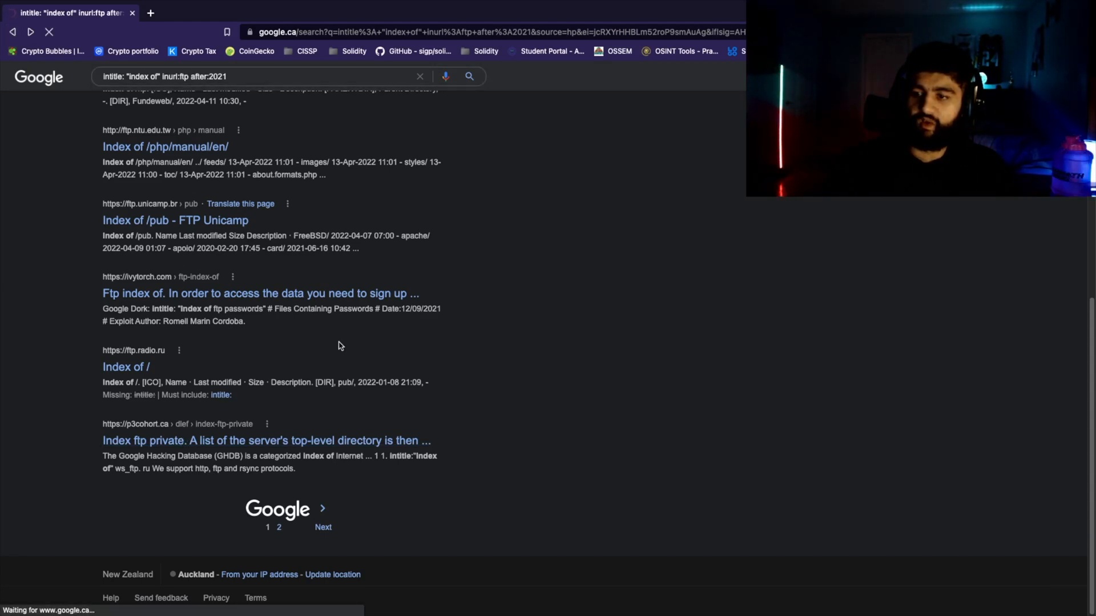
pyautogui.moveTo(332, 432)
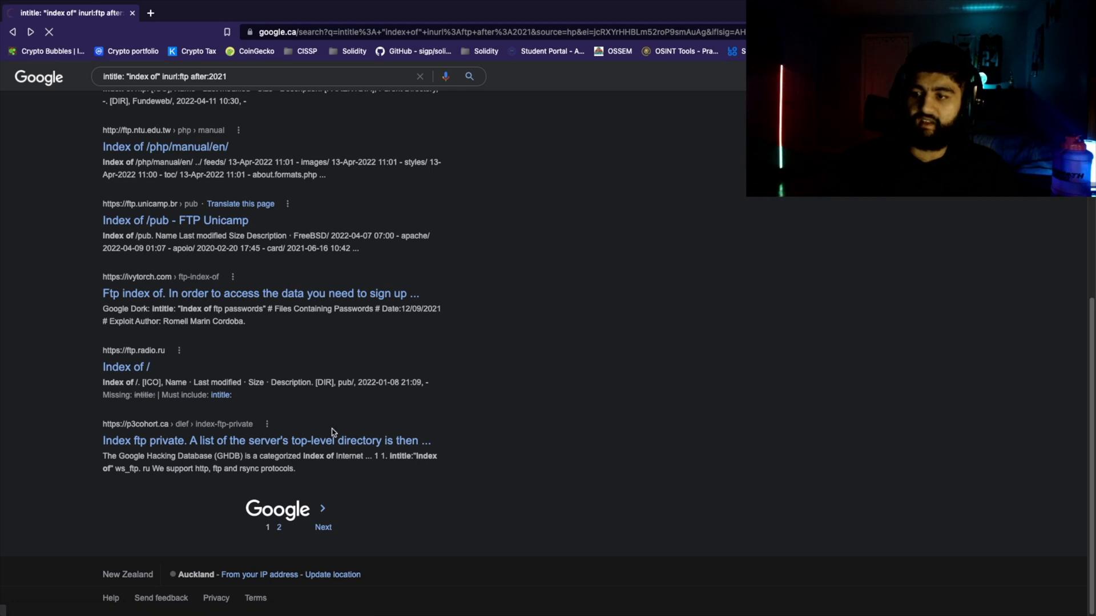
pyautogui.click(266, 440)
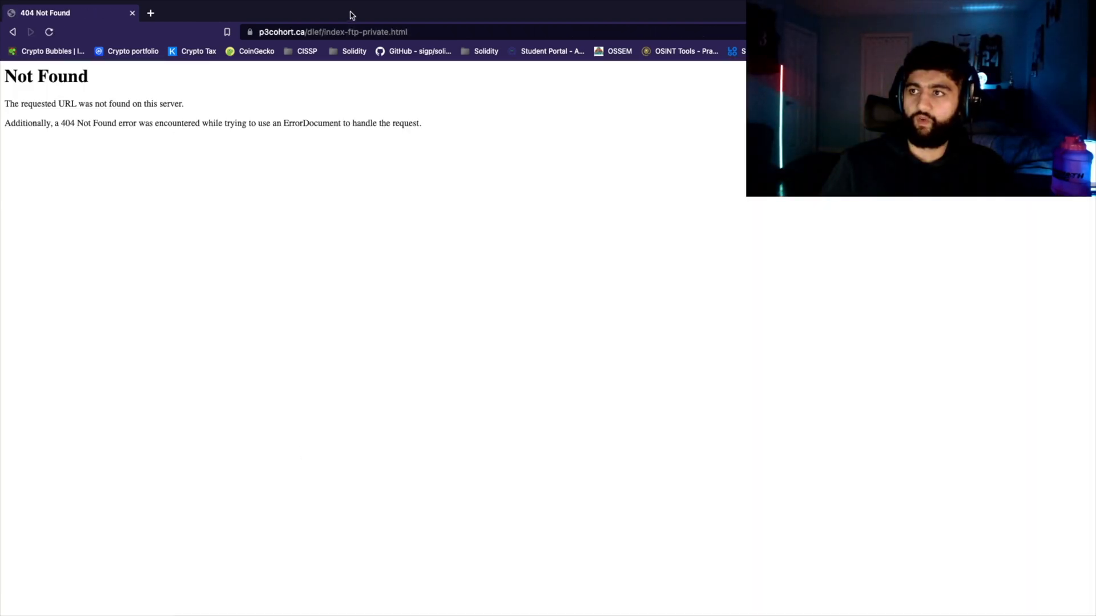
pyautogui.moveTo(87, 139)
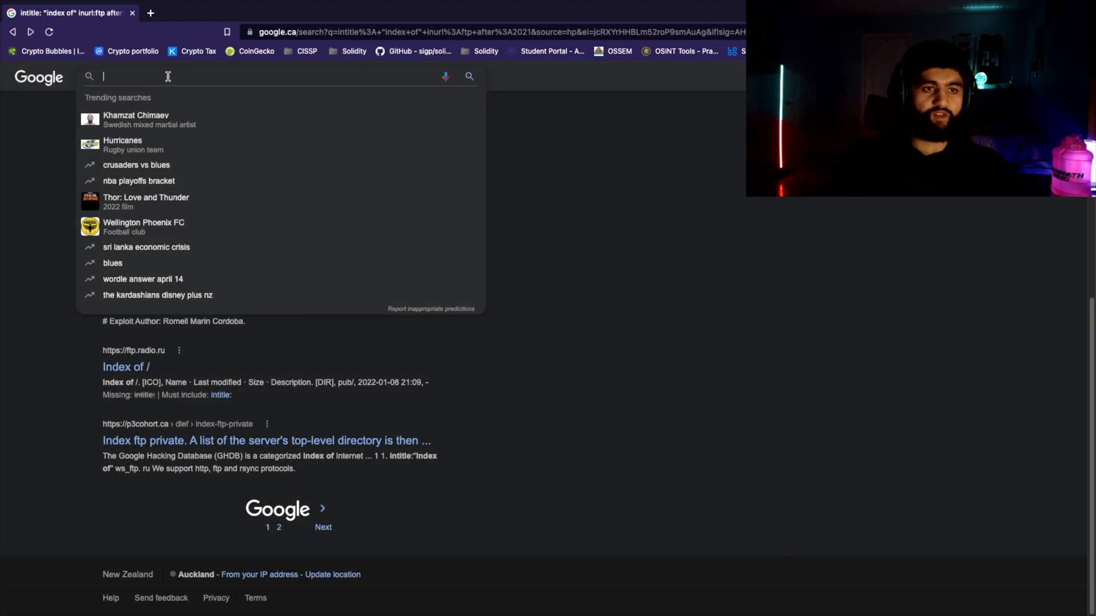
# Search allintext:password filetype:log after:2021, then rerun it without the date filter
pyautogui.write('allint')
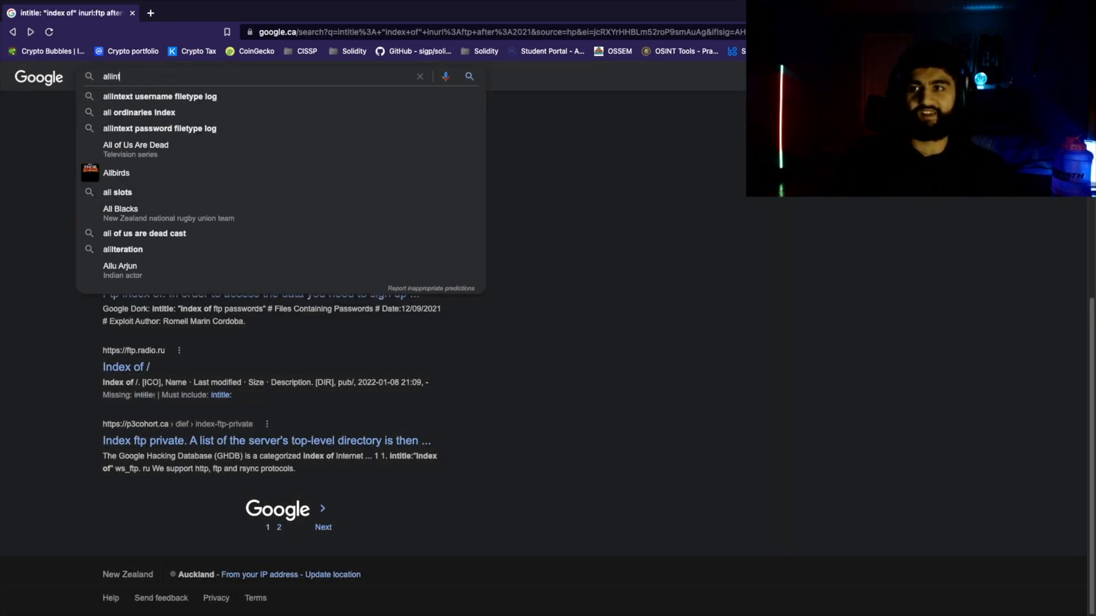
pyautogui.write('ext:')
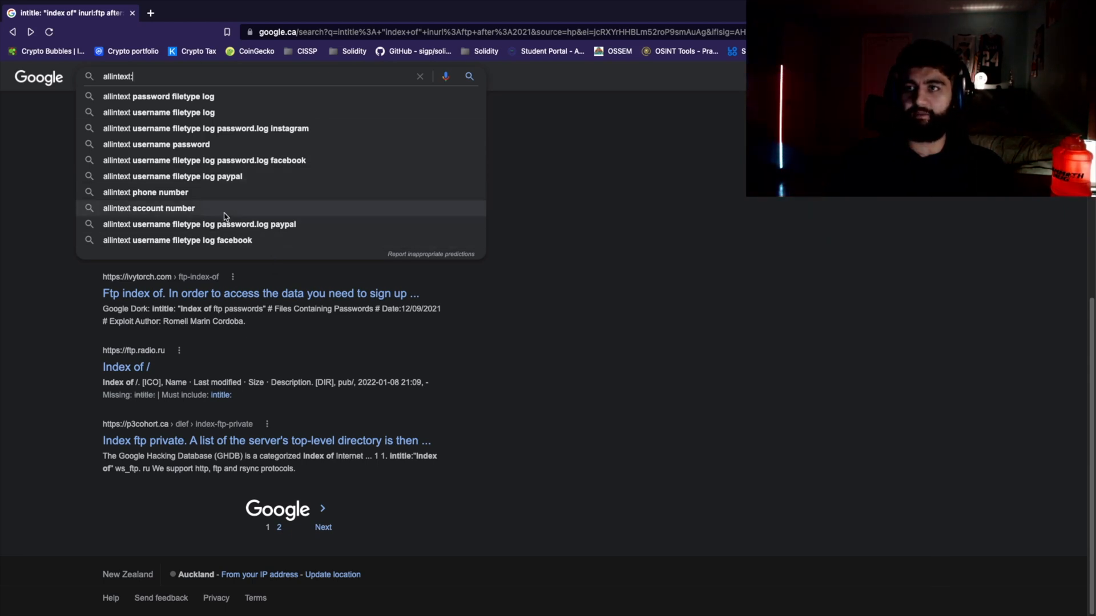
pyautogui.moveTo(236, 218)
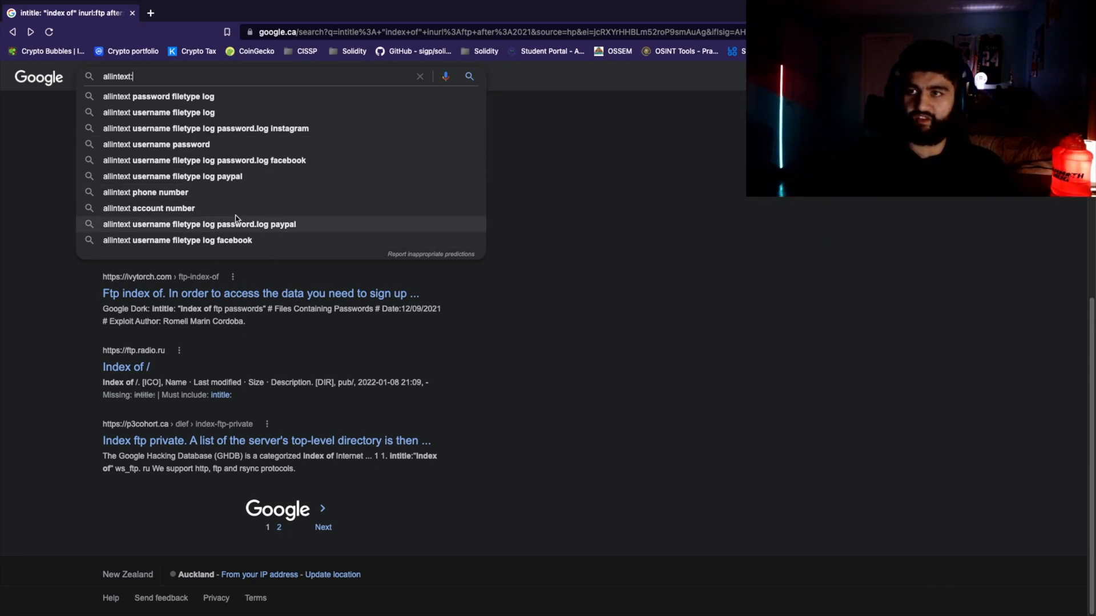
pyautogui.moveTo(209, 227)
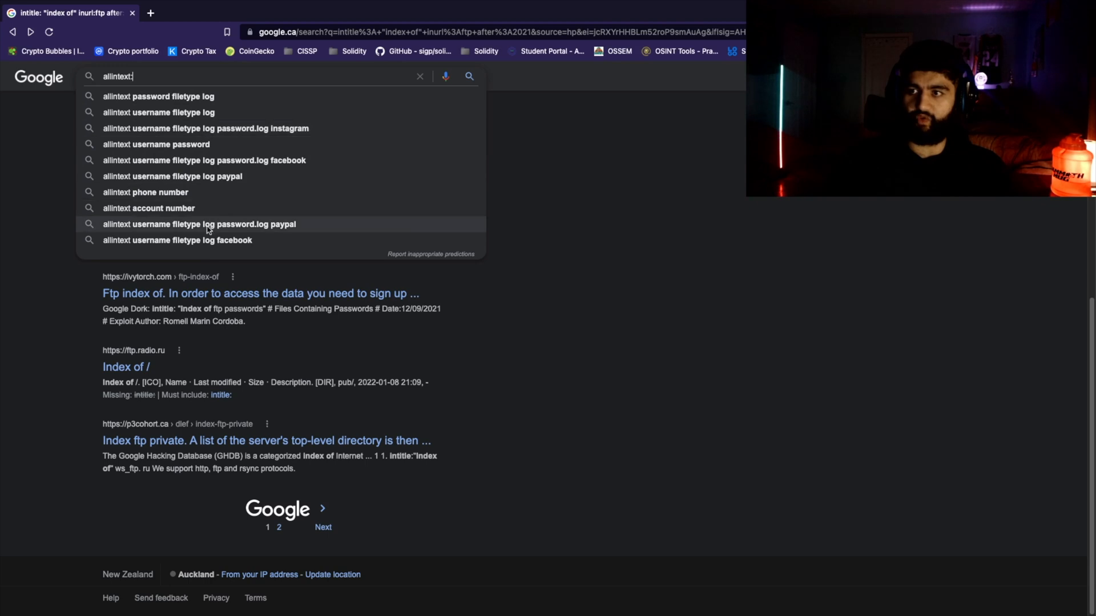
pyautogui.moveTo(654, 155)
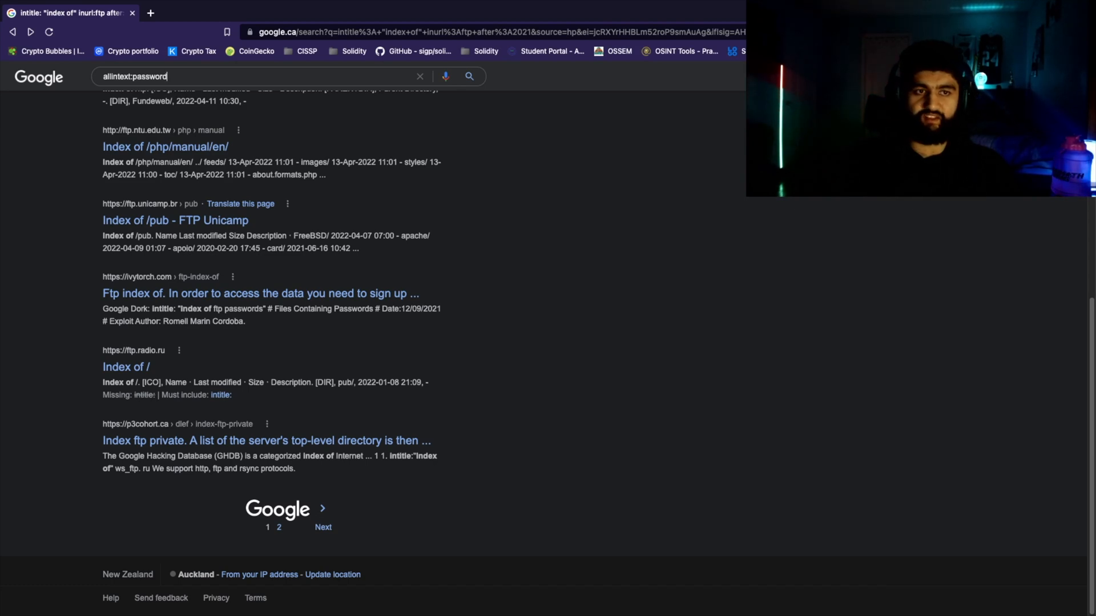
pyautogui.write('file')
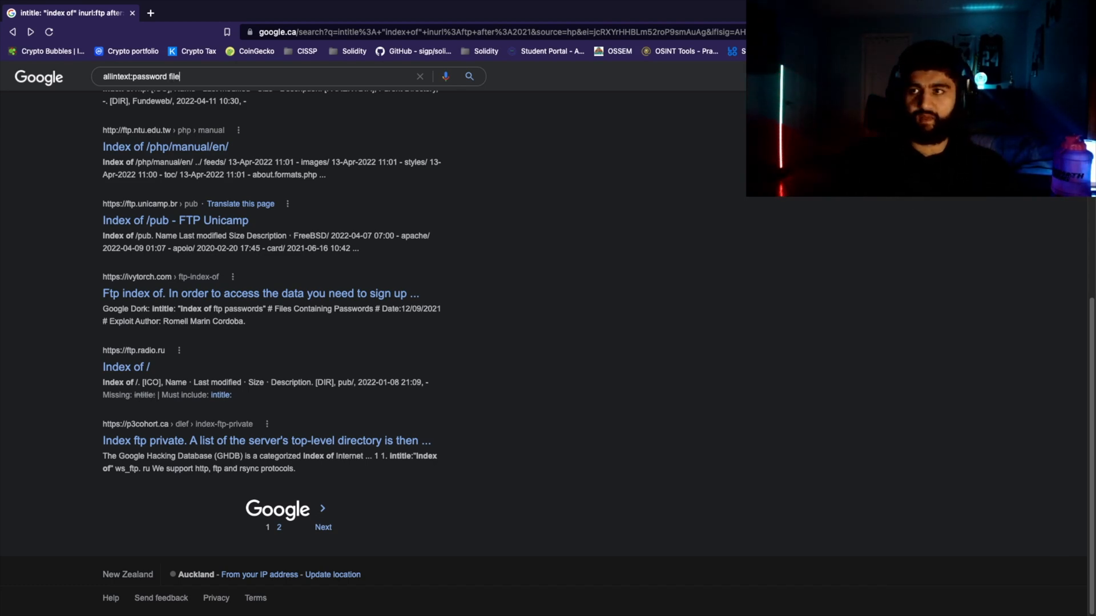
pyautogui.write('filetype:loig')
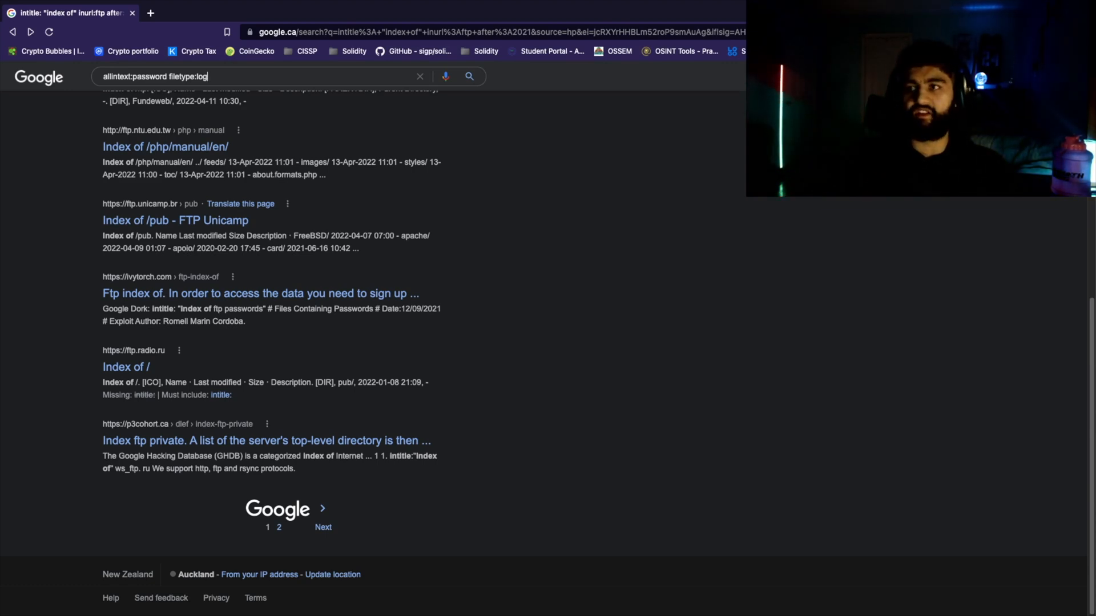
pyautogui.write(' after:202')
pyautogui.press('Return')
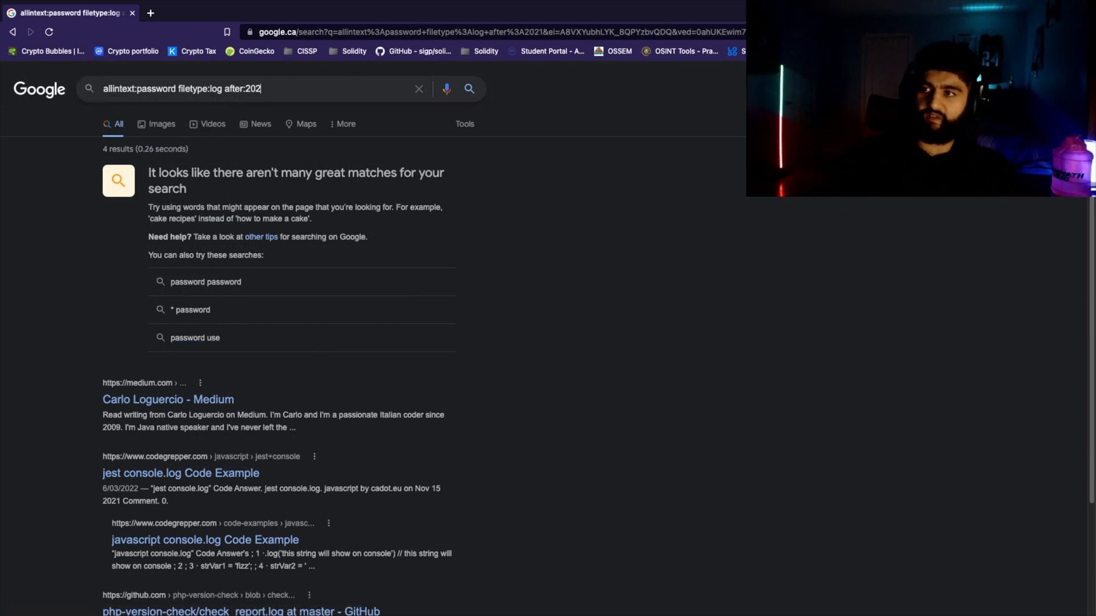
pyautogui.press('backspace')
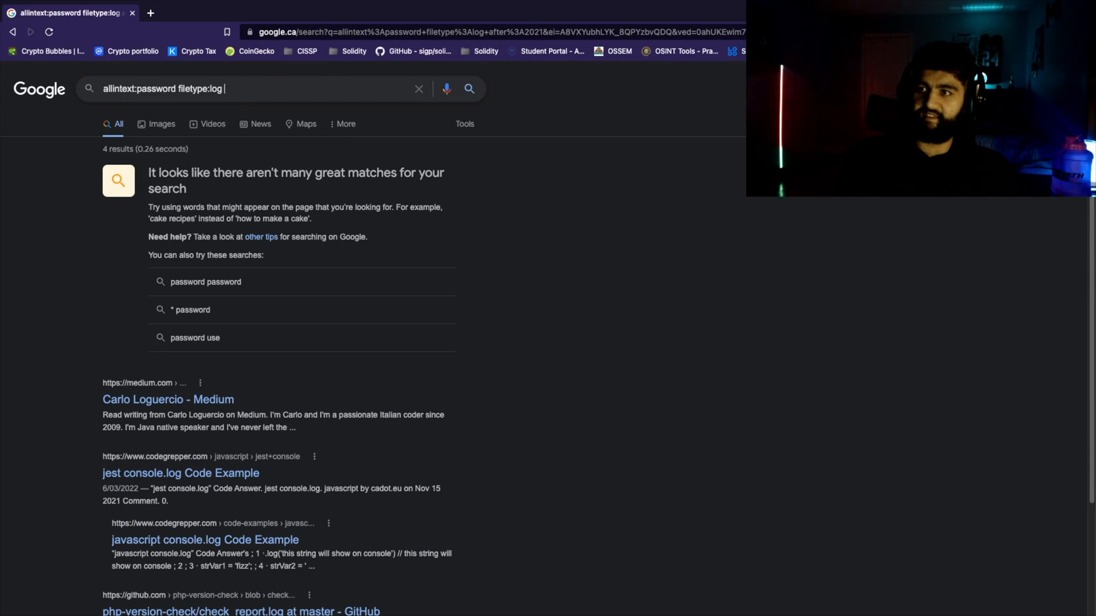
pyautogui.press('Return')
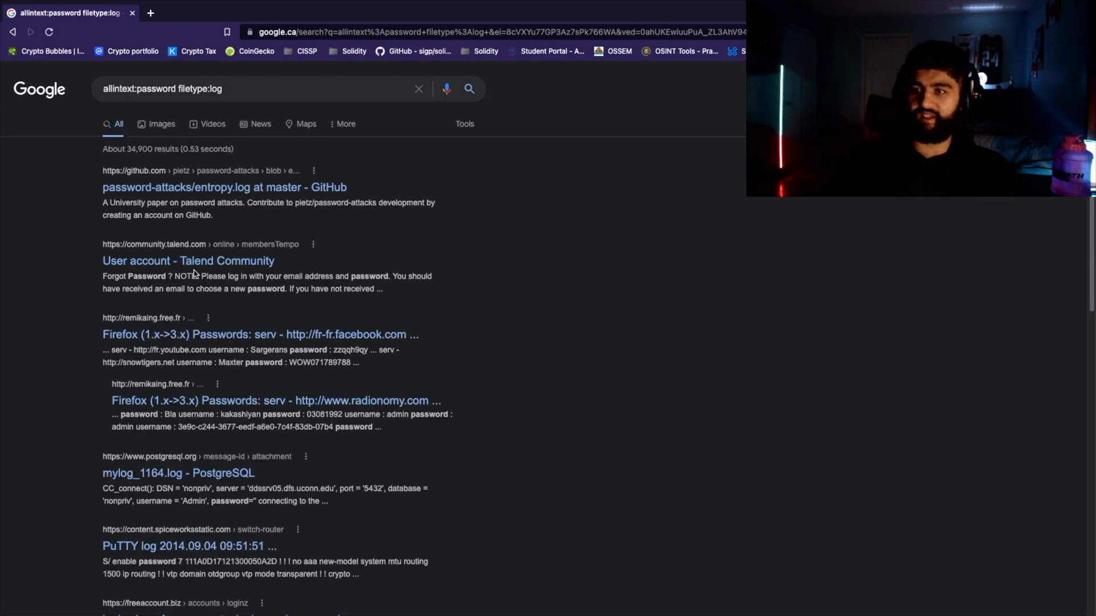
# Scroll the password log results and open the mylog_1164.log PostgreSQL result
pyautogui.scroll(-3)
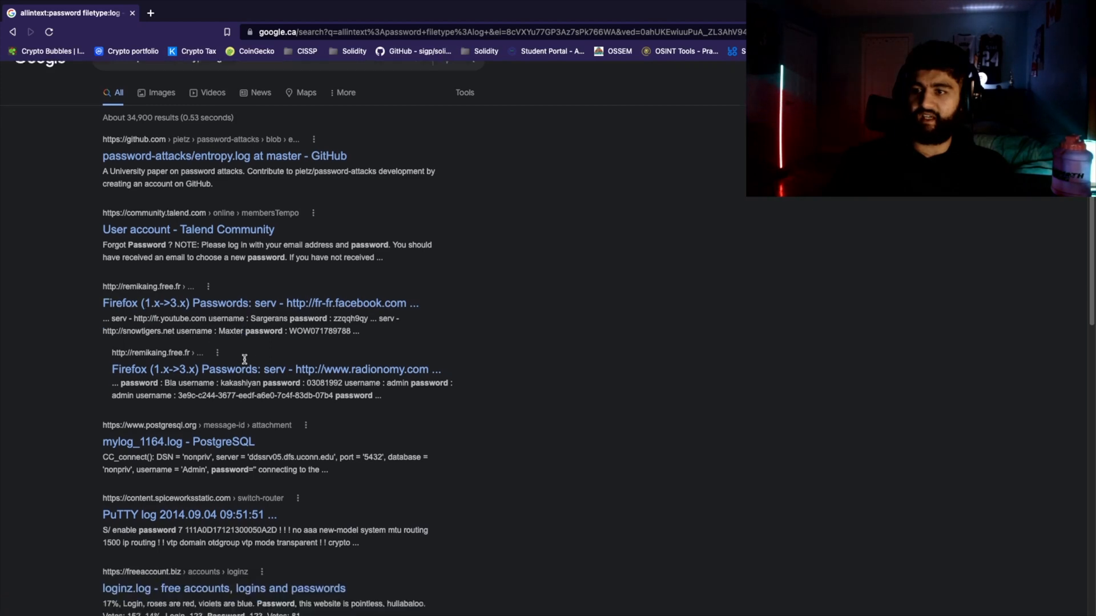
pyautogui.scroll(-3)
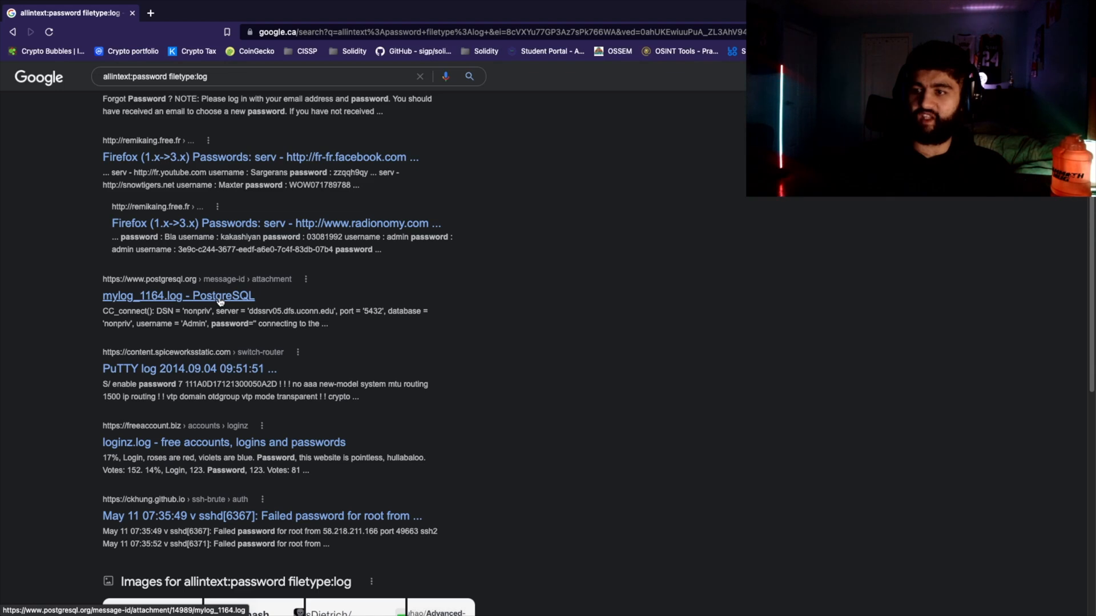
pyautogui.click(178, 295)
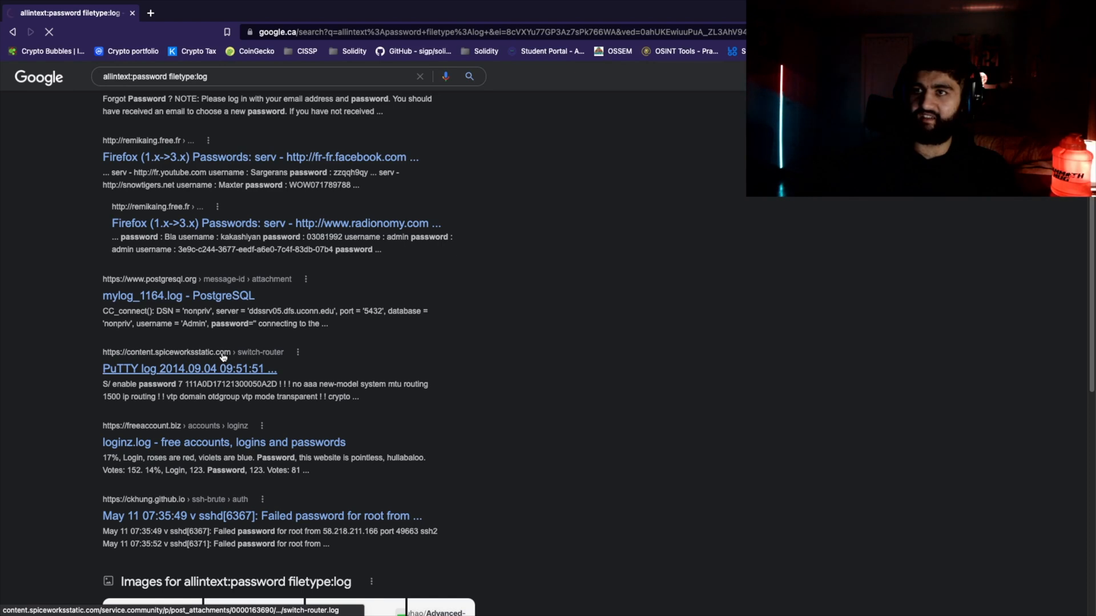
pyautogui.click(178, 296)
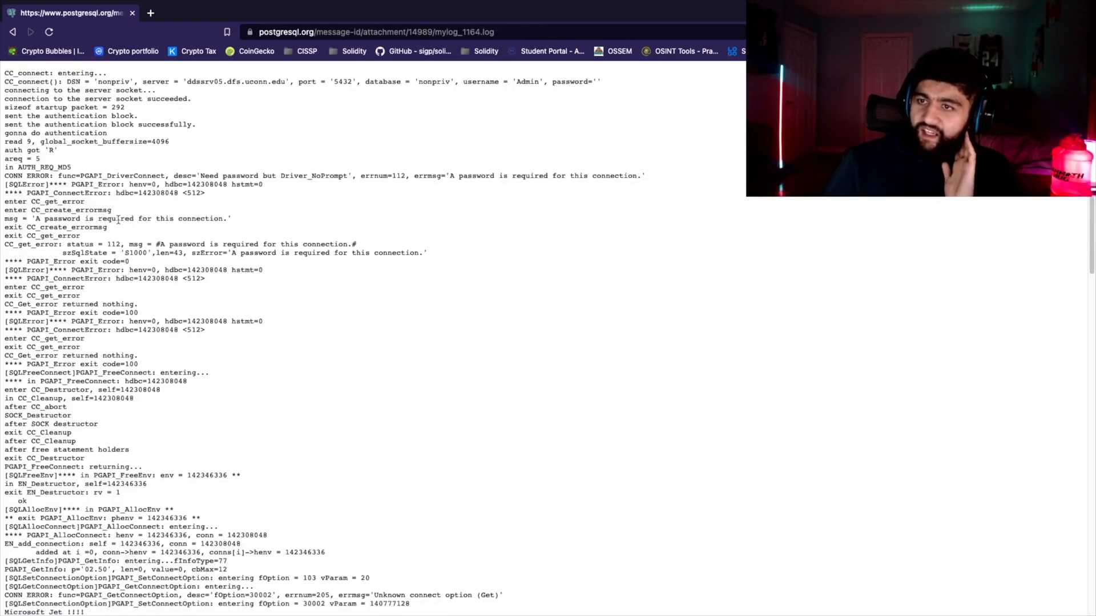
pyautogui.moveTo(559, 203)
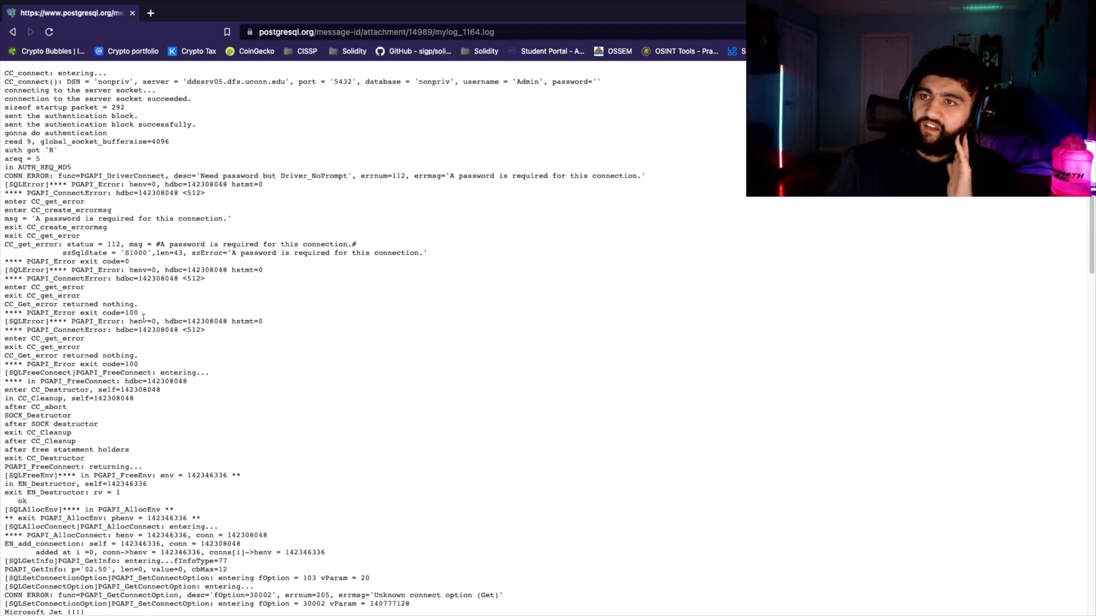
pyautogui.scroll(-3)
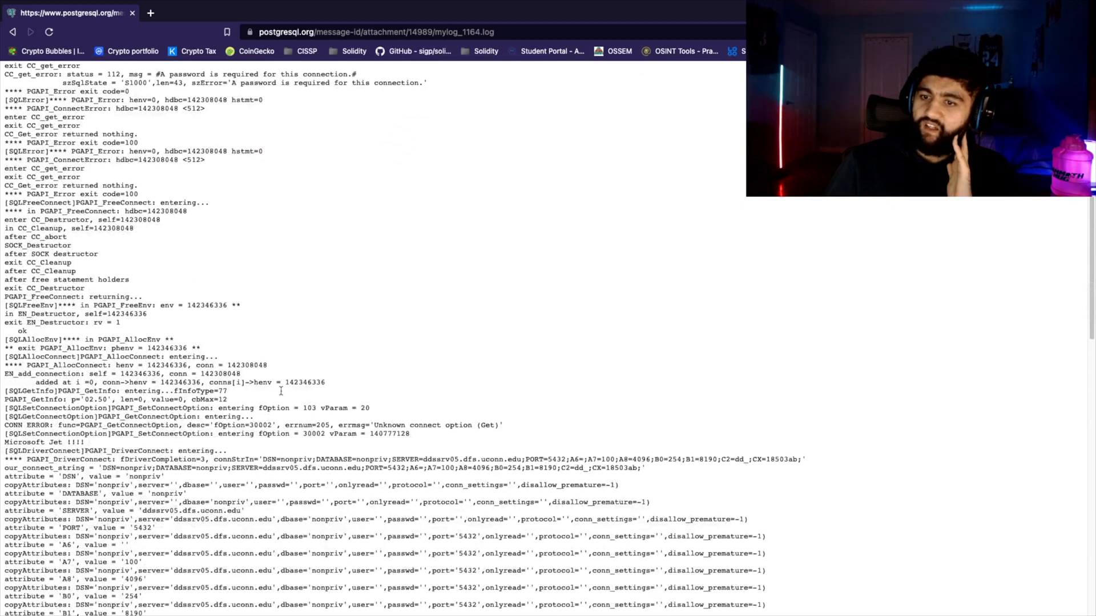
pyautogui.scroll(3)
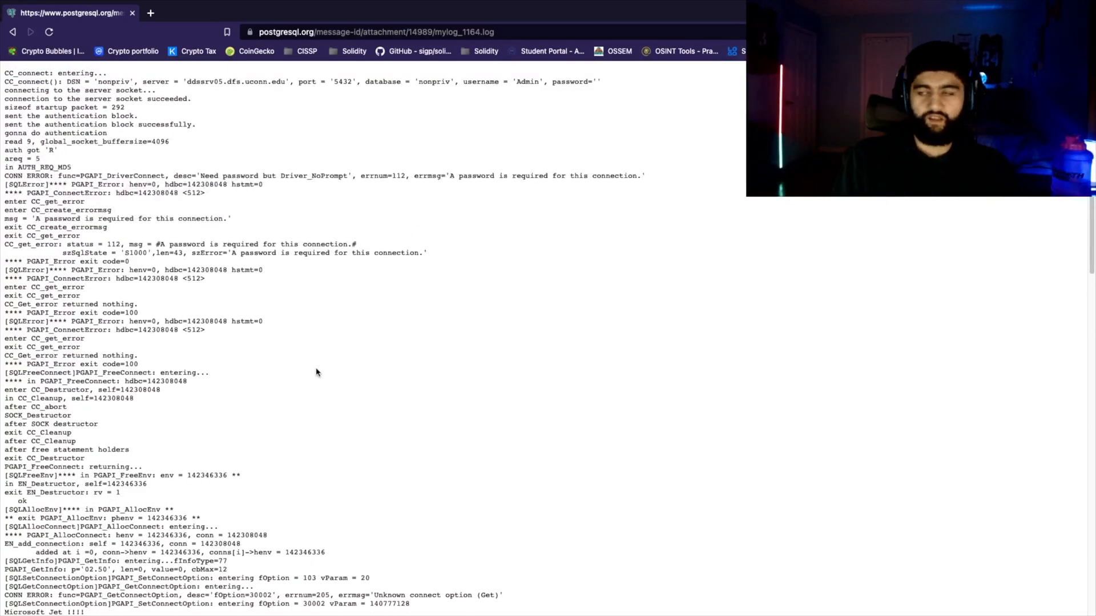
pyautogui.write('password')
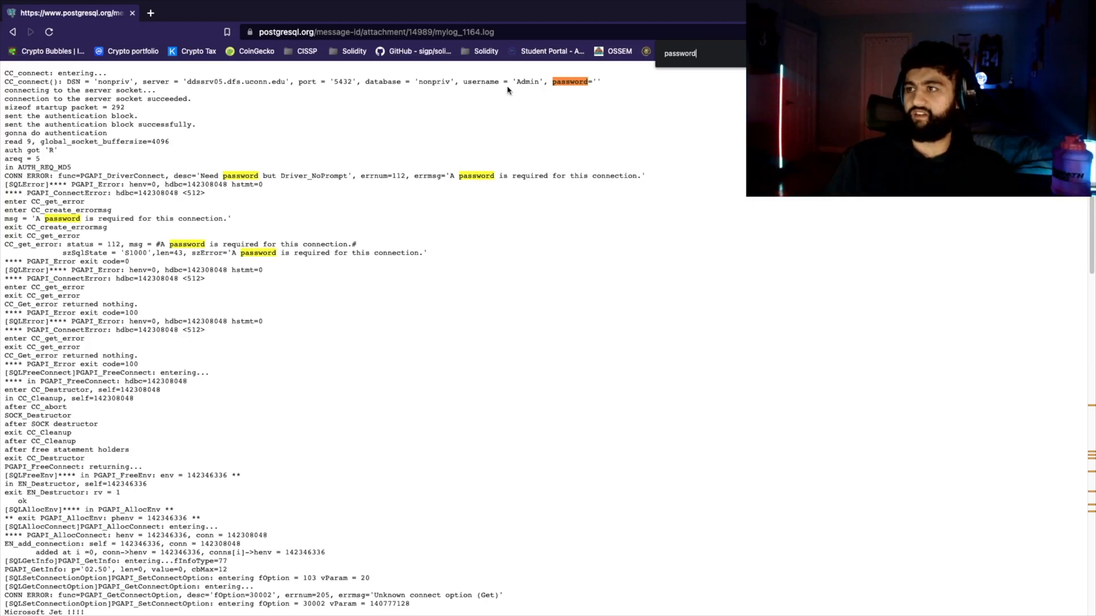
pyautogui.moveTo(501, 265)
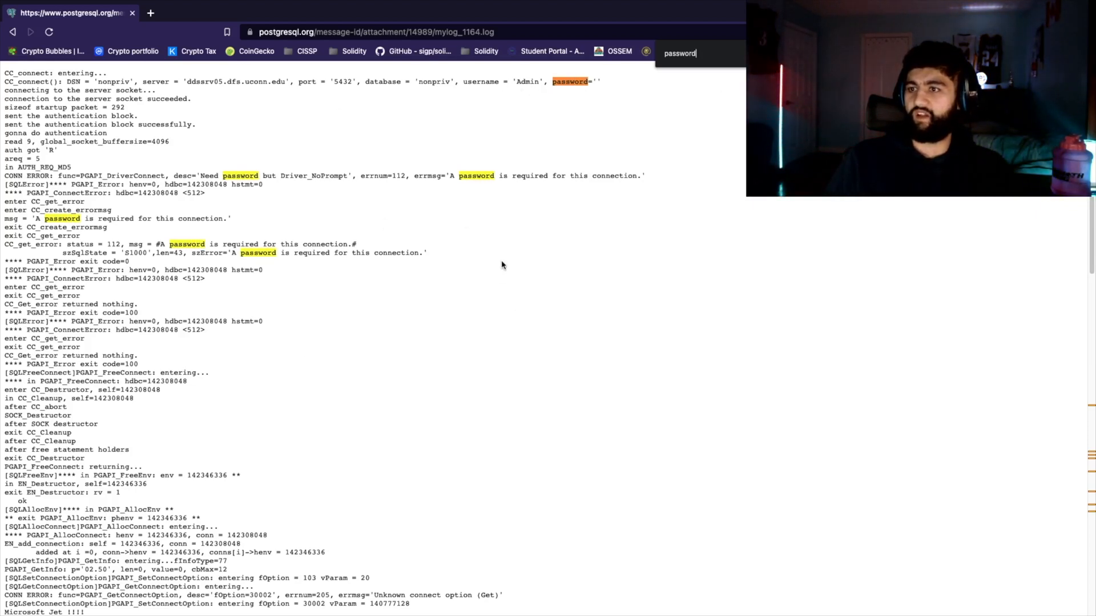
pyautogui.moveTo(166, 293)
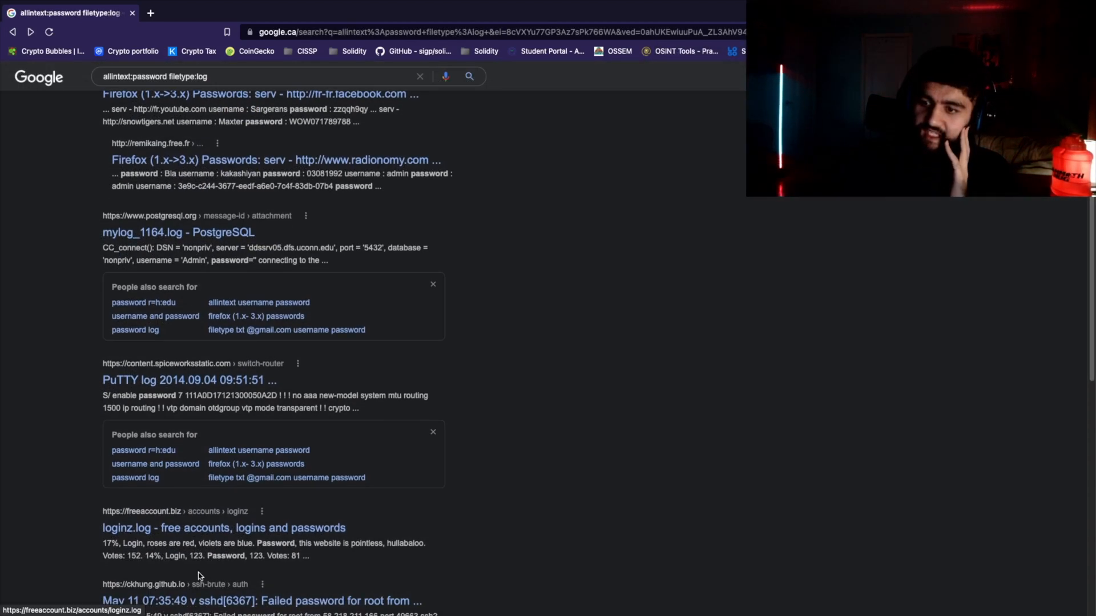
# Open the freeaccount.biz loginz.log page and scroll through its shared login/password pairs
pyautogui.click(224, 528)
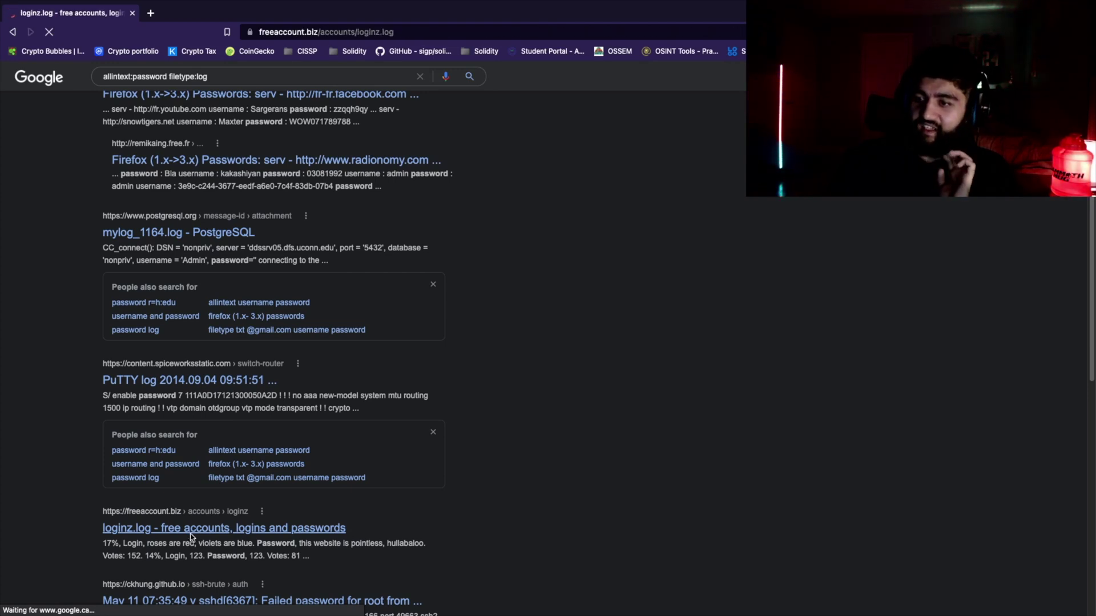
pyautogui.click(224, 528)
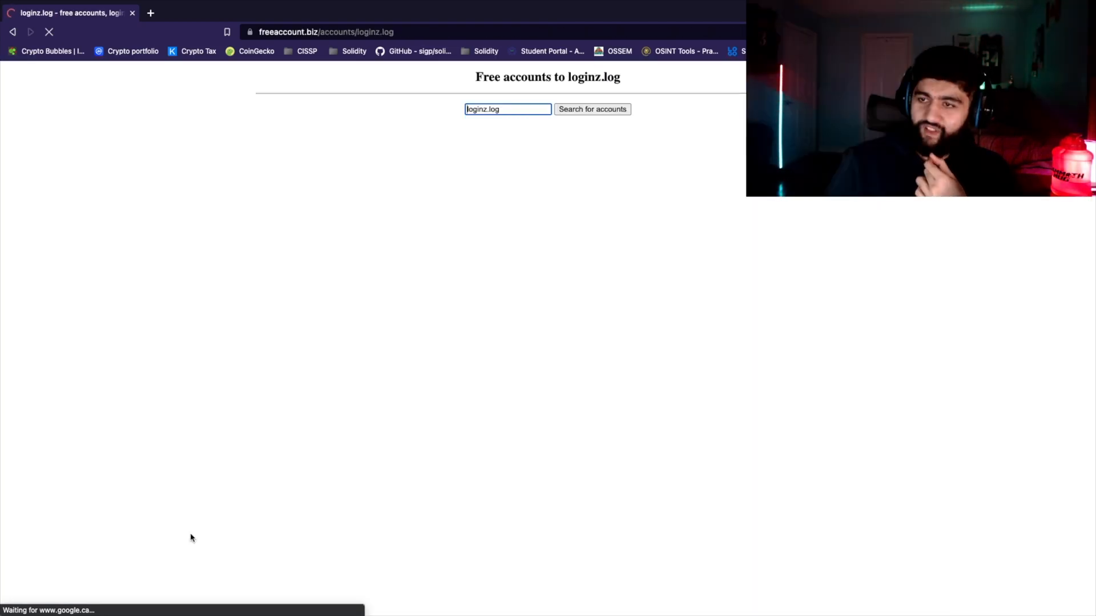
pyautogui.click(591, 109)
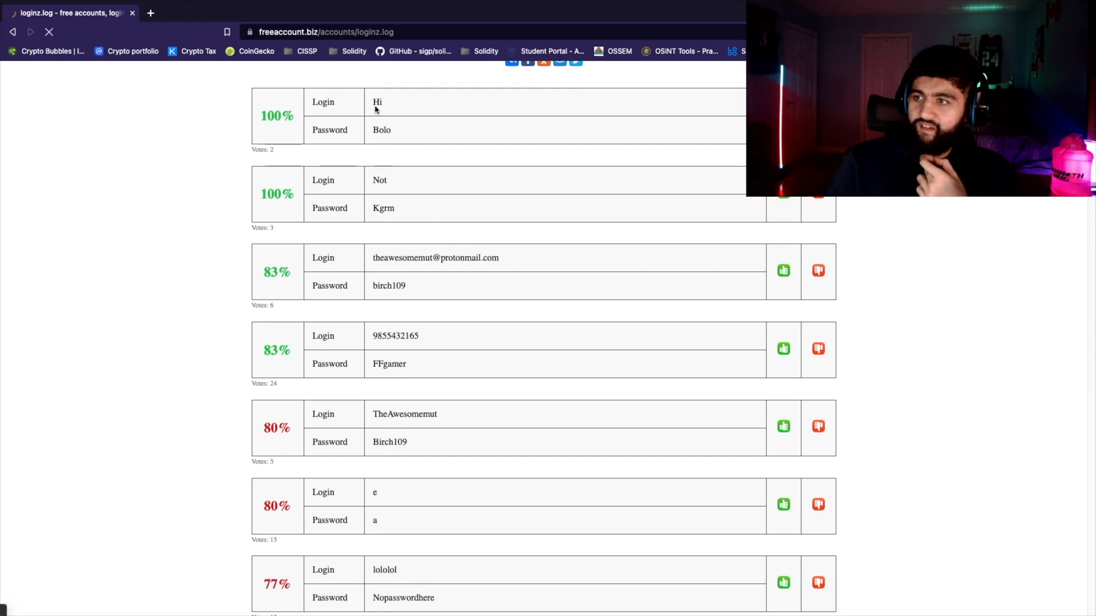
pyautogui.moveTo(400, 240)
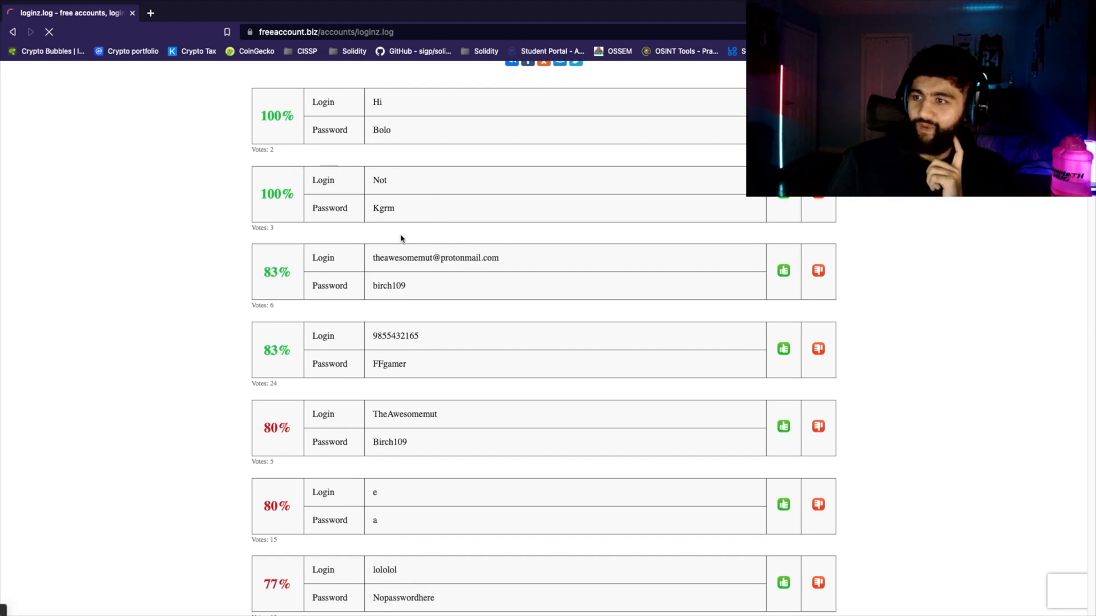
pyautogui.scroll(-3)
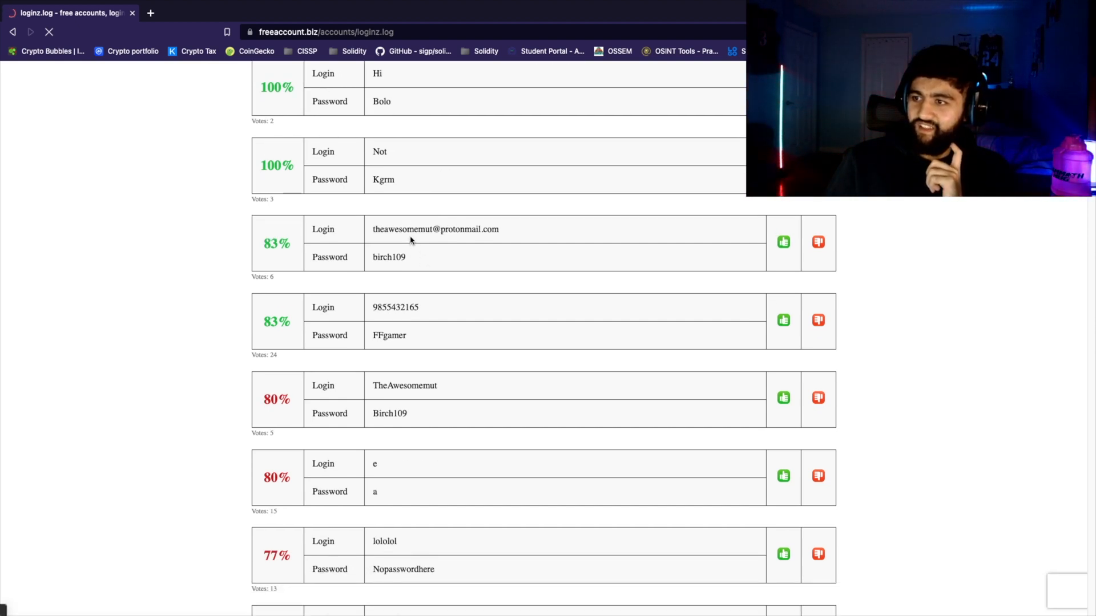
pyautogui.moveTo(423, 259)
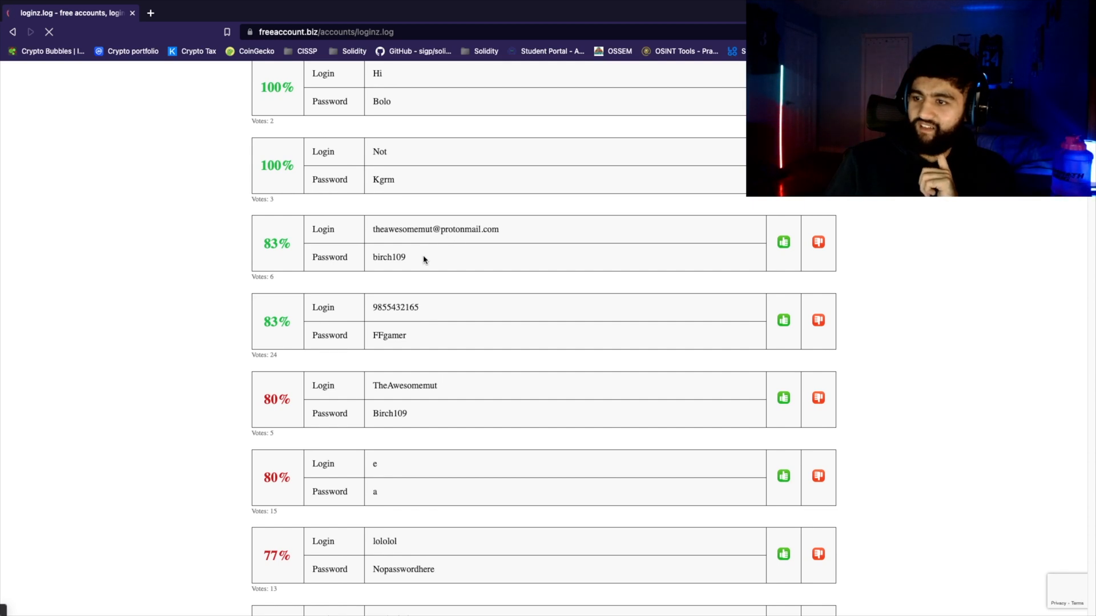
pyautogui.scroll(-3)
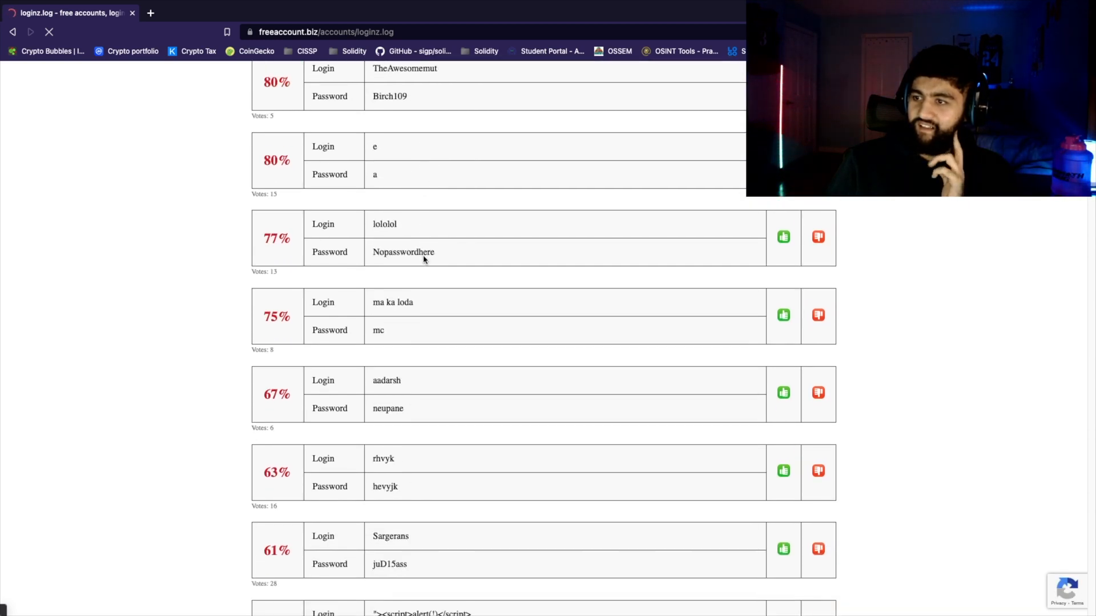
pyautogui.scroll(-3)
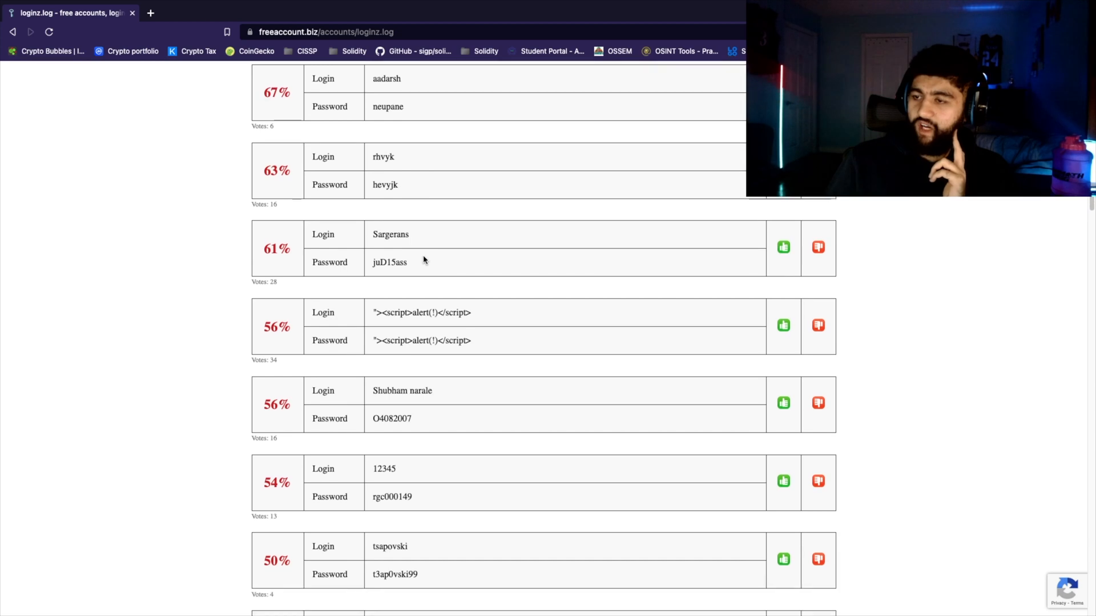
pyautogui.scroll(-3)
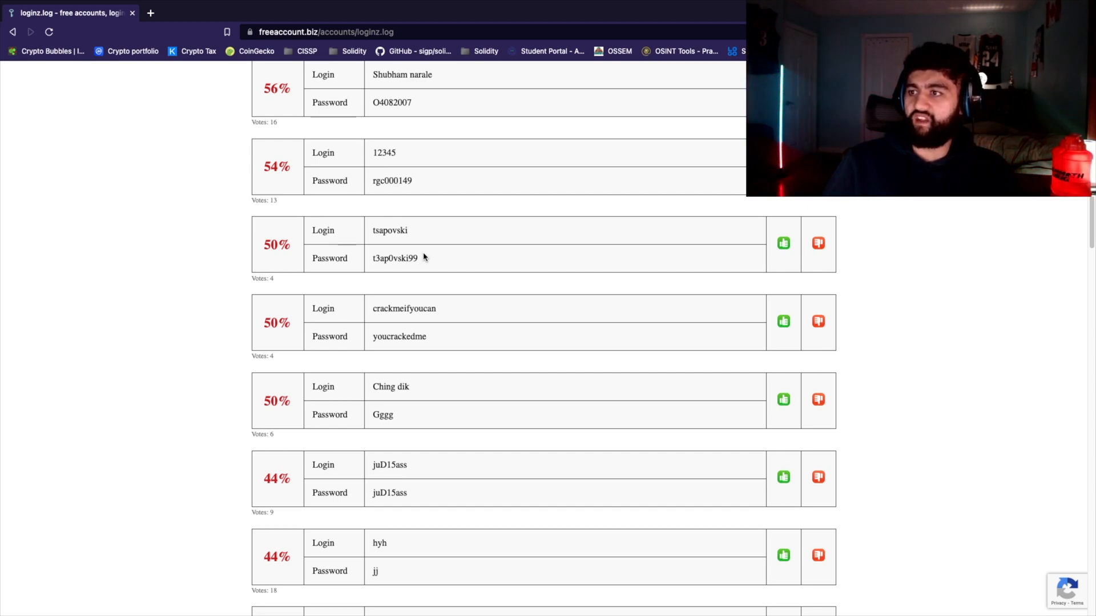
pyautogui.scroll(-3)
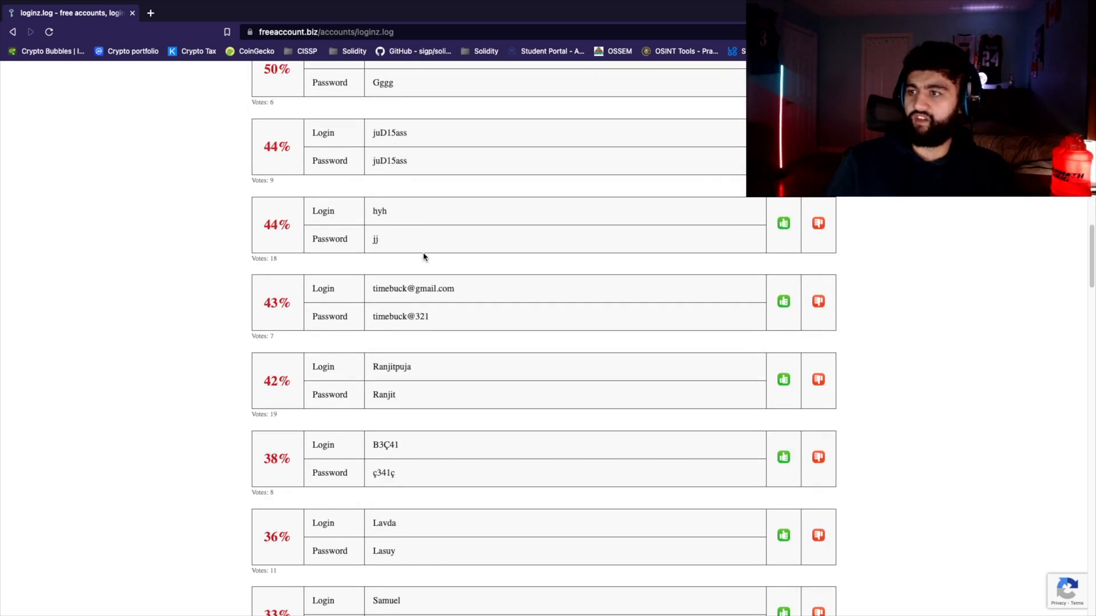
pyautogui.scroll(-3)
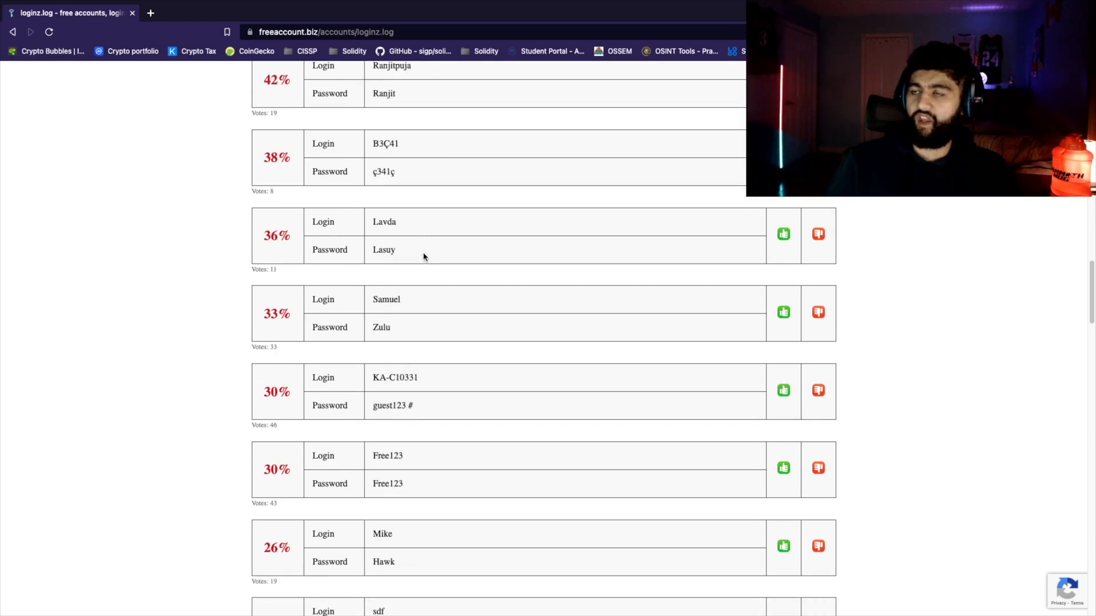
pyautogui.scroll(-3)
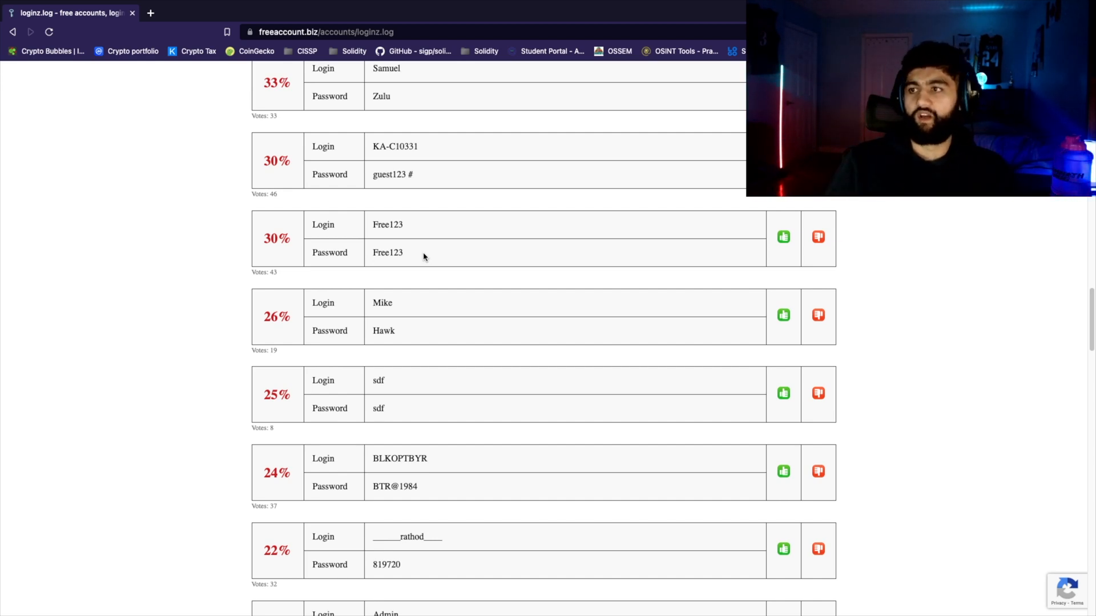
pyautogui.scroll(-3)
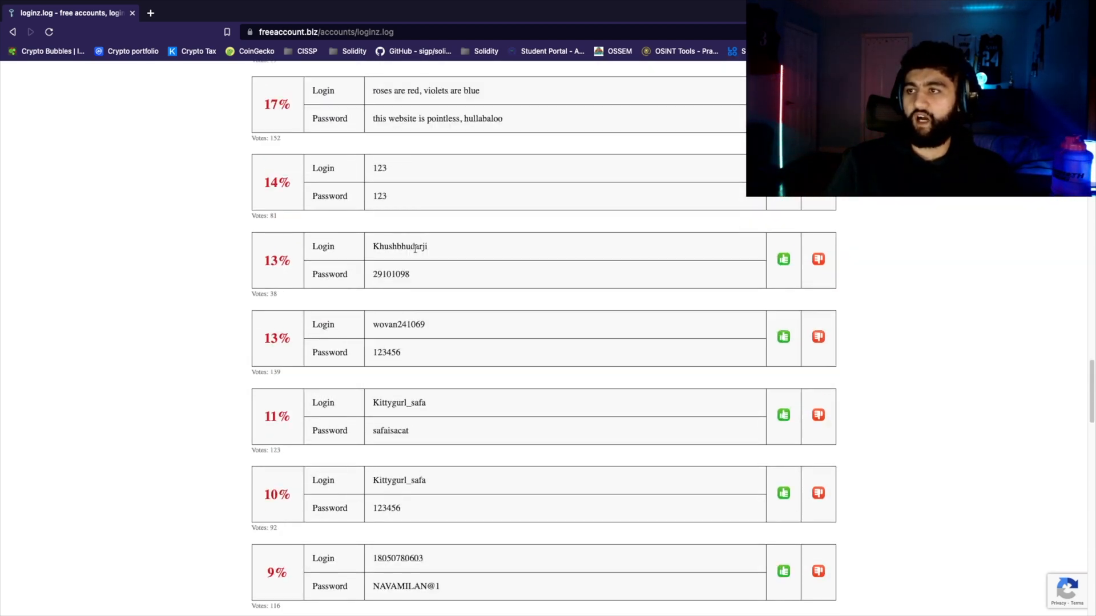
pyautogui.scroll(3)
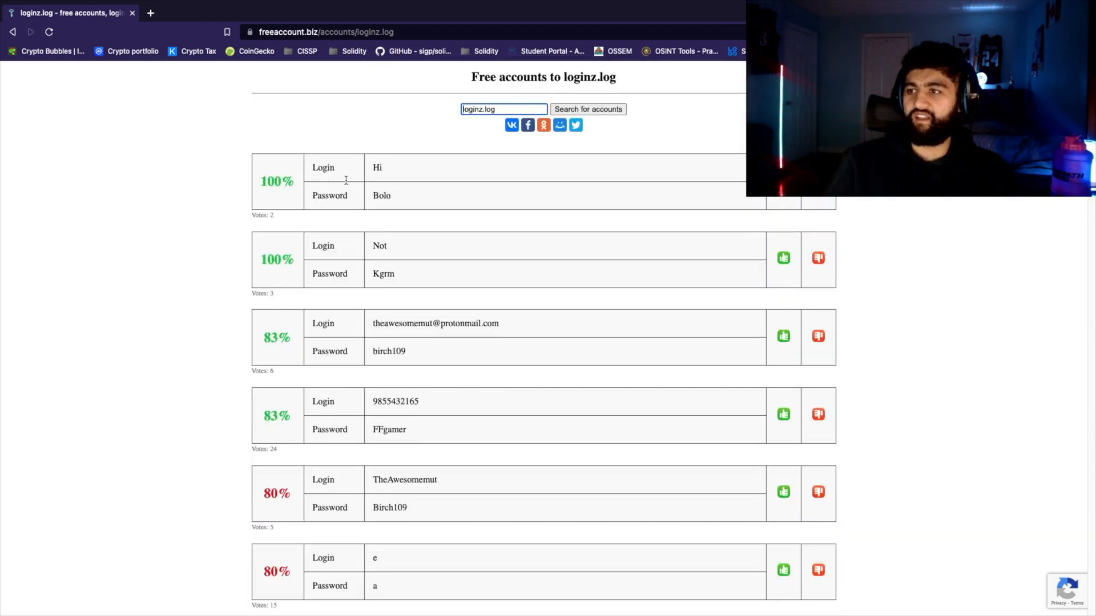
pyautogui.moveTo(450, 313)
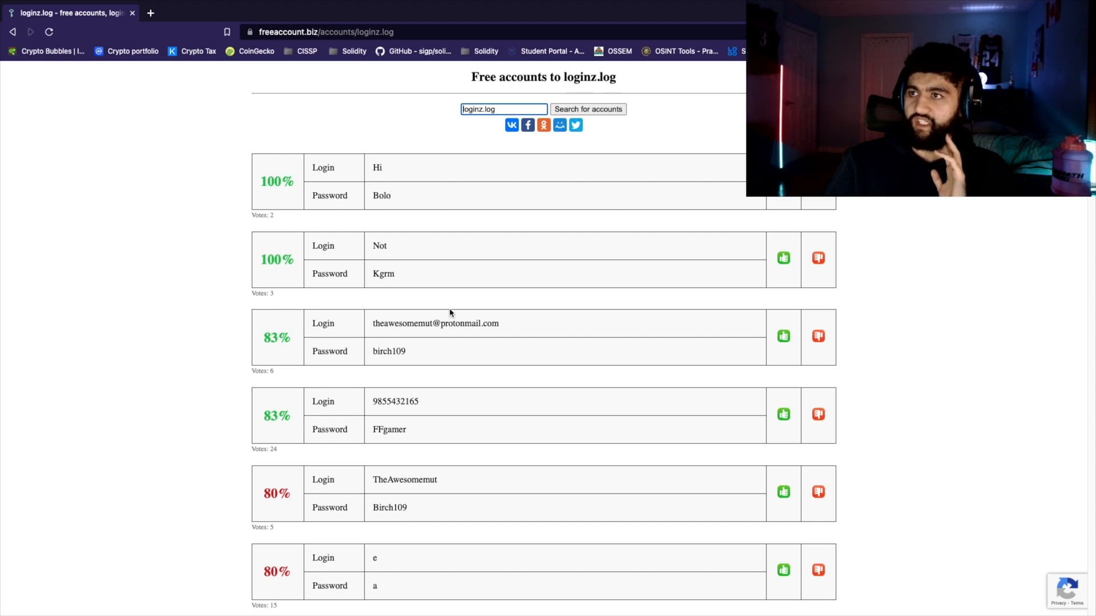
pyautogui.moveTo(435, 253)
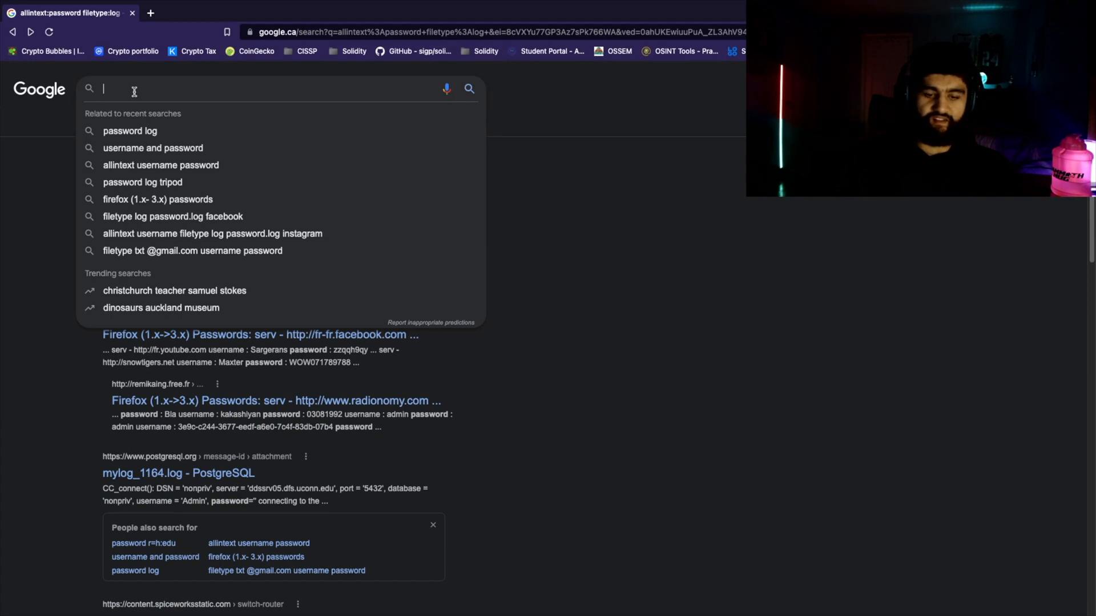
# Search filetype:env "DB_PASSWORD" after:2021 and scroll through the results
pyautogui.write('filetype')
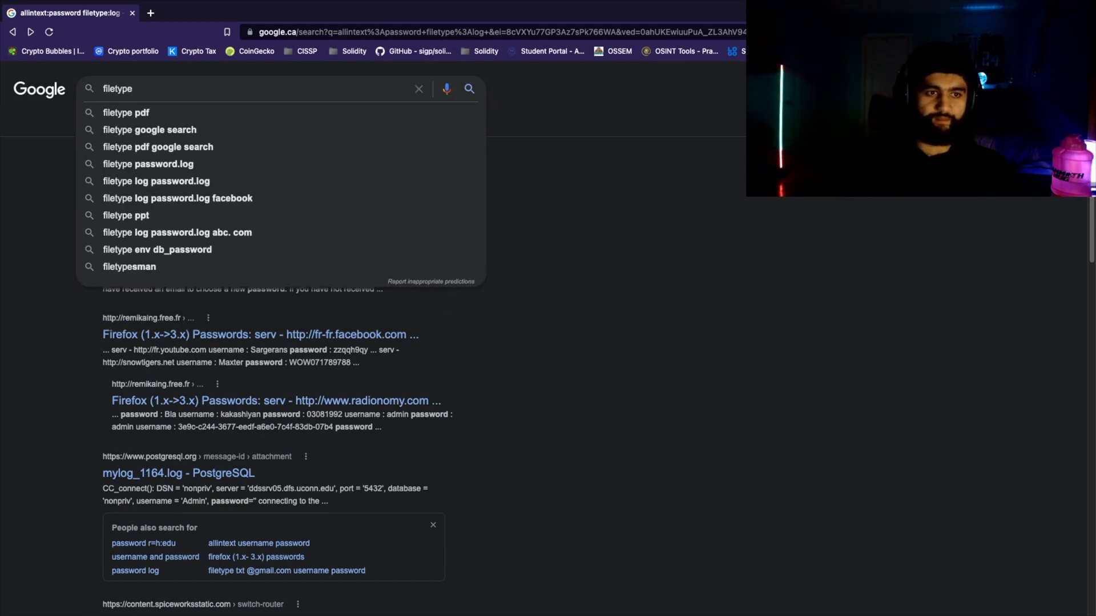
pyautogui.write(':')
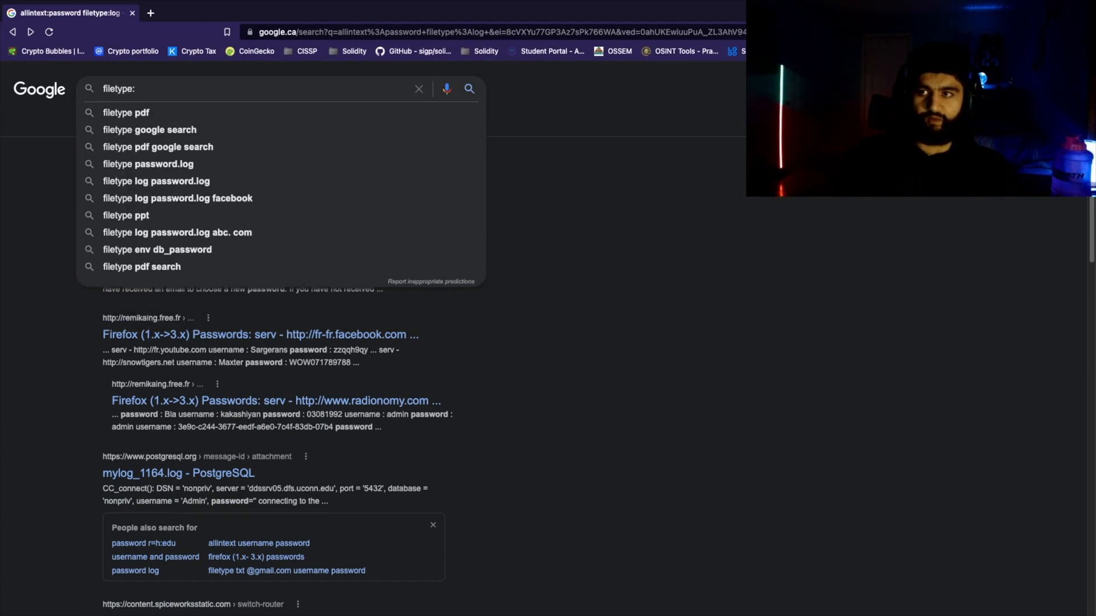
pyautogui.write('env')
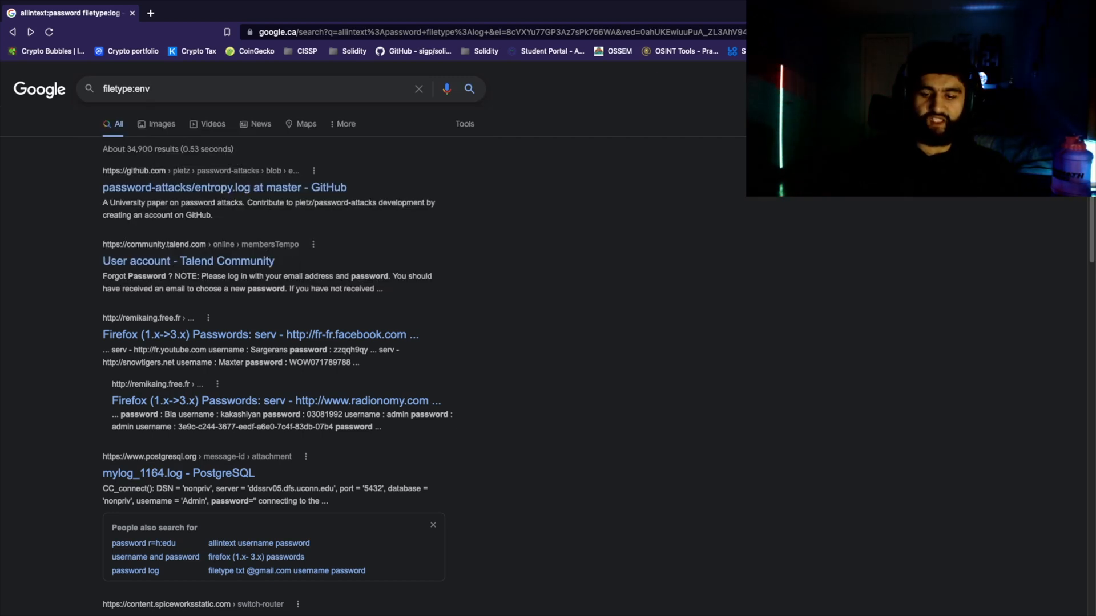
pyautogui.write('"DB')
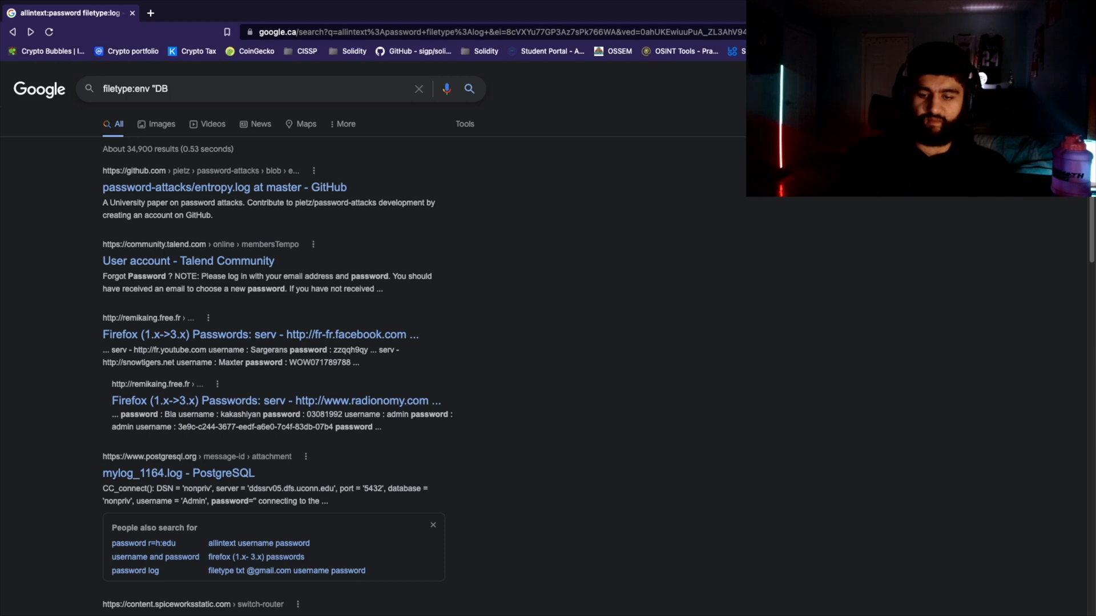
pyautogui.write('_PASS')
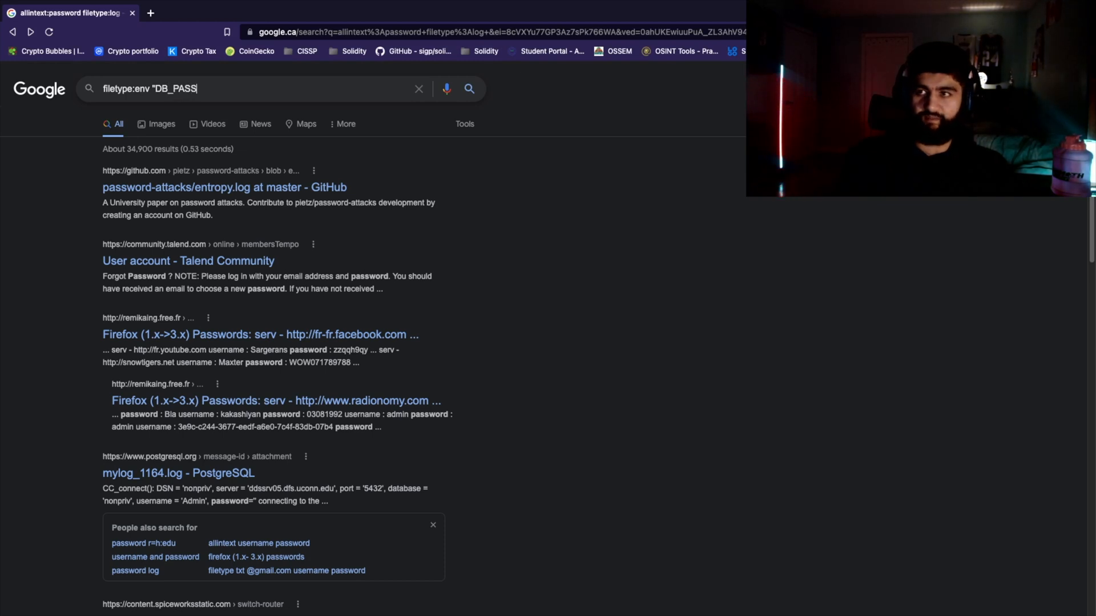
pyautogui.write('WORD"')
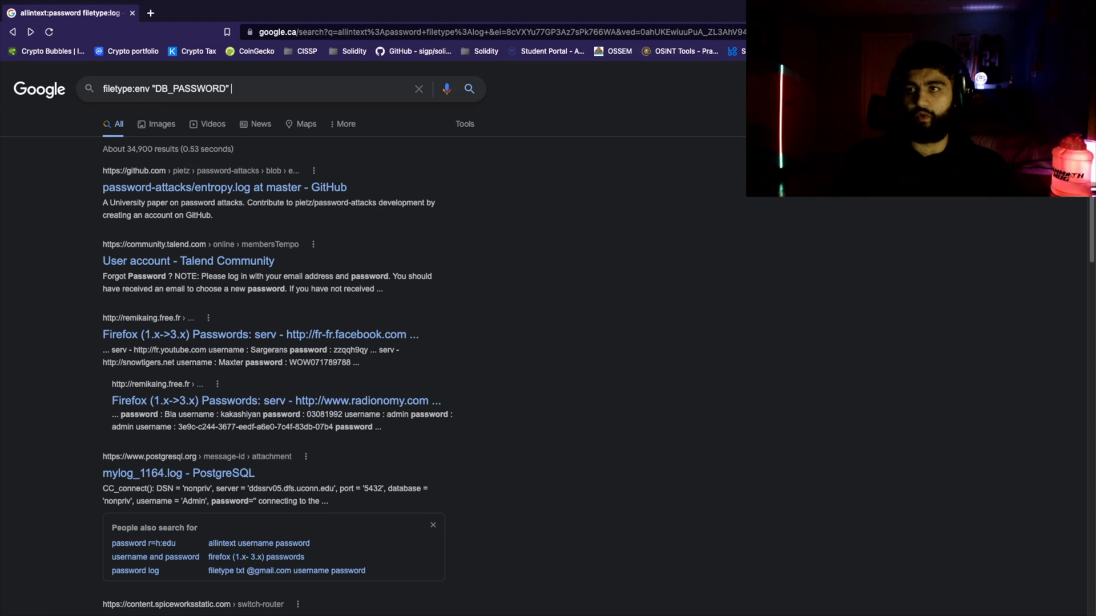
pyautogui.write('afte')
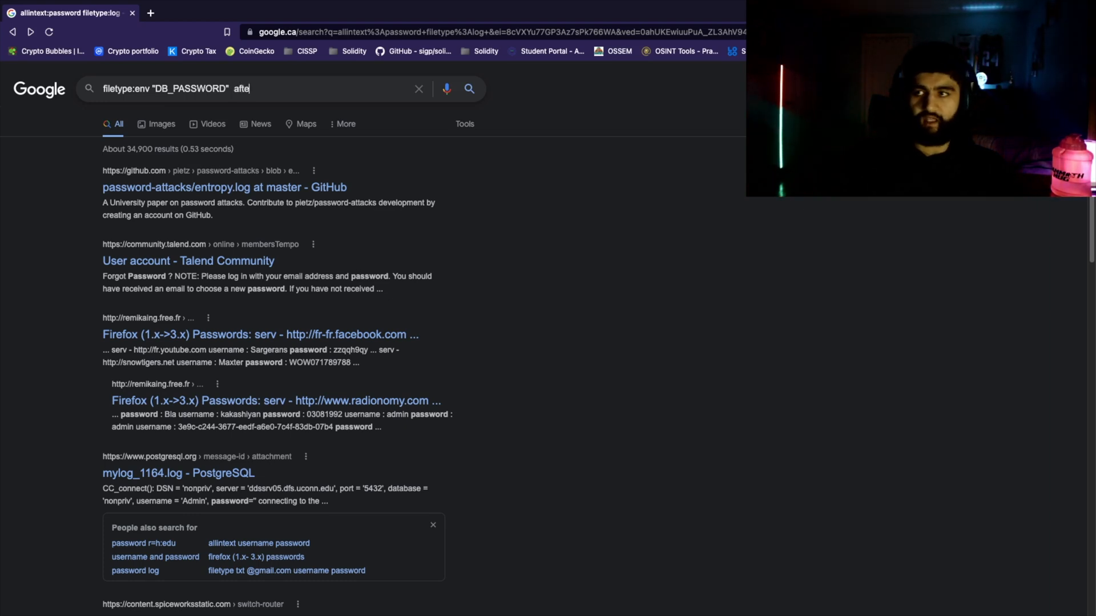
pyautogui.write('r:2021')
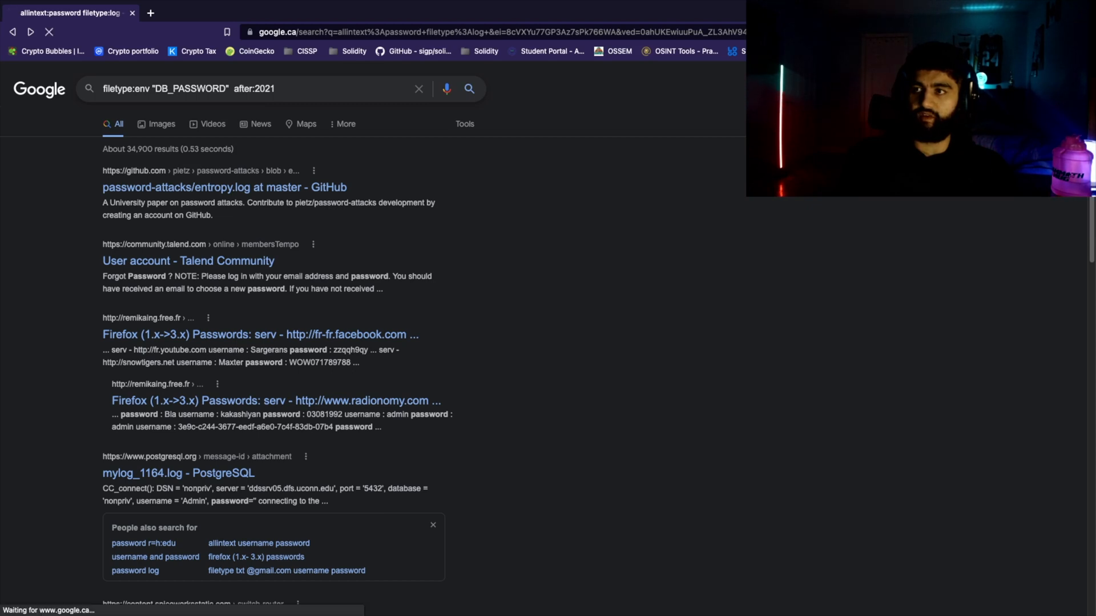
pyautogui.press('Return')
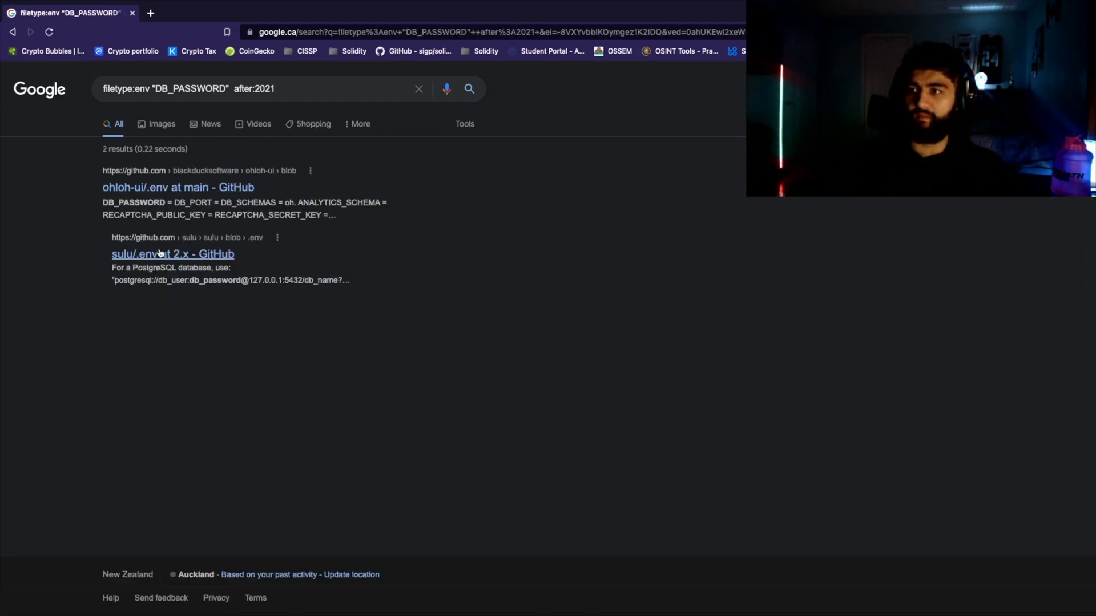
pyautogui.moveTo(194, 258)
pyautogui.write('0')
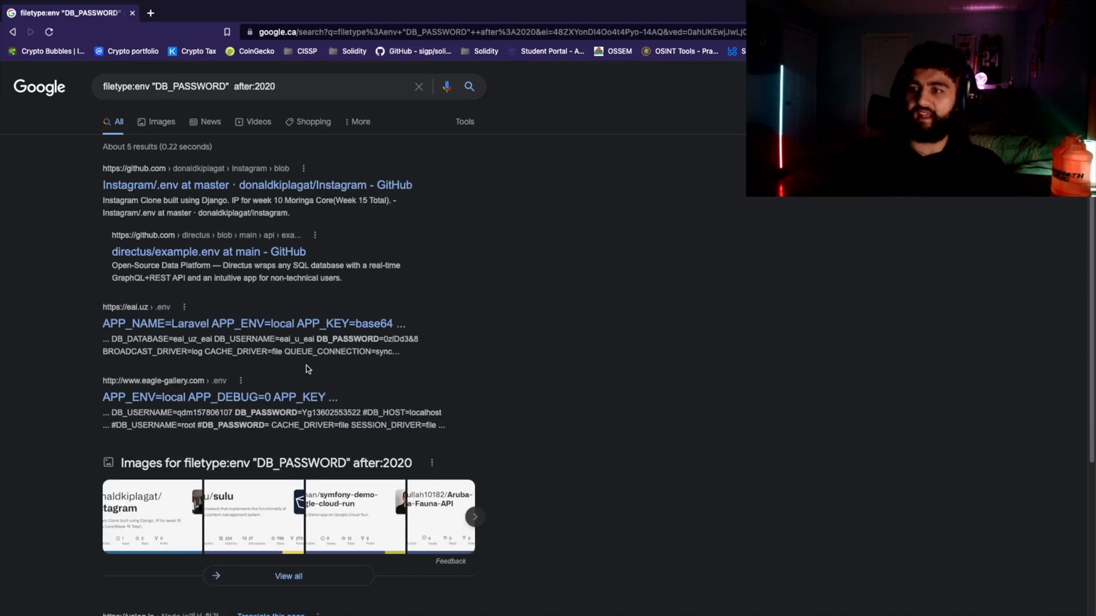
pyautogui.scroll(-3)
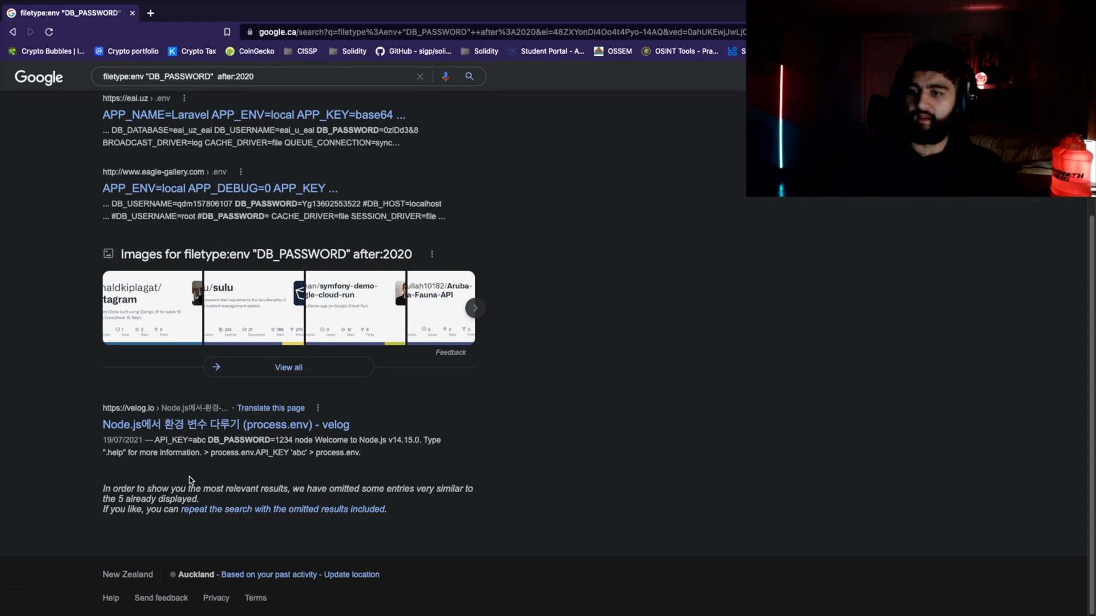
pyautogui.scroll(3)
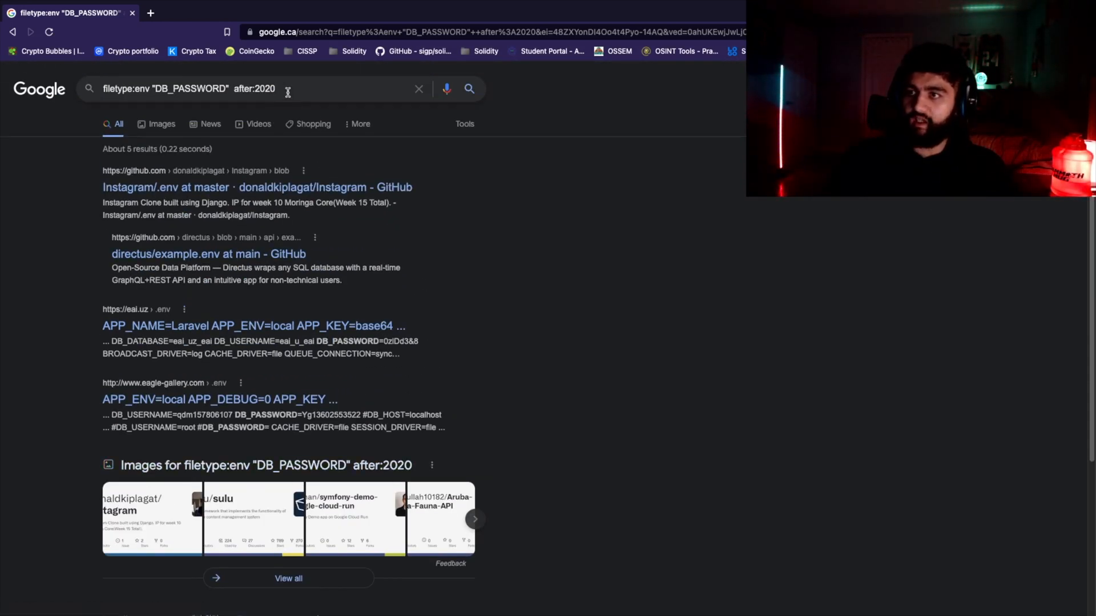
# Drop the date filter and browse .env results, selecting an exposed DB_PASSWORD value
pyautogui.press('Backspace')
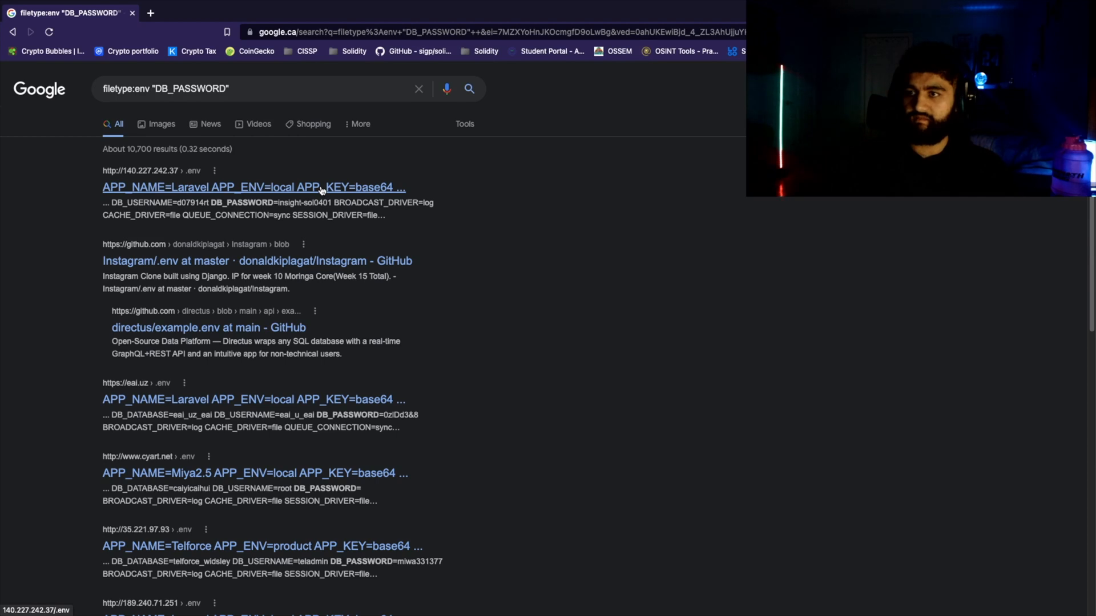
pyautogui.moveTo(118, 172)
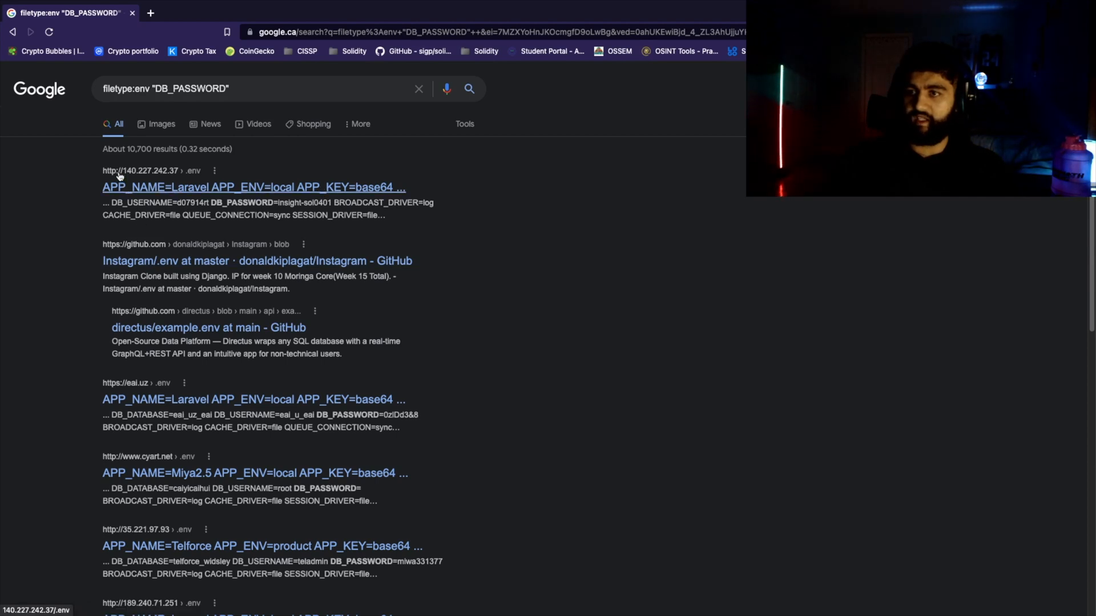
pyautogui.moveTo(261, 299)
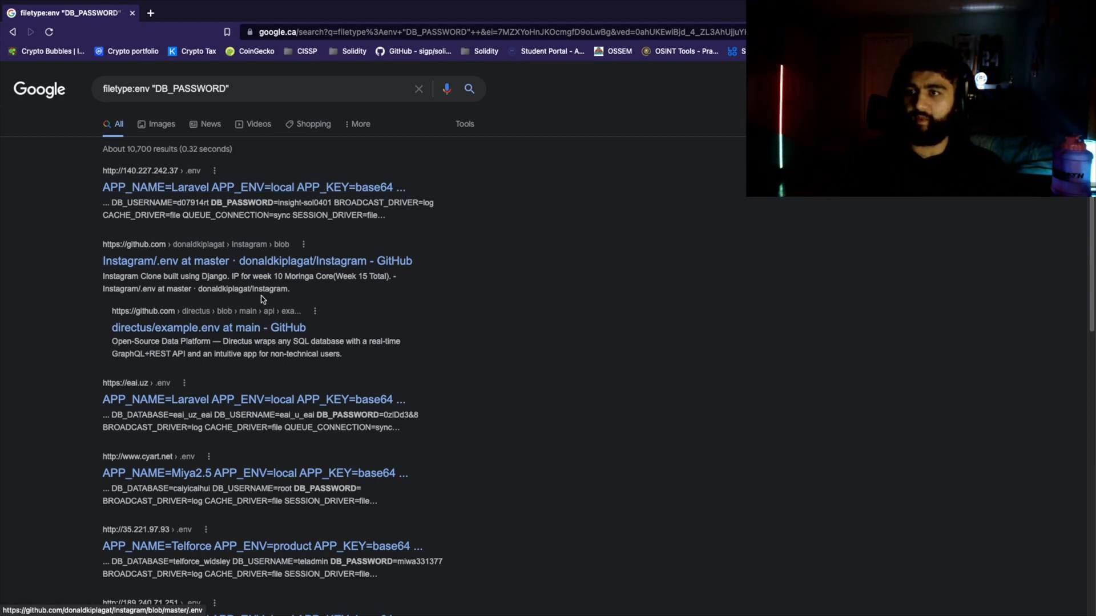
pyautogui.moveTo(166, 260)
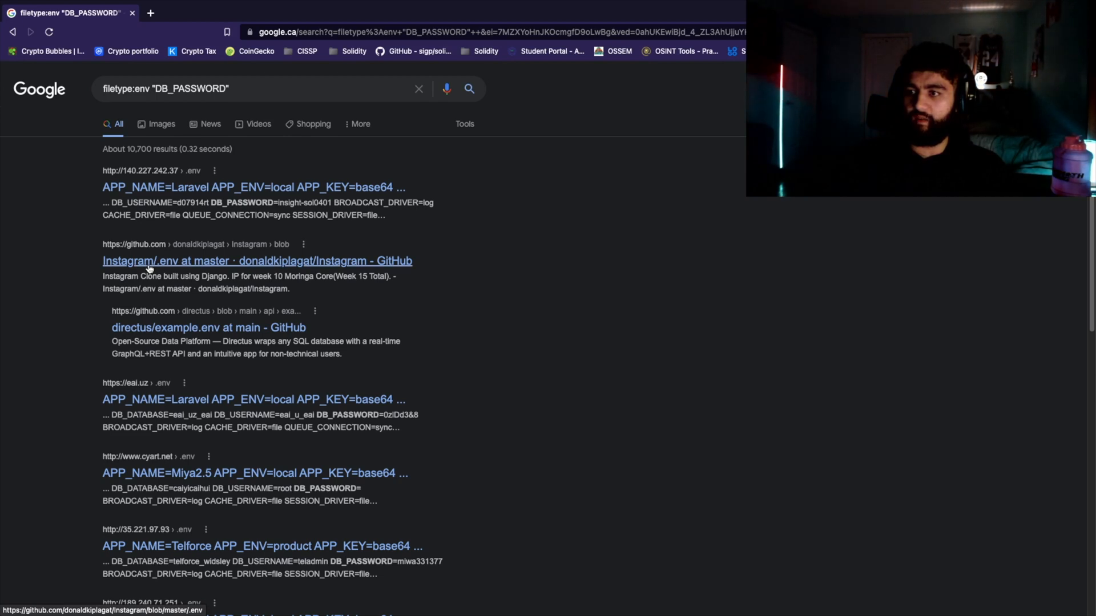
pyautogui.moveTo(213, 313)
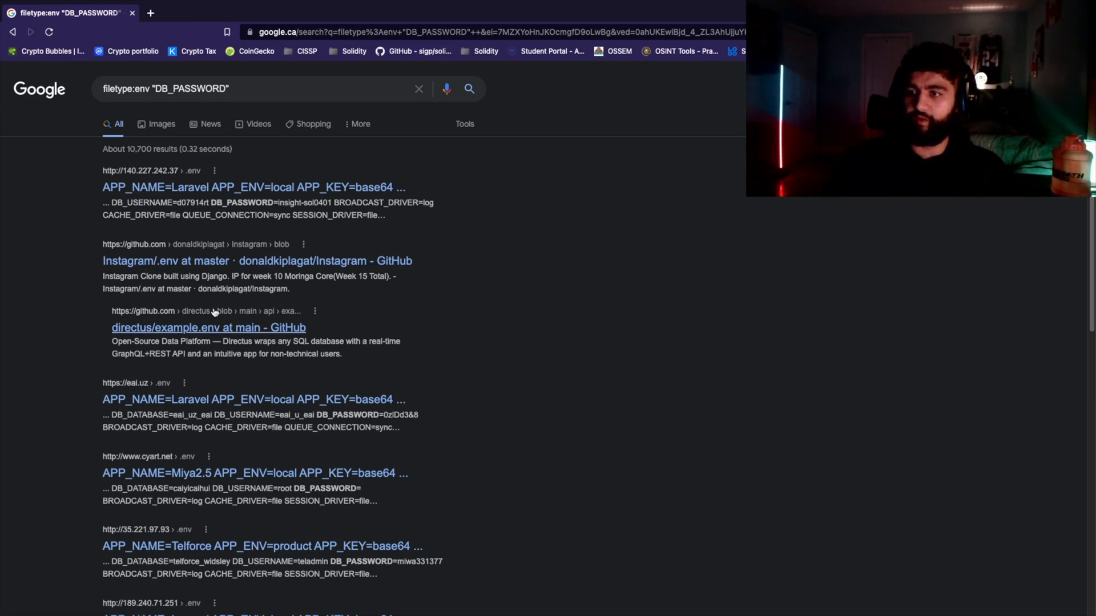
pyautogui.scroll(-3)
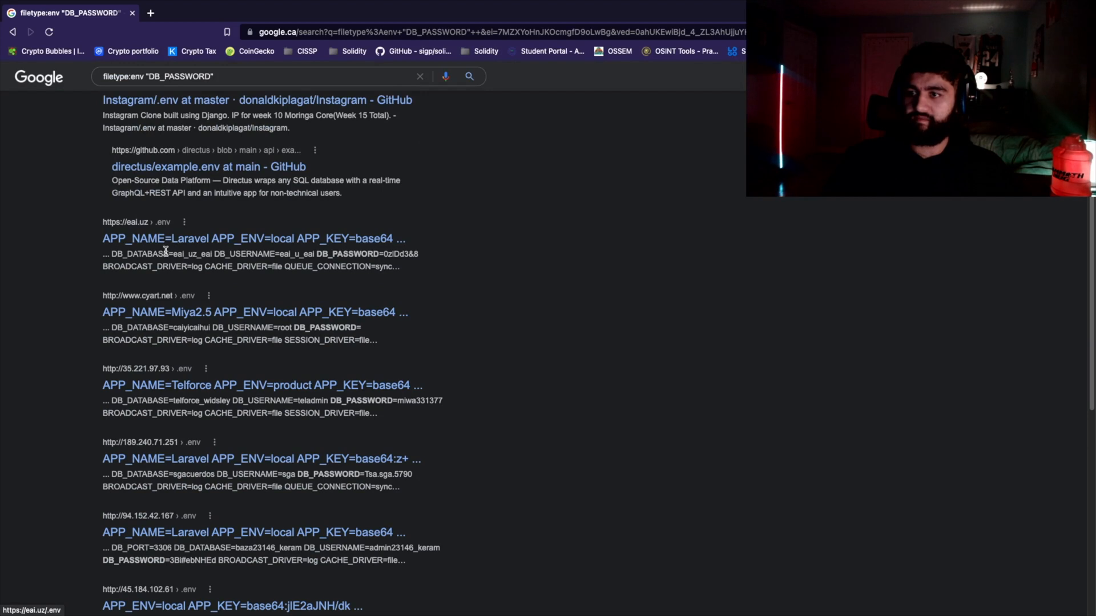
pyautogui.moveTo(293, 262)
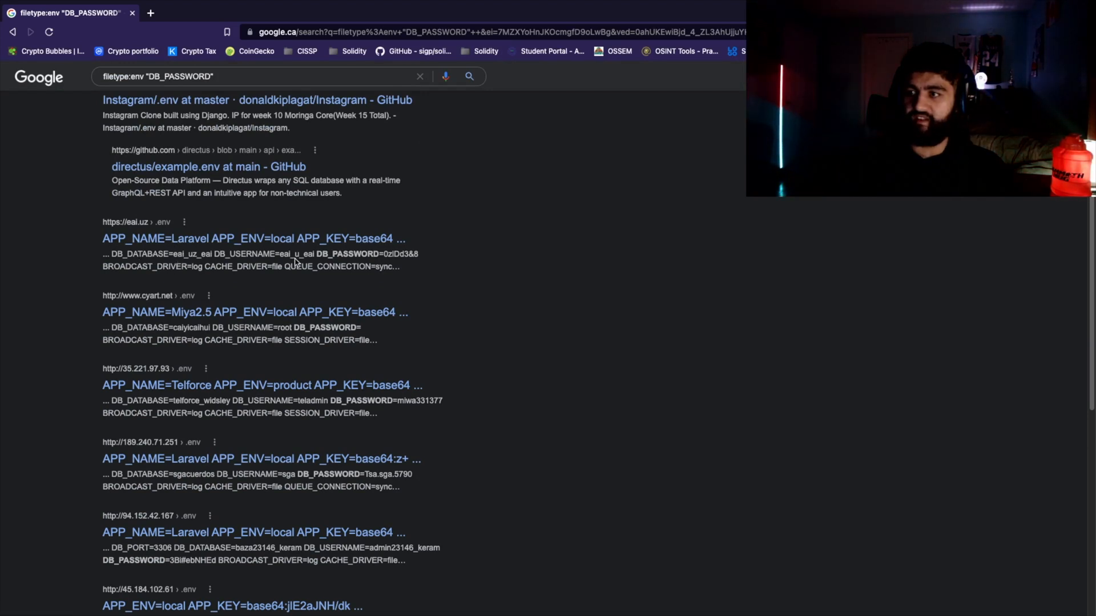
pyautogui.moveTo(421, 259)
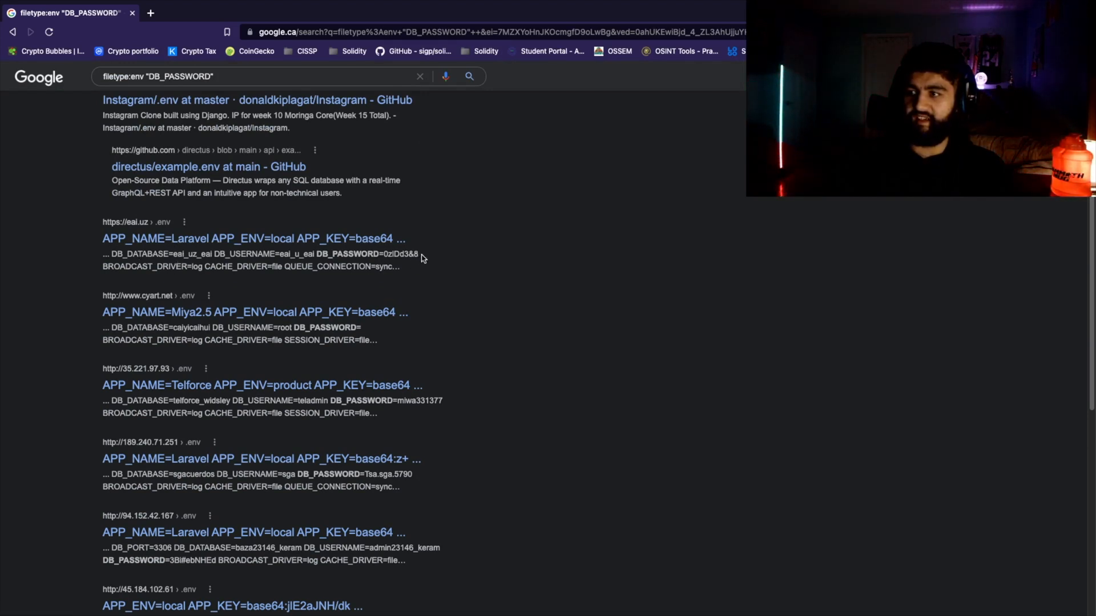
pyautogui.doubleClick(401, 253)
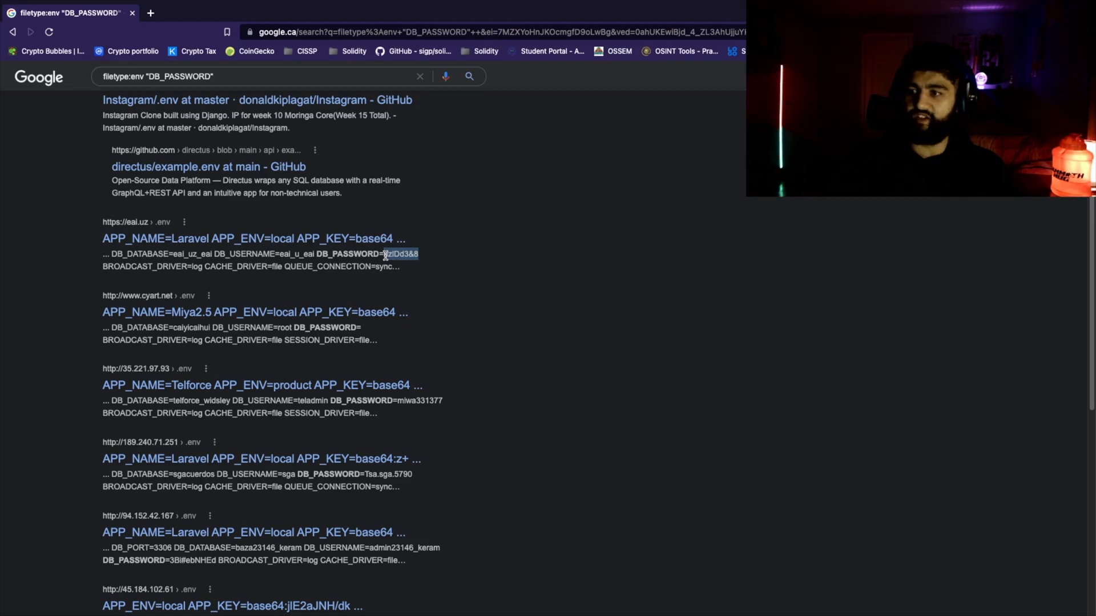
pyautogui.moveTo(145, 339)
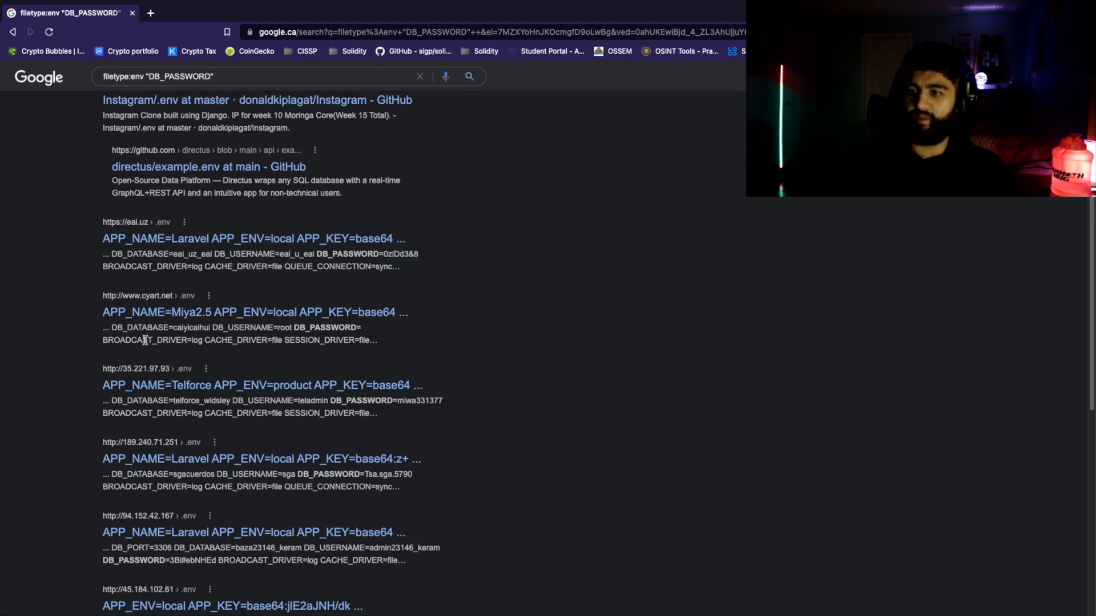
pyautogui.scroll(-3)
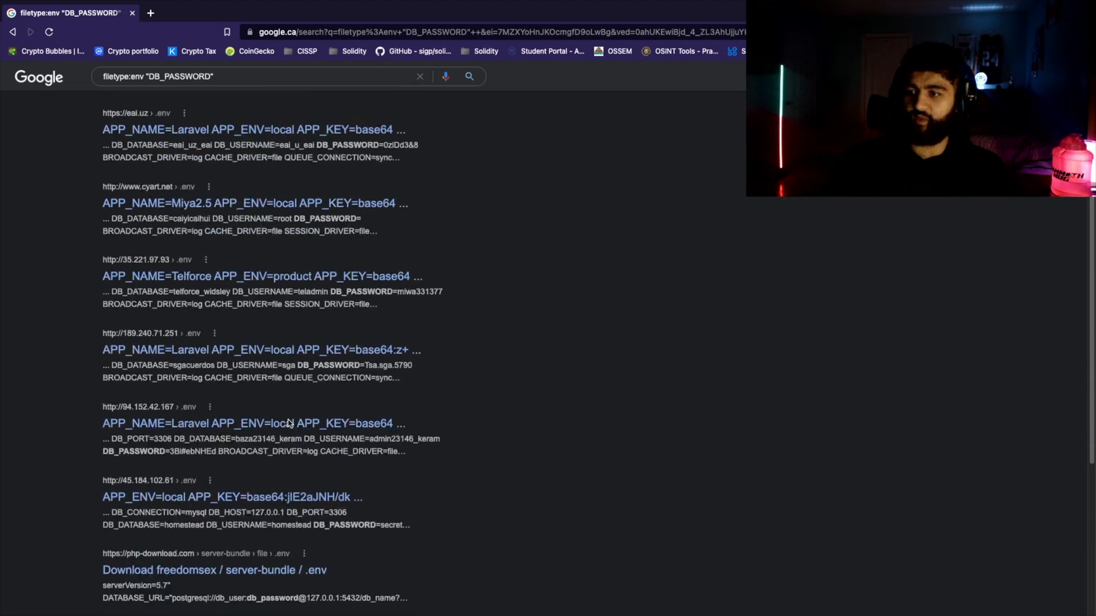
pyautogui.scroll(-3)
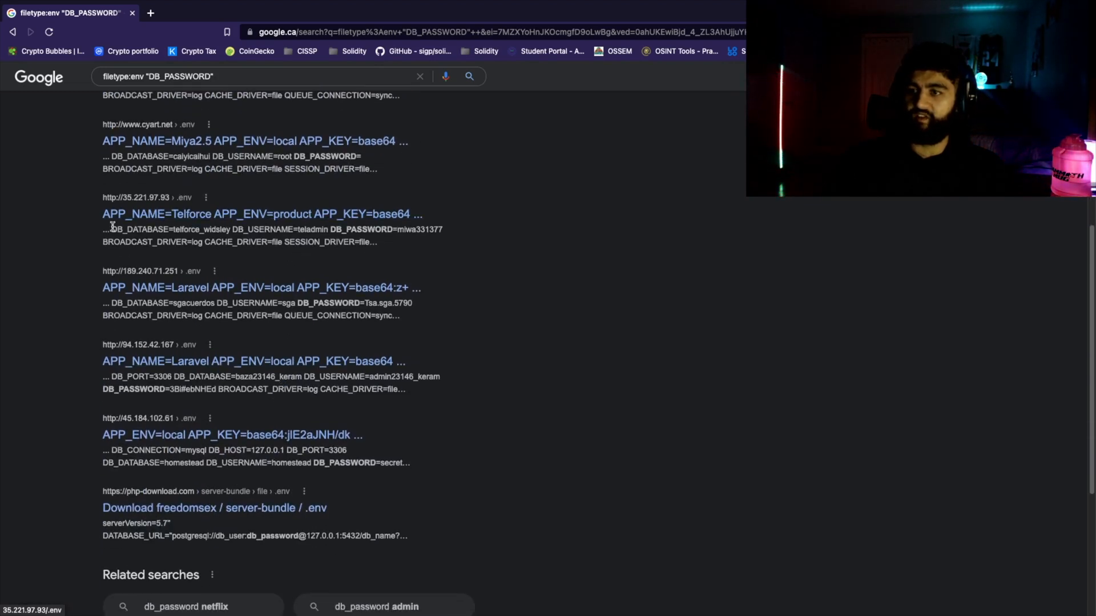
pyautogui.moveTo(153, 382)
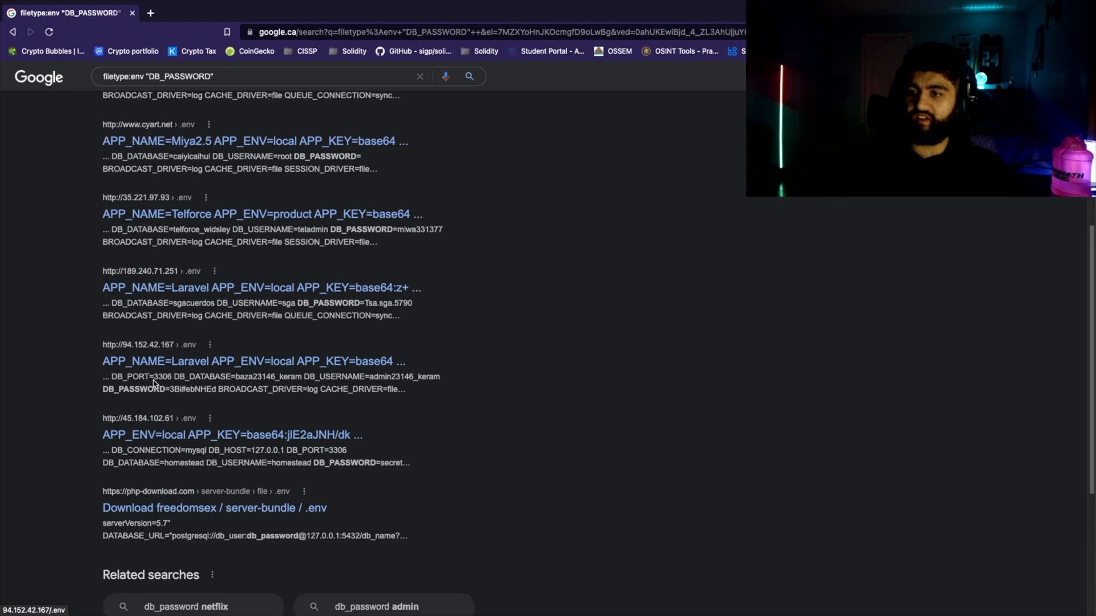
pyautogui.moveTo(350, 379)
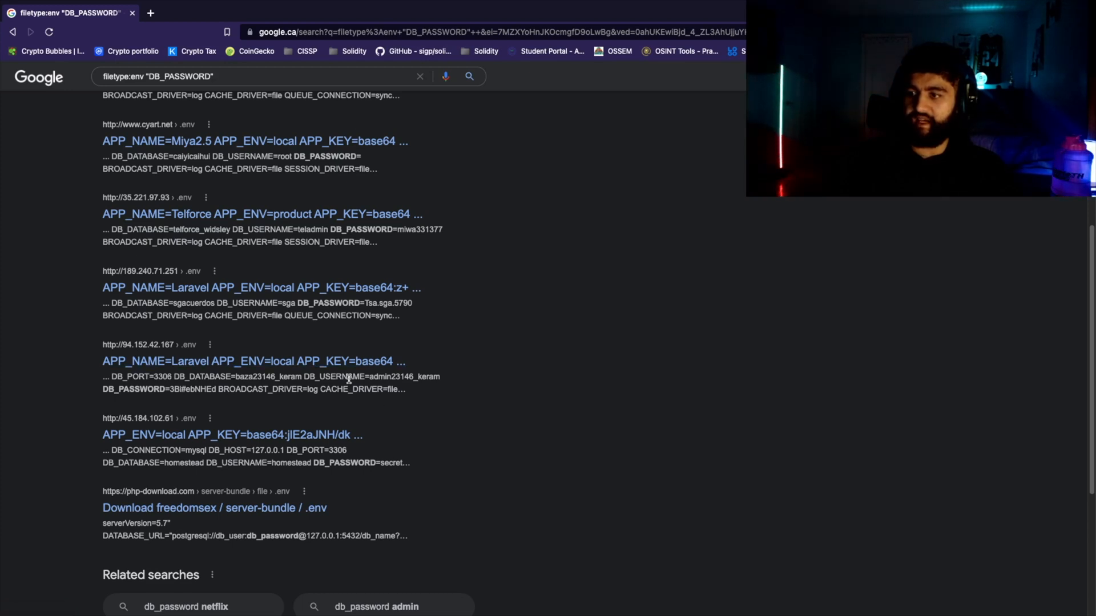
pyautogui.moveTo(100, 400)
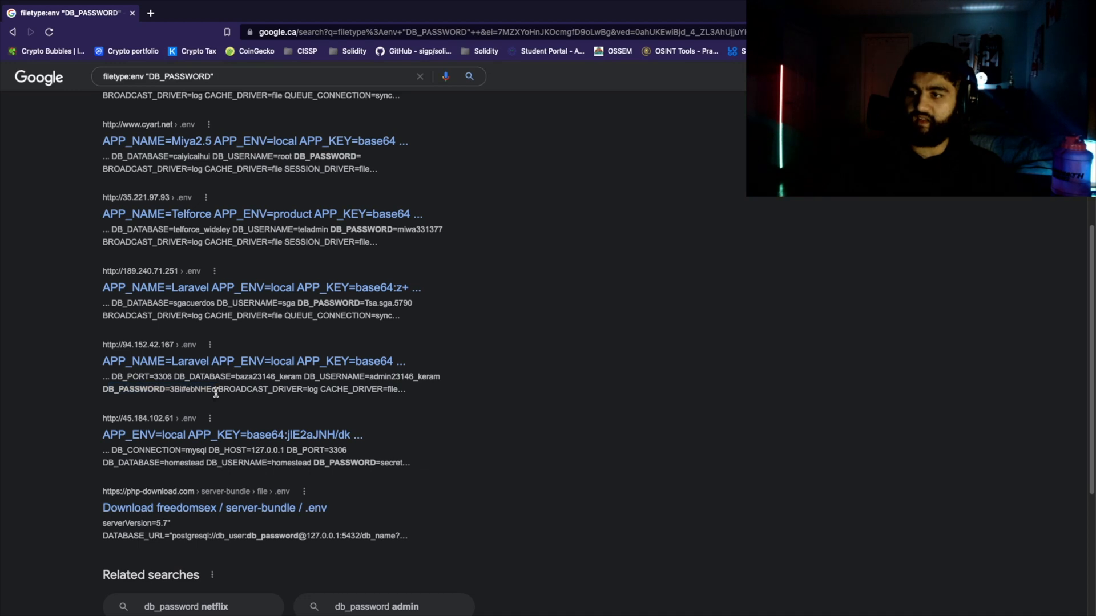
pyautogui.scroll(-3)
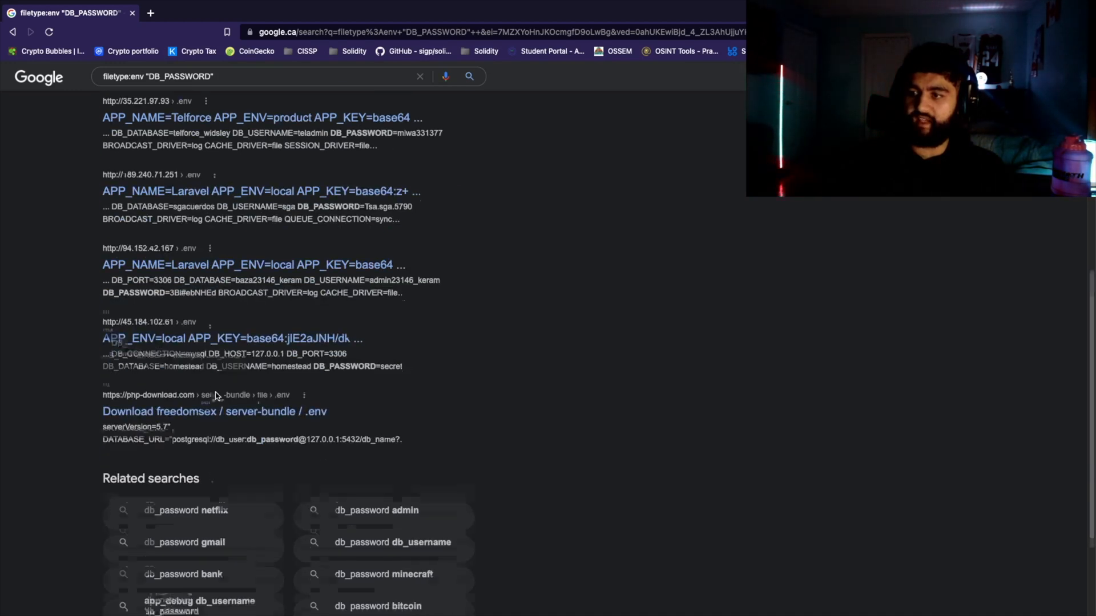
pyautogui.scroll(-3)
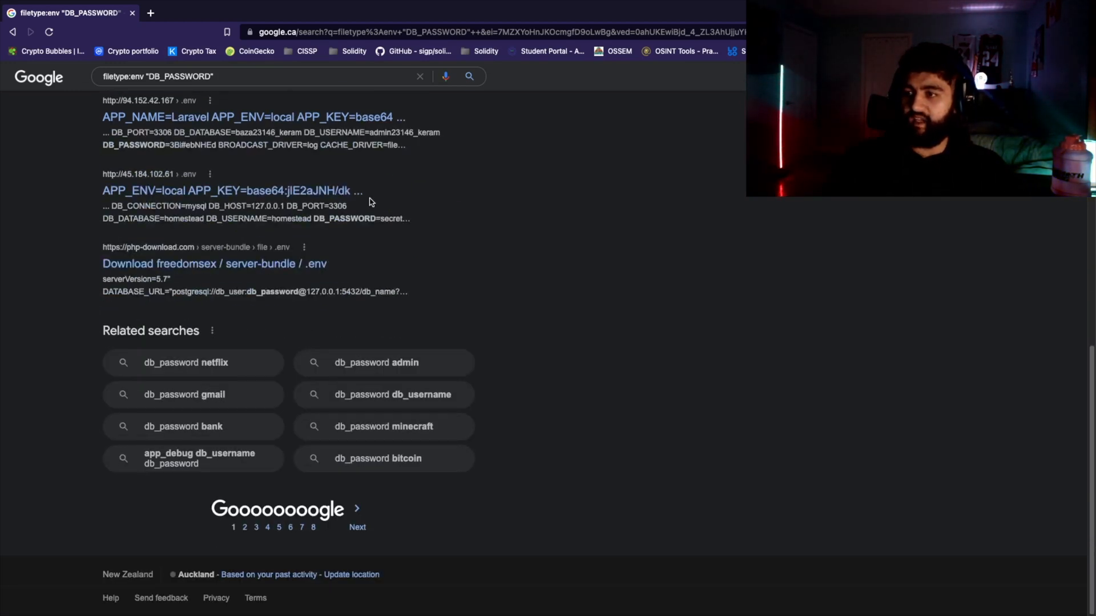
pyautogui.moveTo(220, 309)
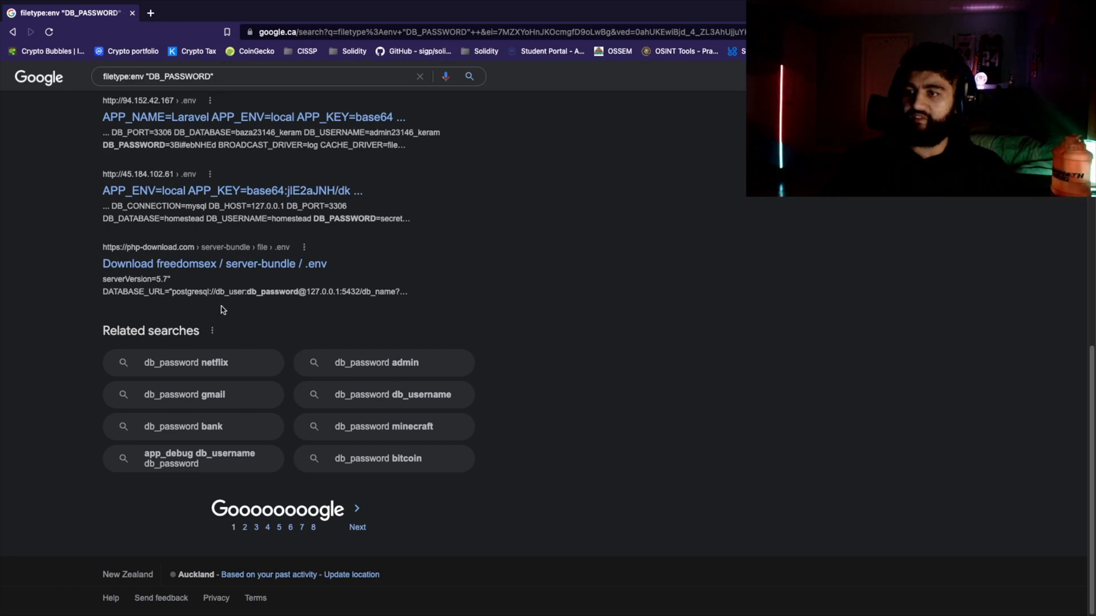
pyautogui.moveTo(533, 273)
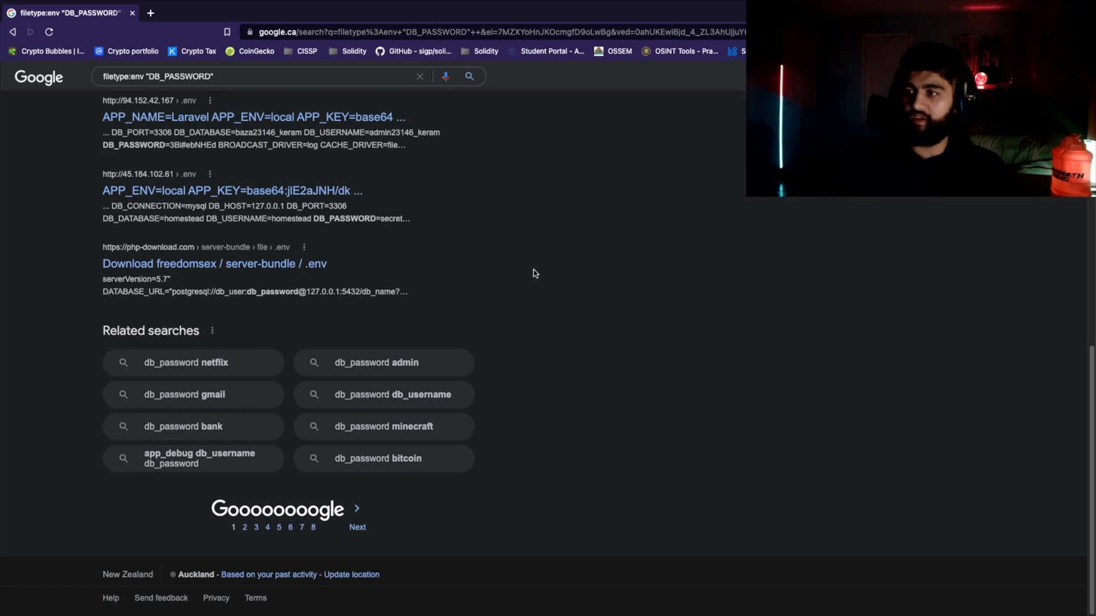
pyautogui.moveTo(412, 256)
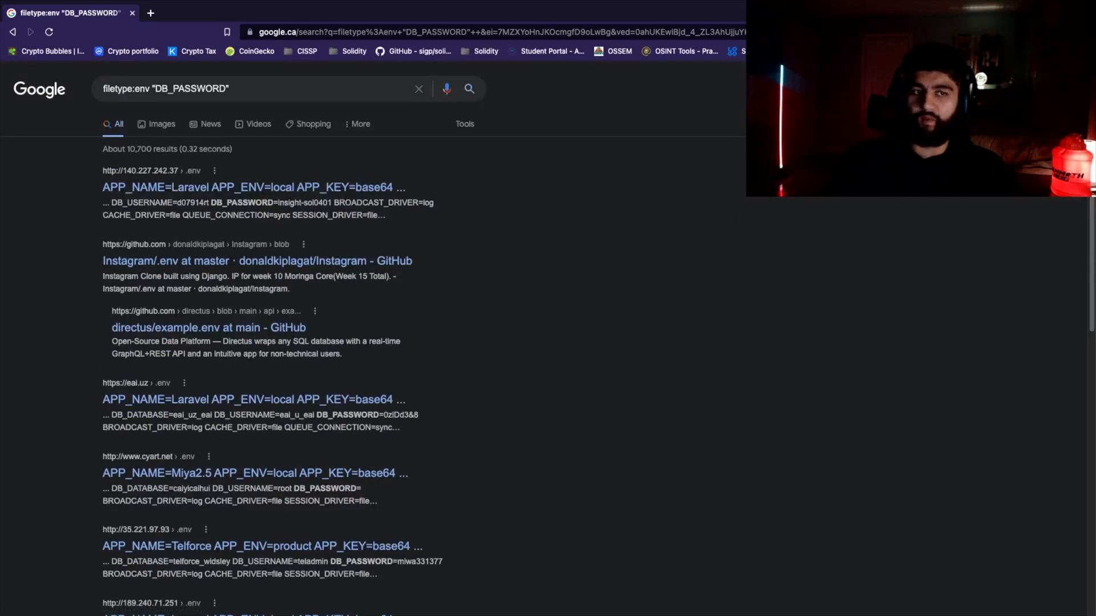
pyautogui.moveTo(349, 235)
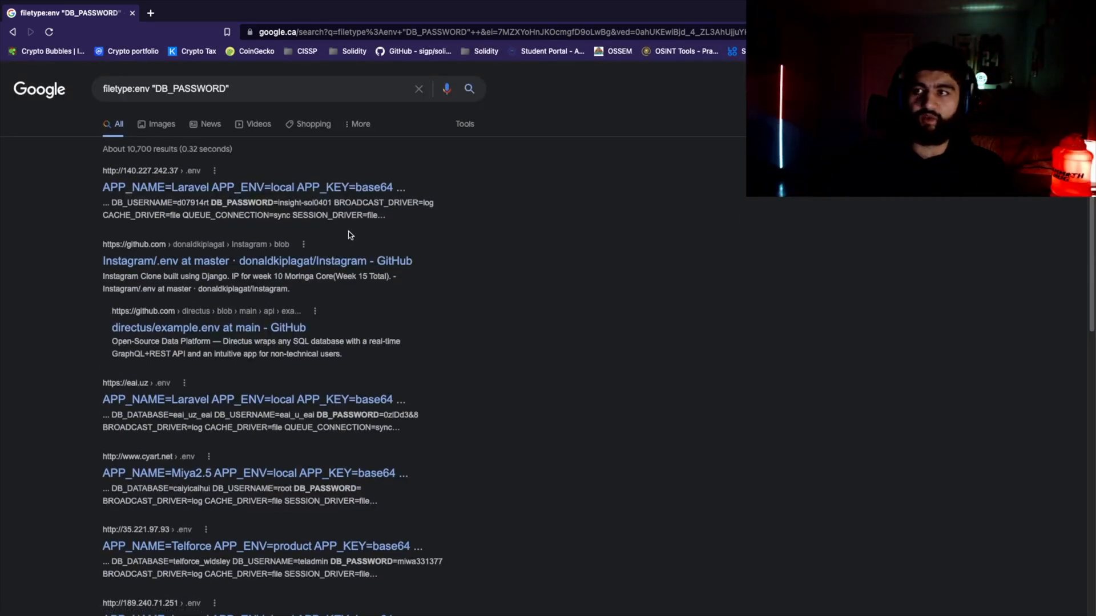
pyautogui.moveTo(349, 290)
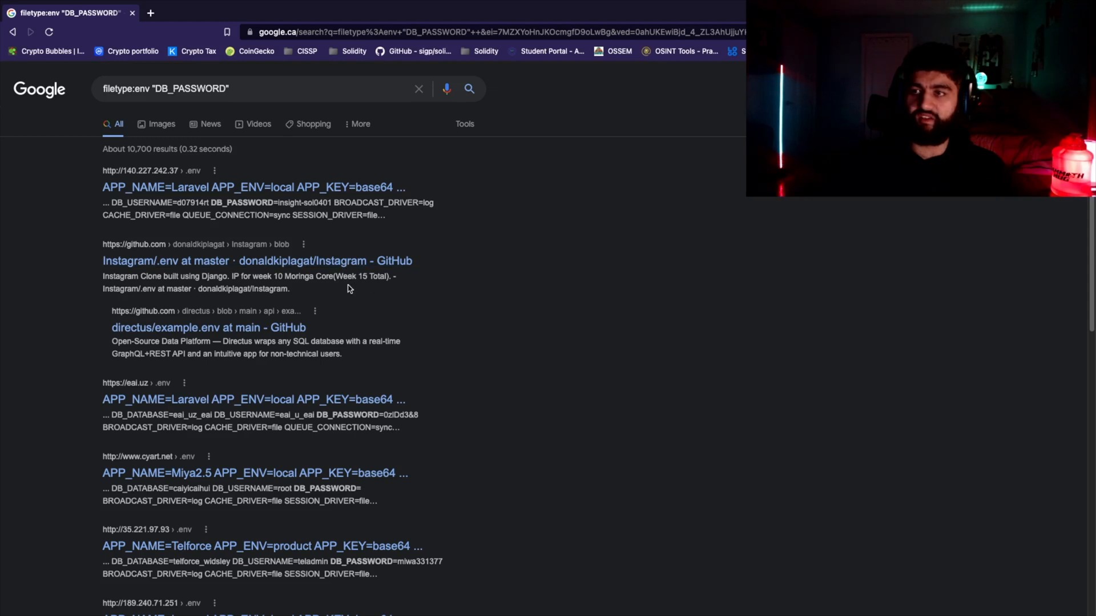
pyautogui.moveTo(398, 218)
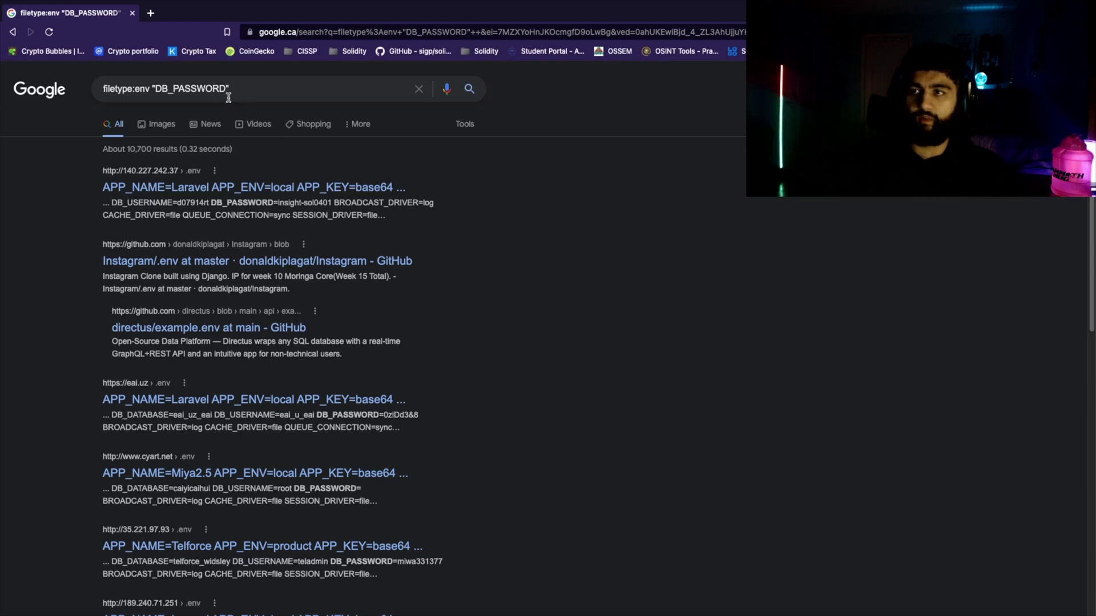
# Clear the old DB_PASSWORD query and enter the dork inurl:top.htm inurl:currenttime
pyautogui.click(418, 89)
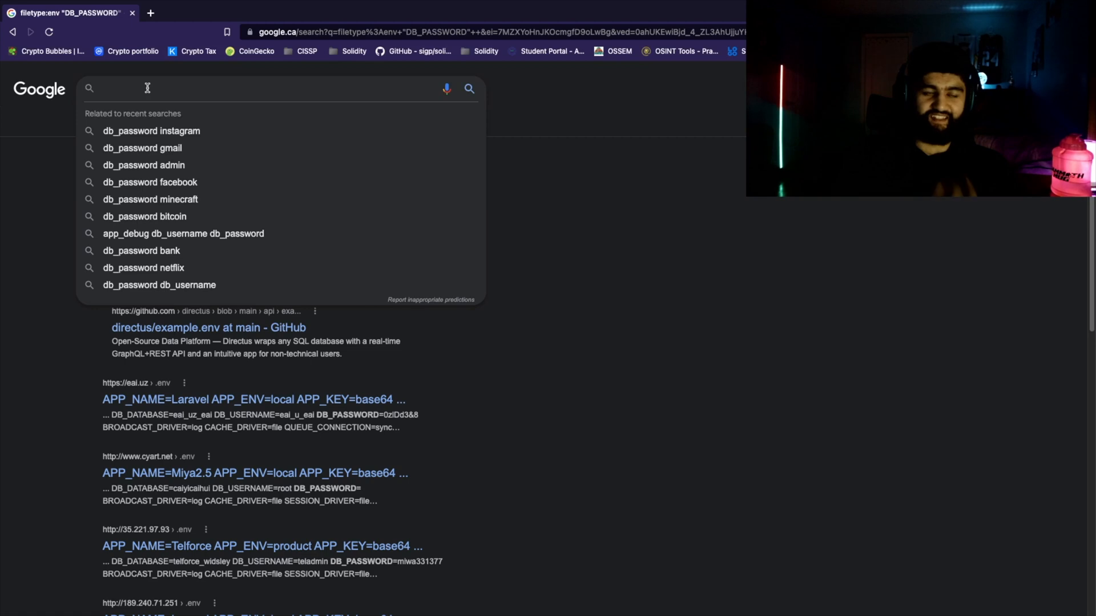
pyautogui.write('i')
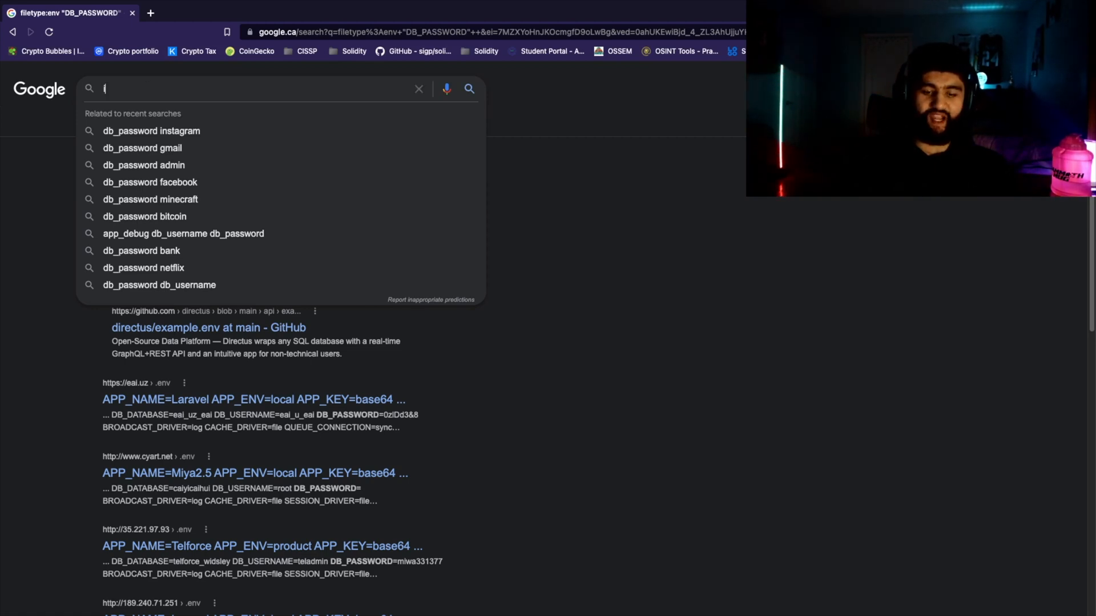
pyautogui.write('nur')
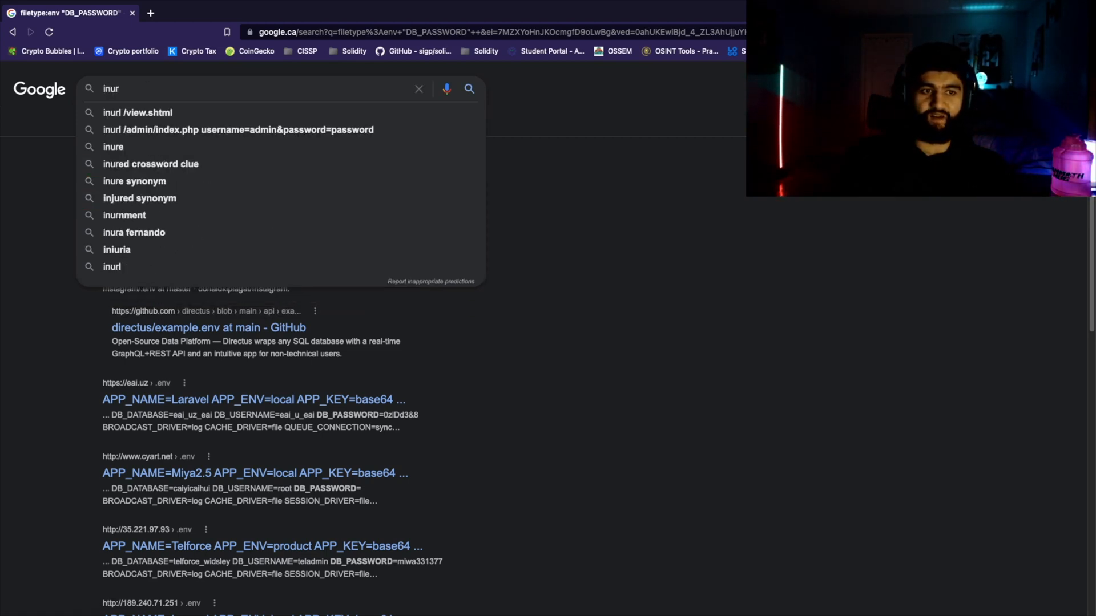
pyautogui.write('l')
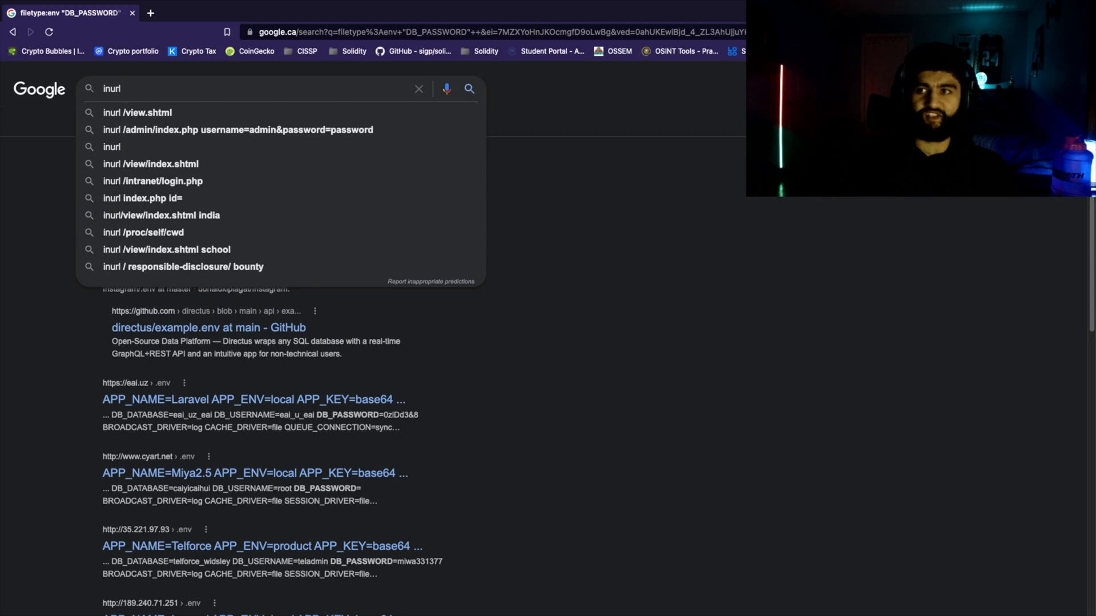
pyautogui.write(':')
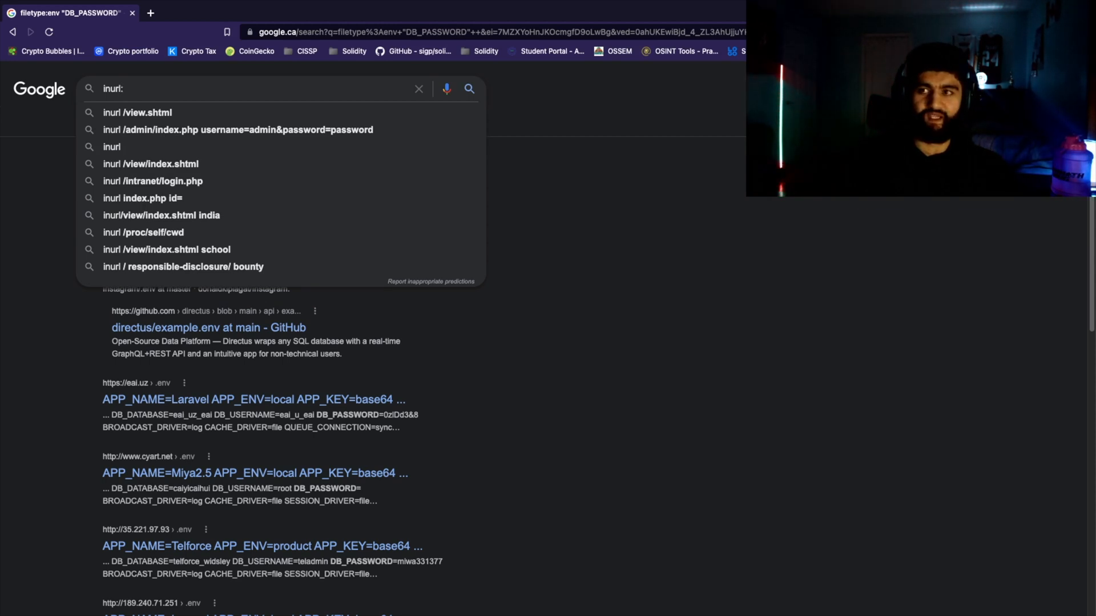
pyautogui.write('top')
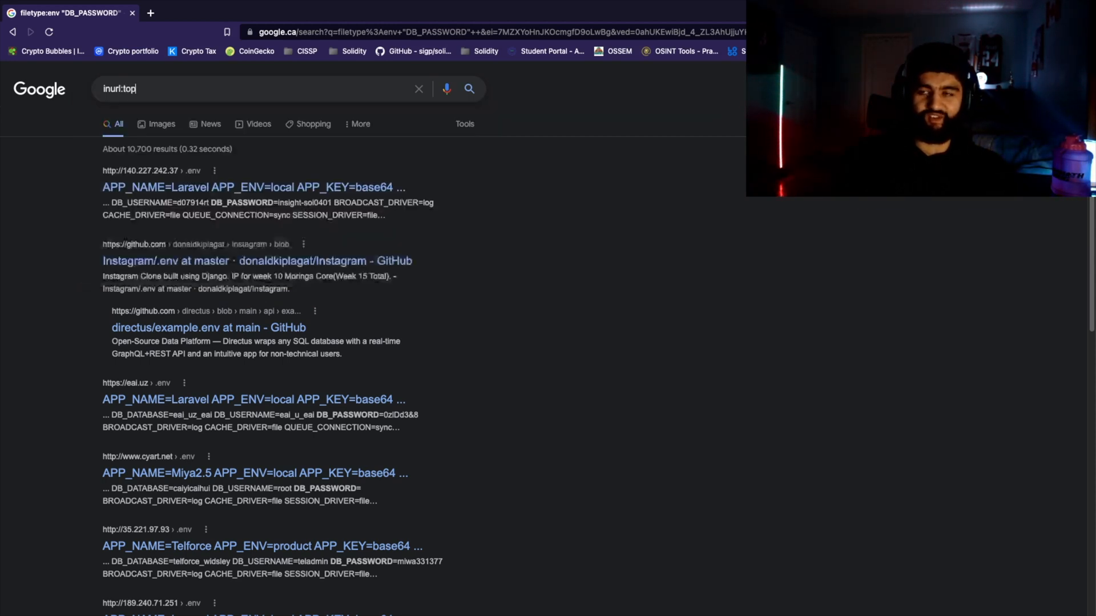
pyautogui.write('.htm inurl:')
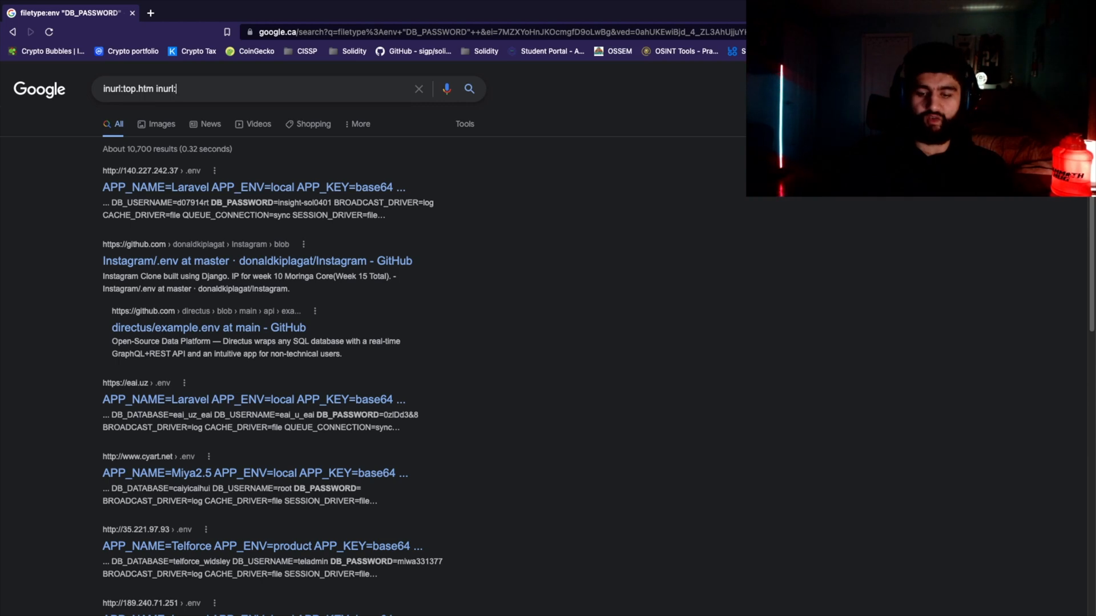
pyautogui.write('currenttime')
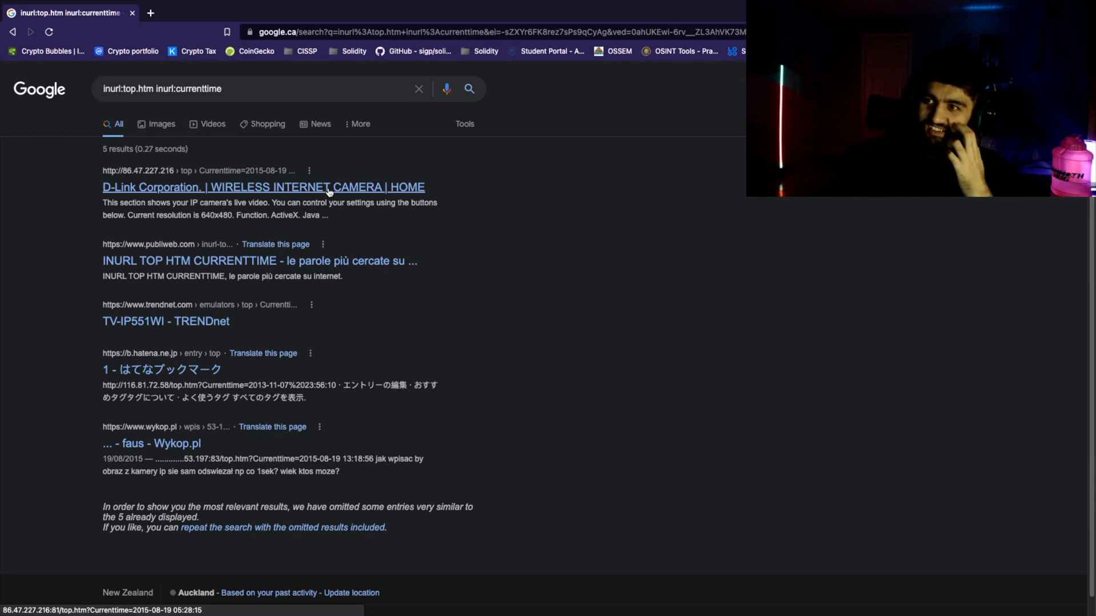
# Open the D-Link Wireless Internet Camera result to view its live windsock feed
pyautogui.click(264, 187)
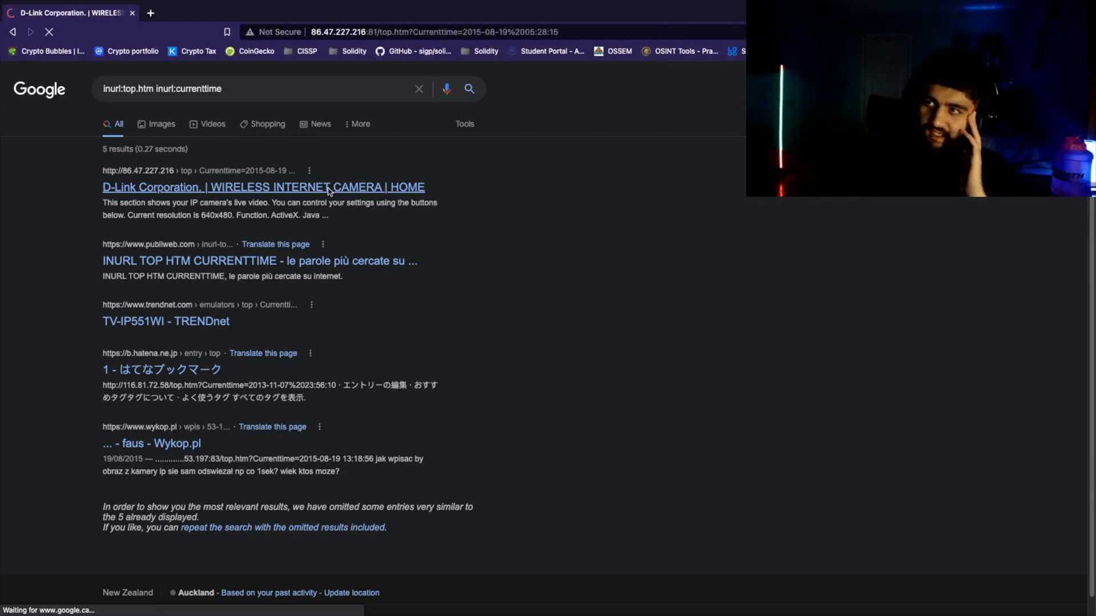
pyautogui.click(262, 186)
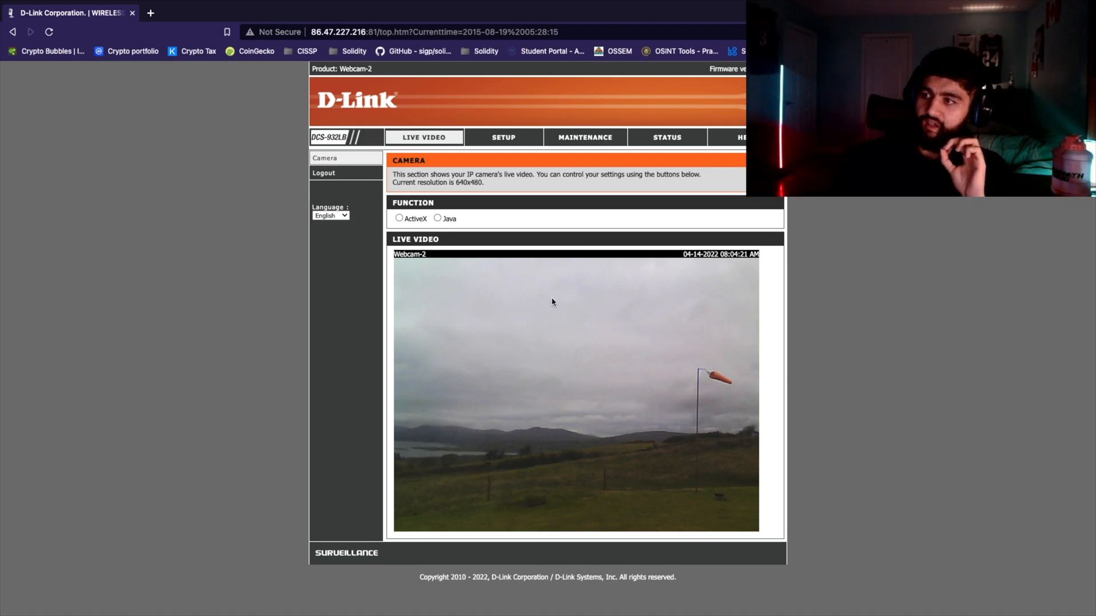
pyautogui.moveTo(19, 11)
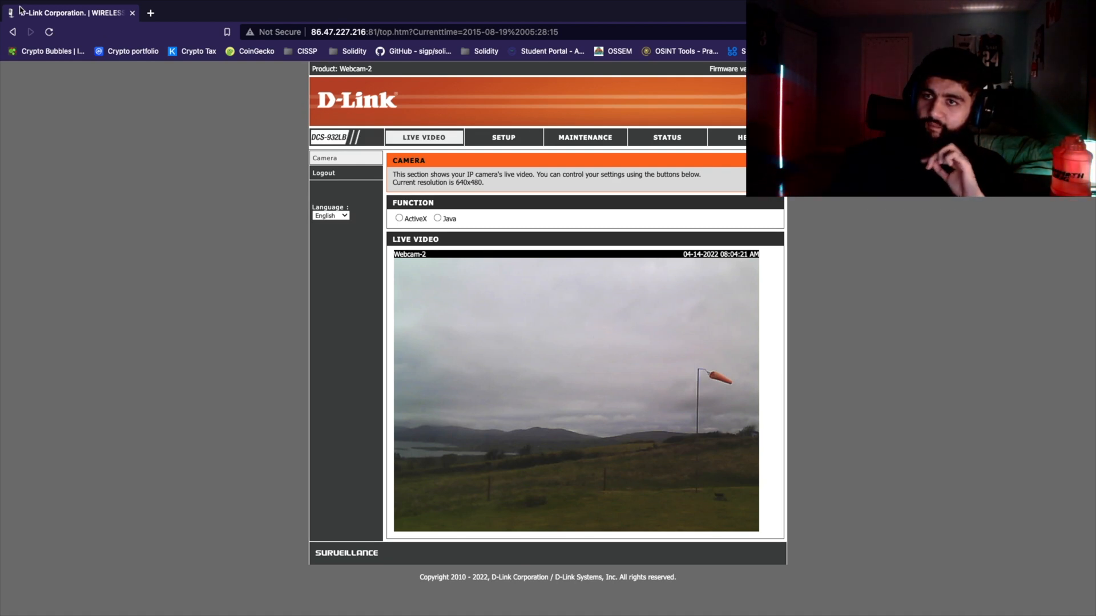
pyautogui.moveTo(146, 212)
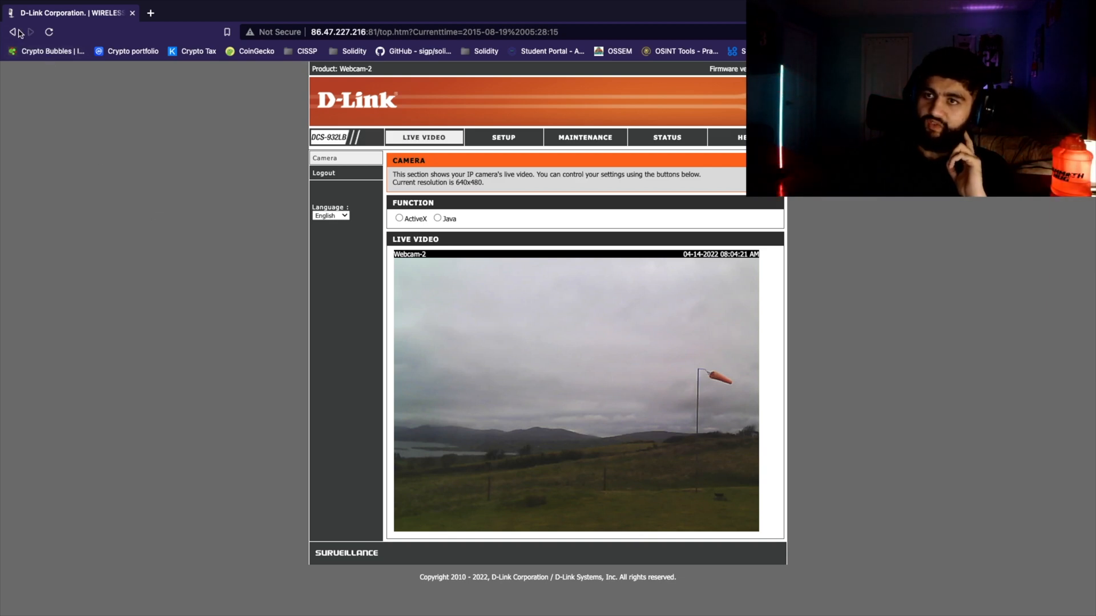
pyautogui.moveTo(13, 32)
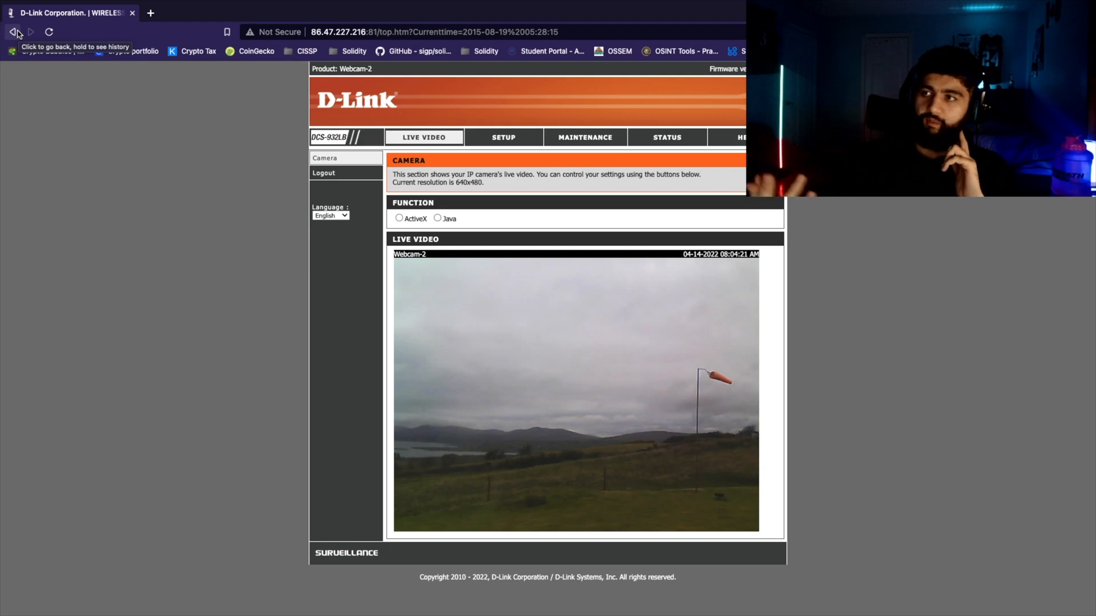
pyautogui.moveTo(717, 346)
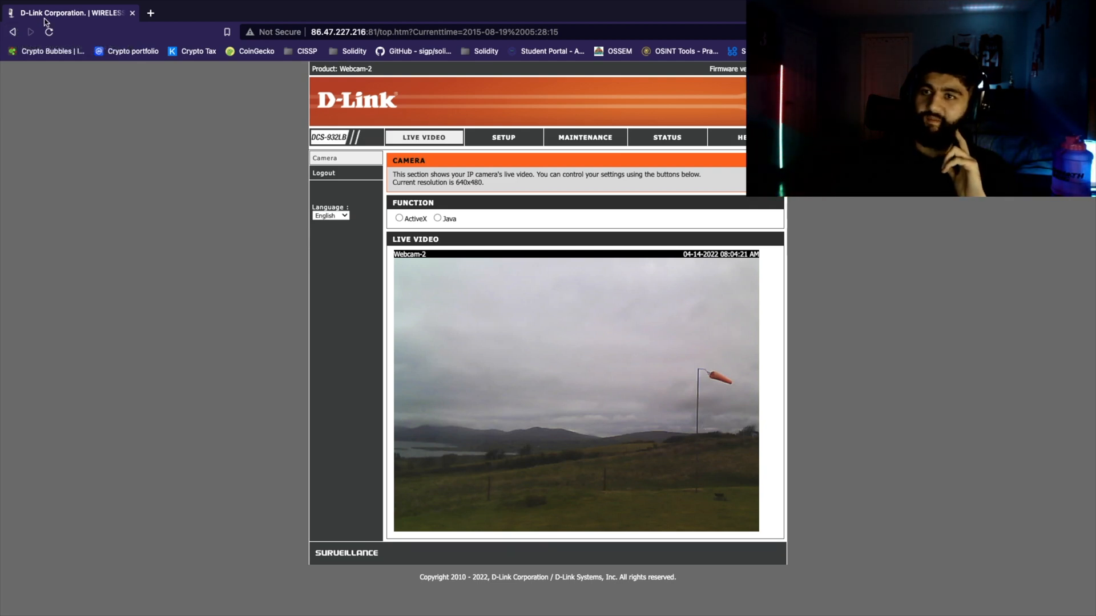
pyautogui.moveTo(13, 32)
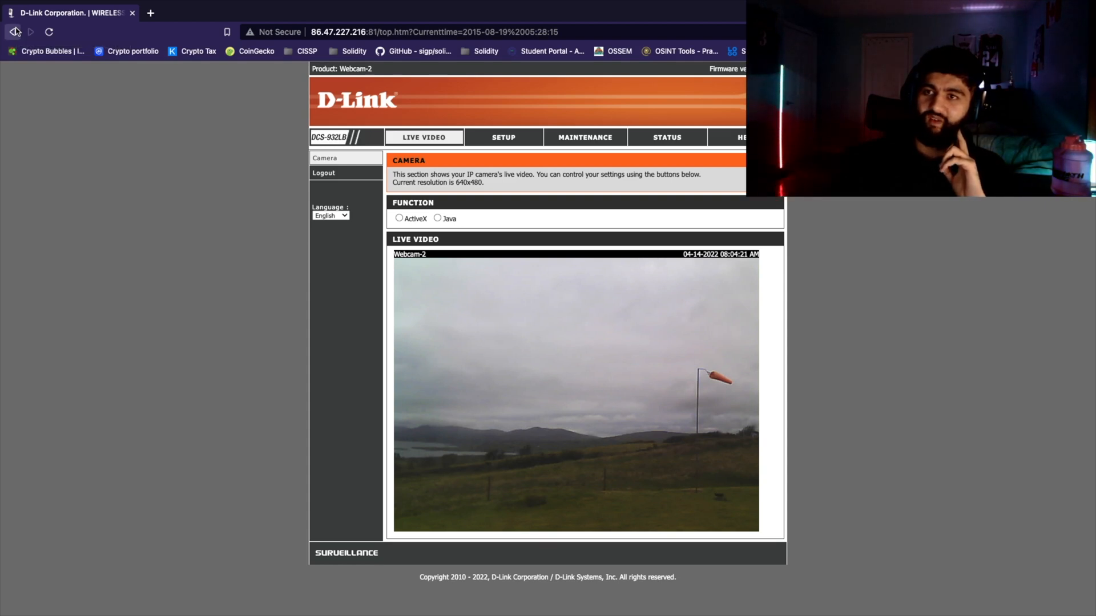
# Return from the camera and publiweb pages to the inurl:top.htm inurl:currenttime results
pyautogui.click(12, 32)
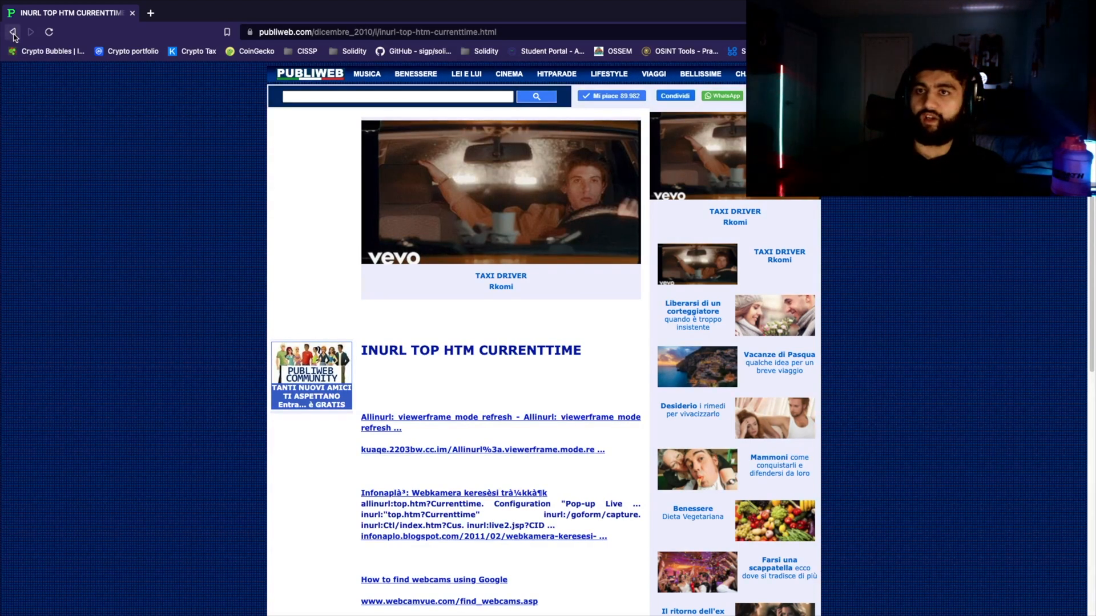
pyautogui.click(13, 32)
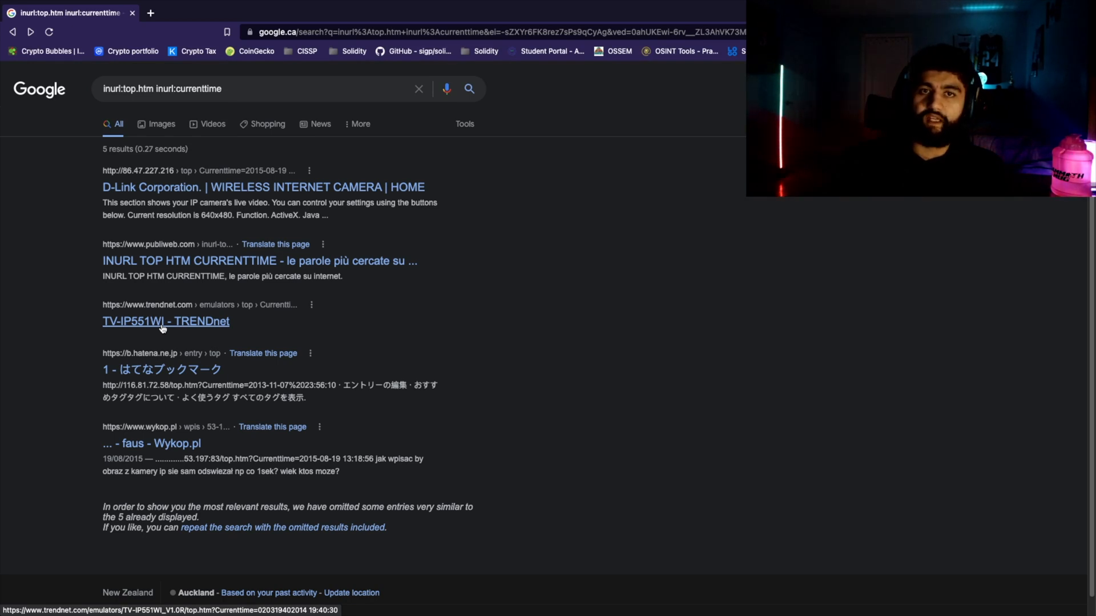
pyautogui.moveTo(175, 418)
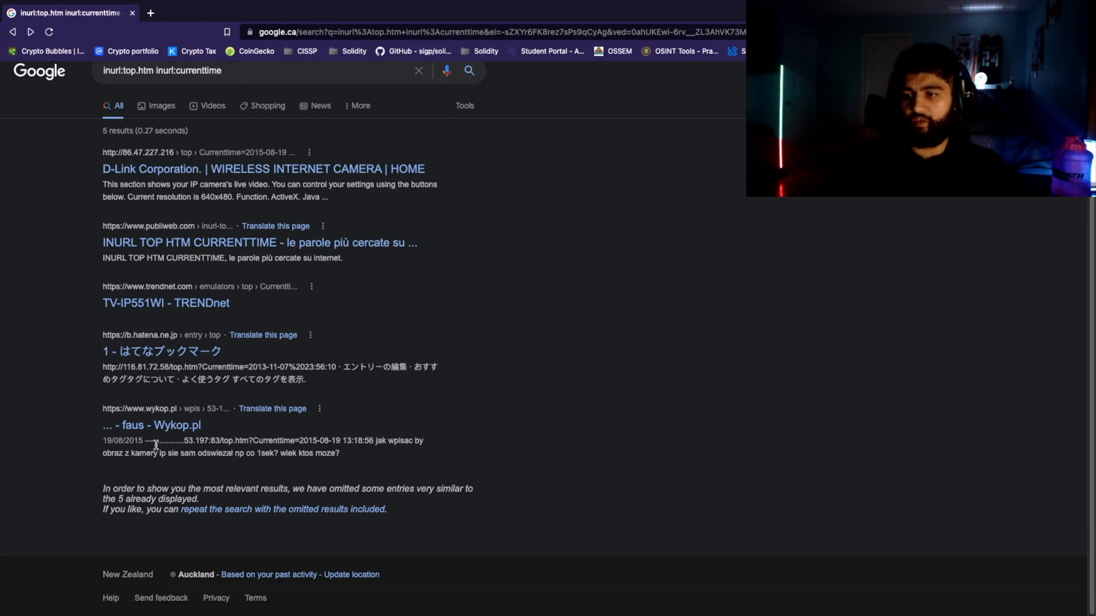
pyautogui.moveTo(499, 219)
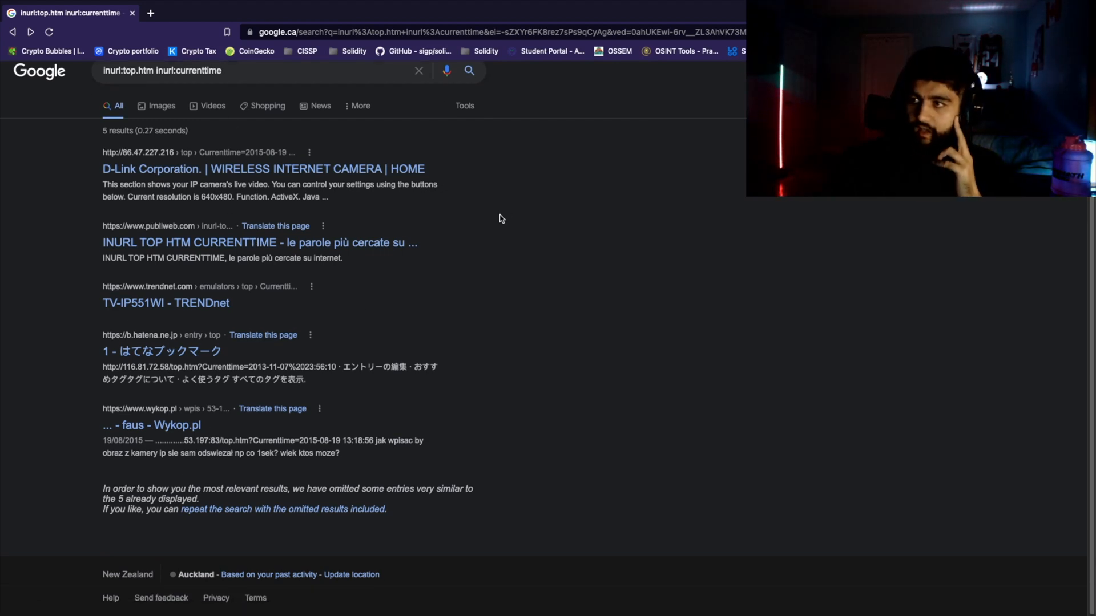
# Drop the currenttime filter, search inurl:top.htm, and scroll the roughly 910,000 results
pyautogui.click(230, 87)
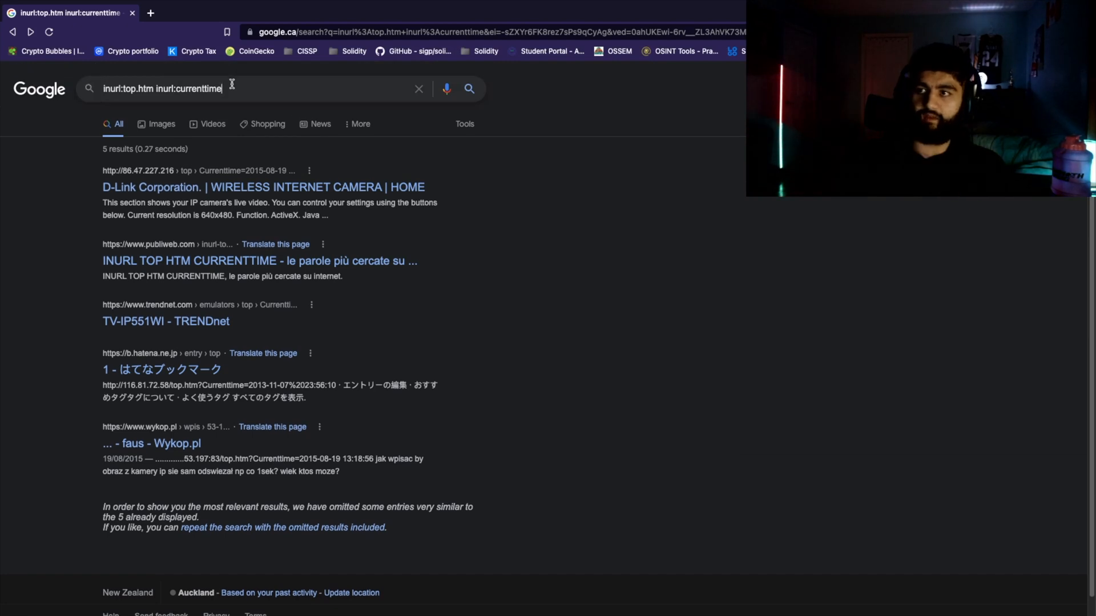
pyautogui.press('Backspace')
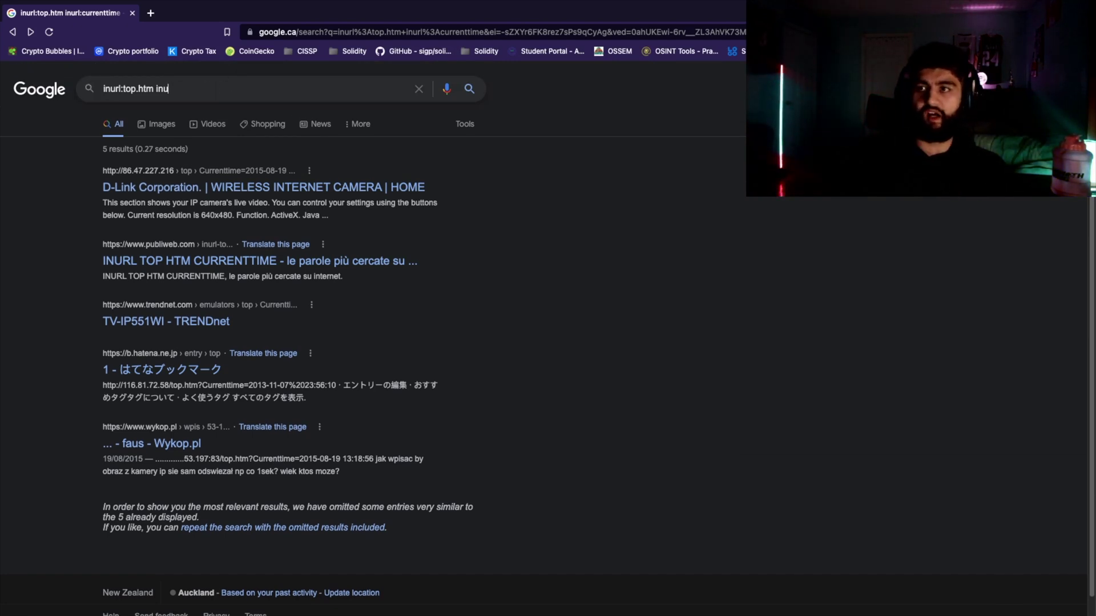
pyautogui.press('Return')
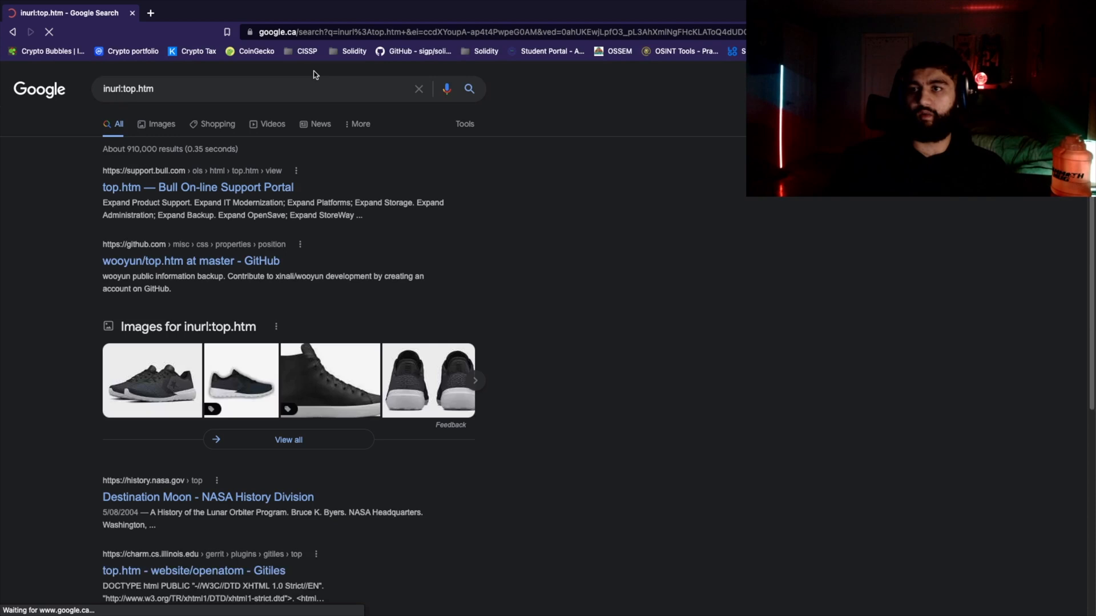
pyautogui.scroll(-3)
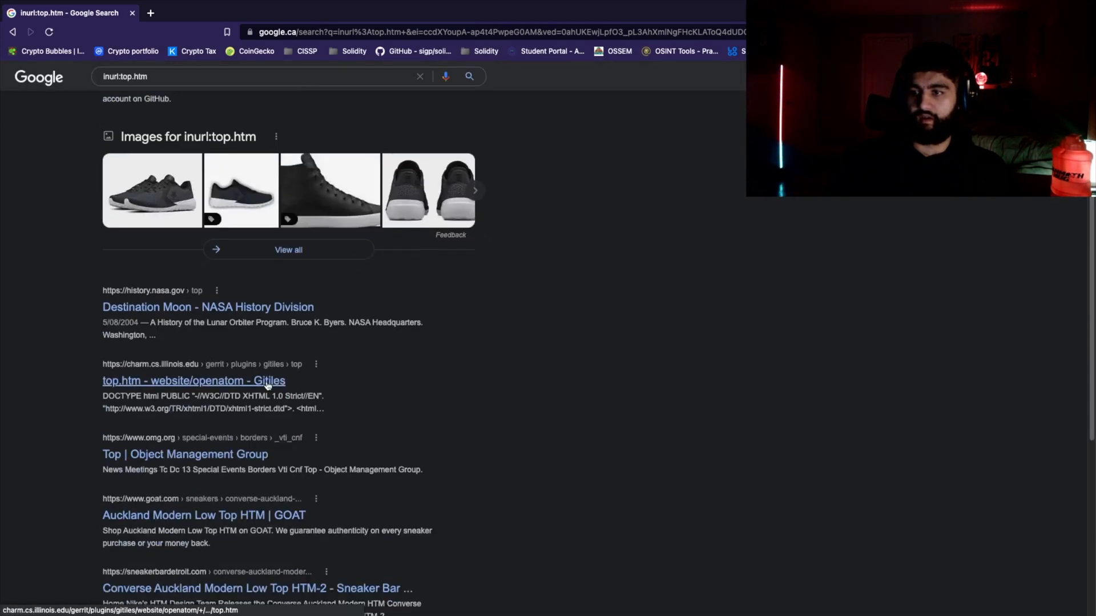
pyautogui.scroll(-3)
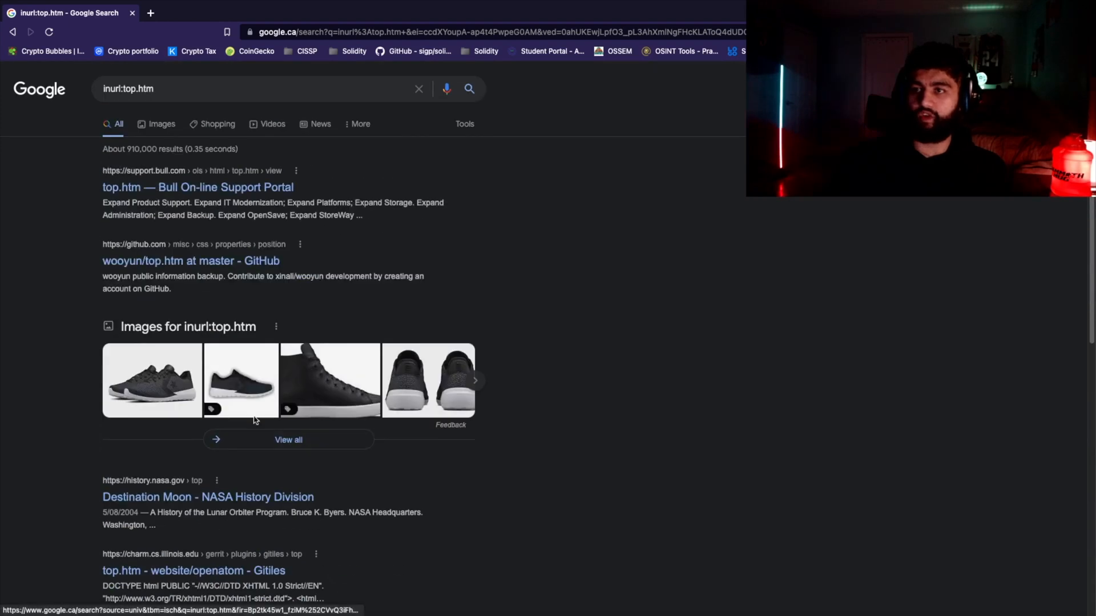
pyautogui.moveTo(190, 260)
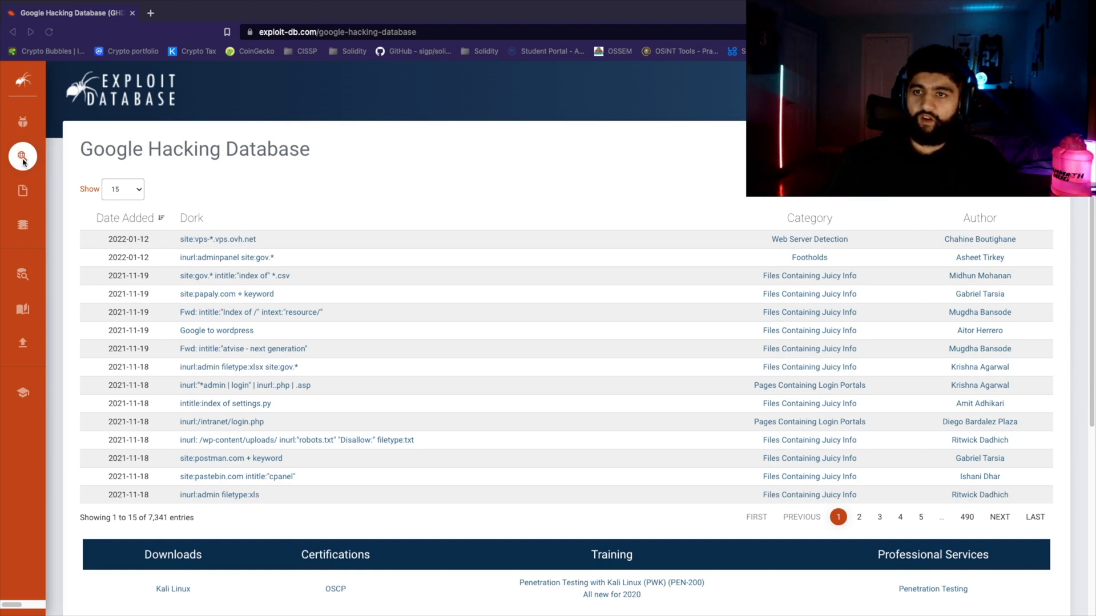
pyautogui.moveTo(526, 376)
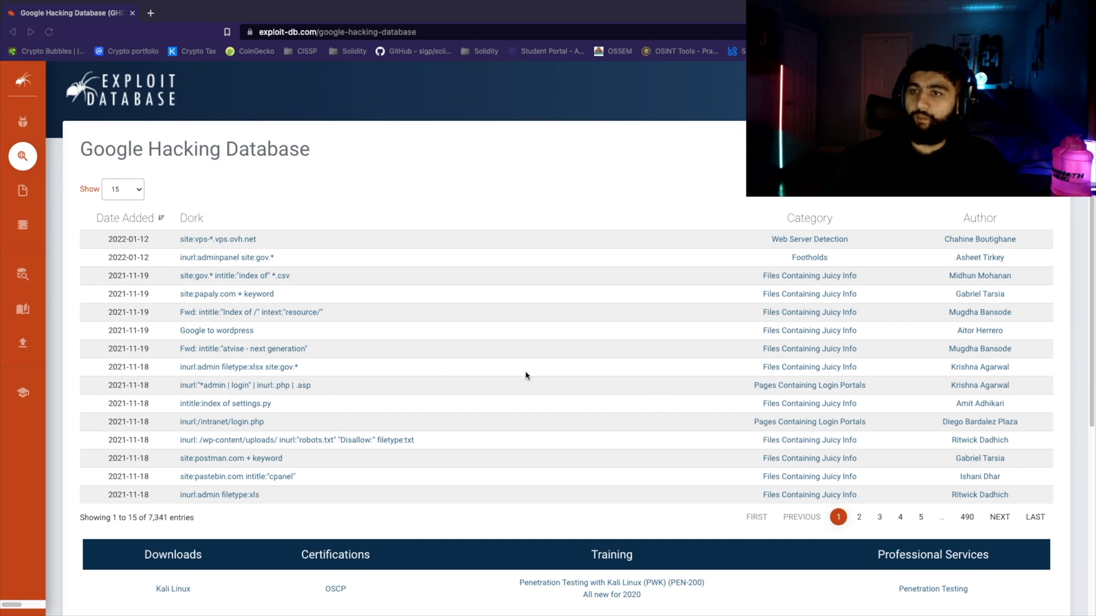
pyautogui.moveTo(1017, 498)
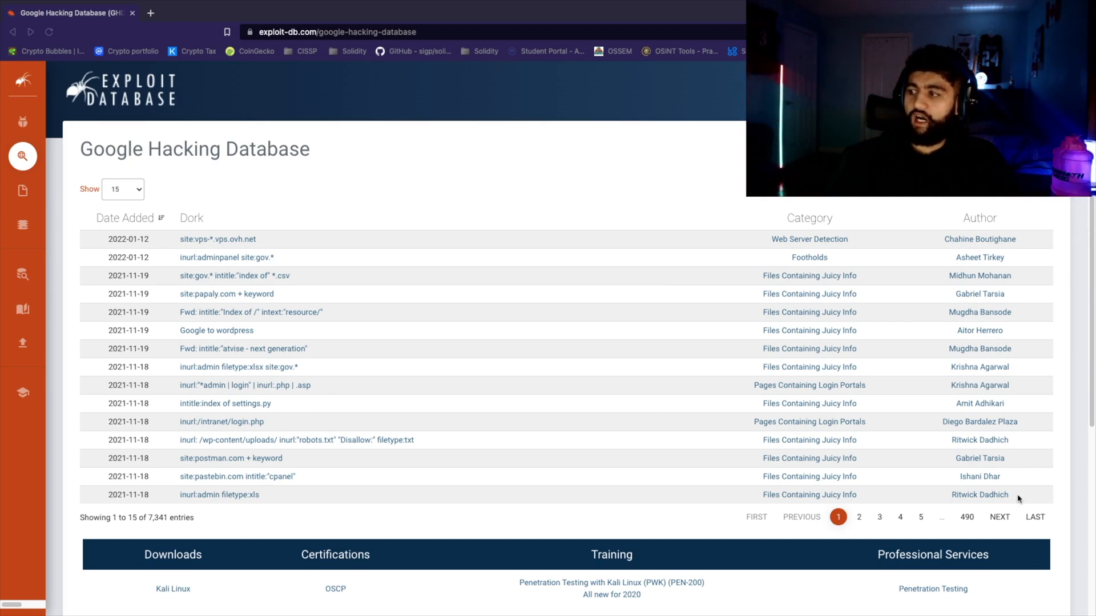
pyautogui.moveTo(815, 348)
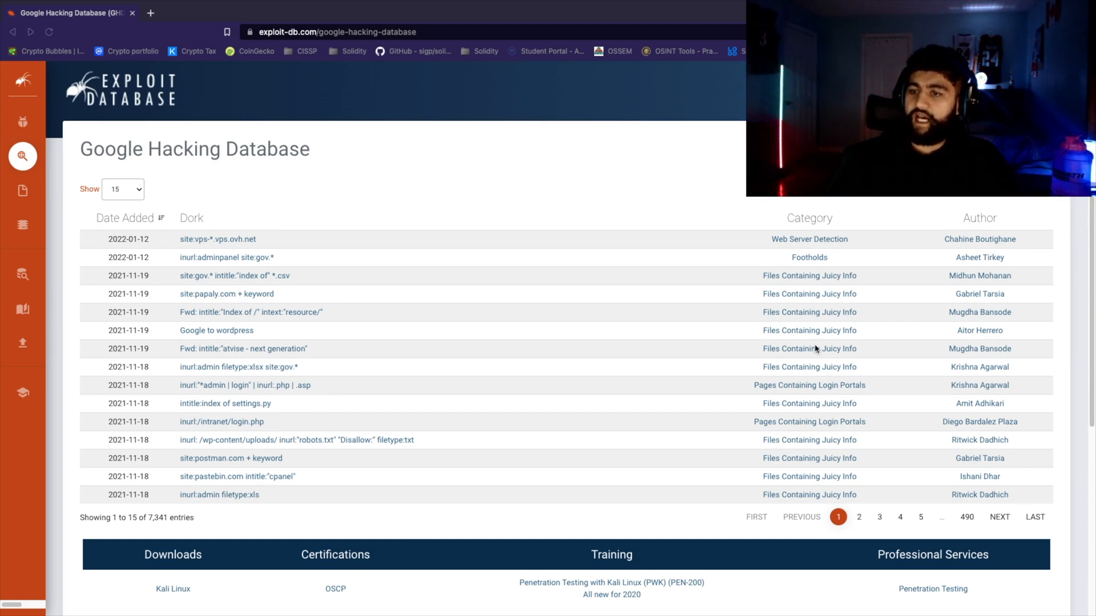
pyautogui.moveTo(265, 320)
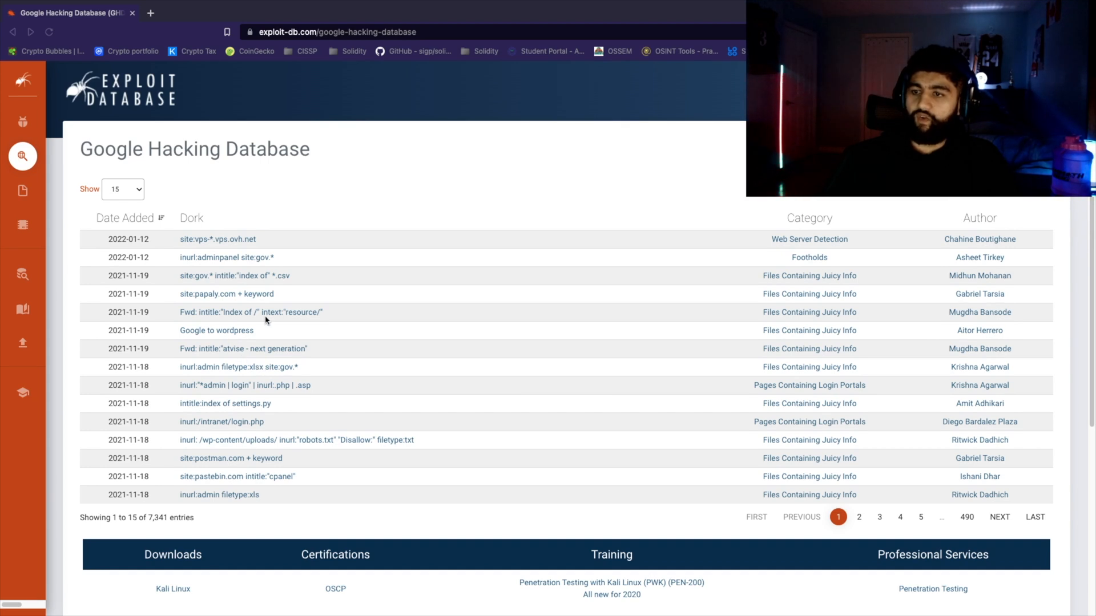
pyautogui.moveTo(261, 302)
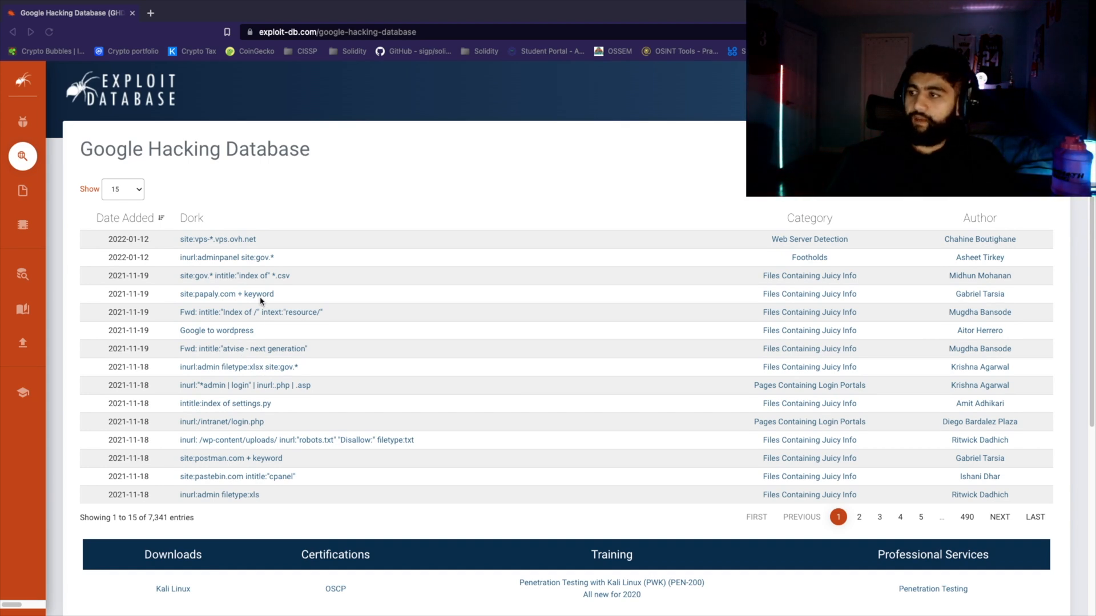
pyautogui.moveTo(824, 364)
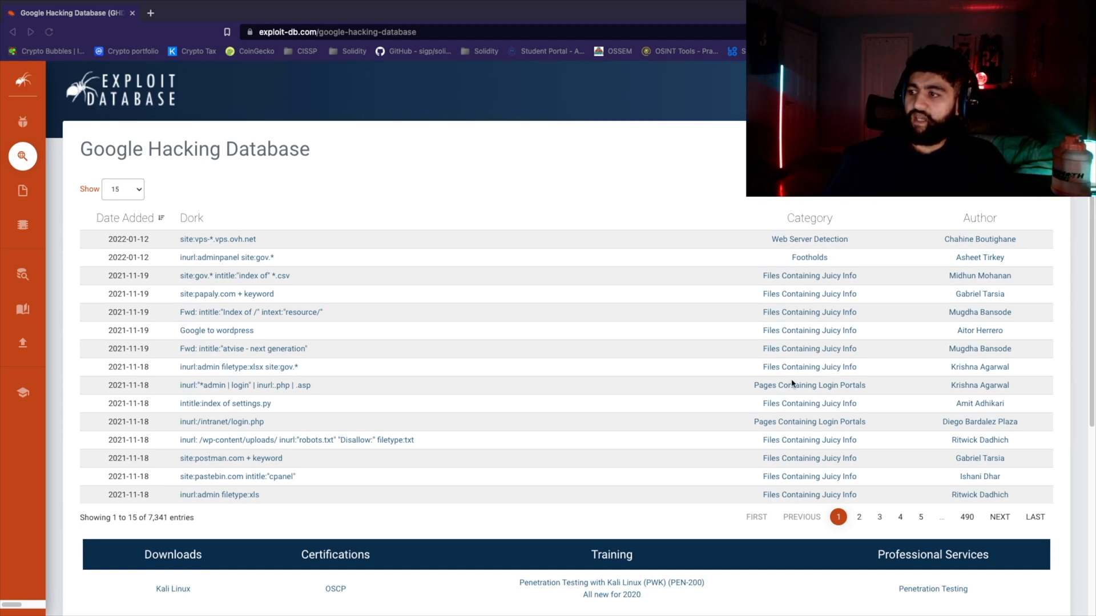
pyautogui.moveTo(364, 395)
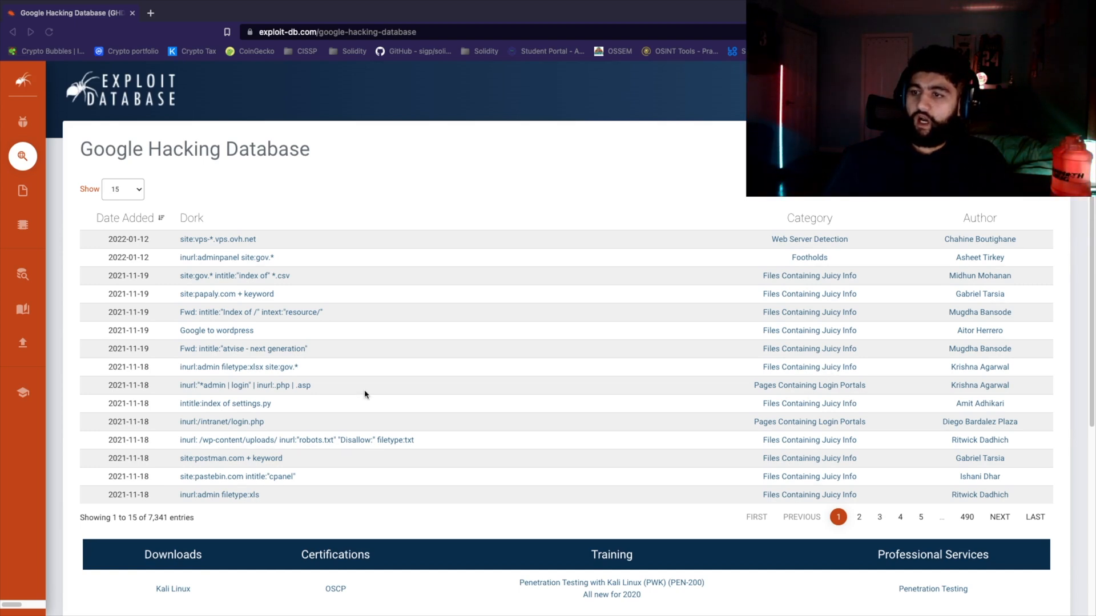
# Go to page 2 of the GHDB table, showing dorks 16–30 of 7,341
pyautogui.scroll(-3)
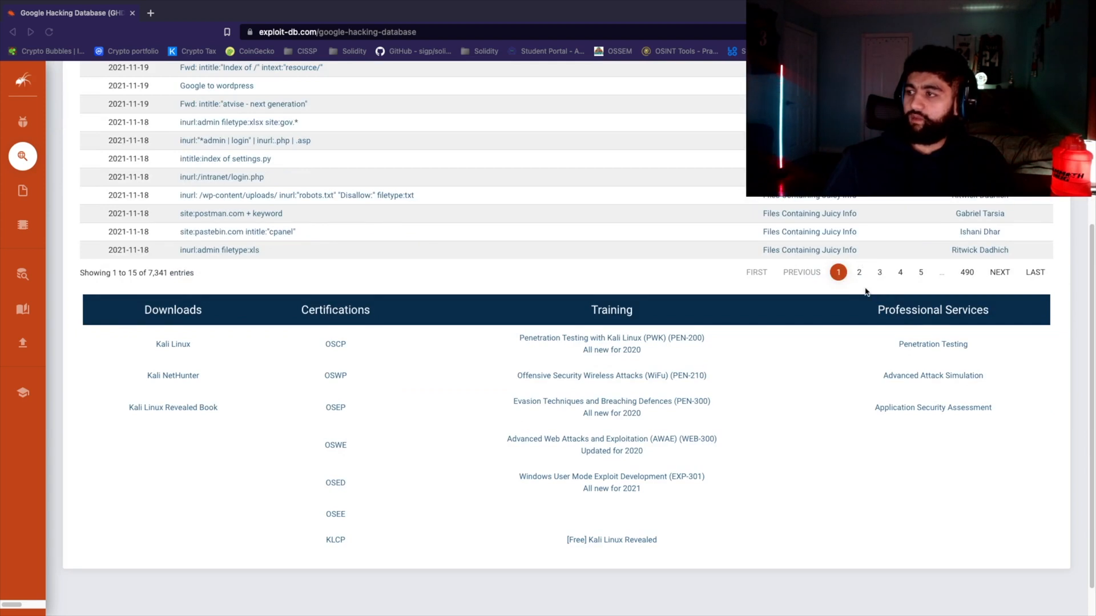
pyautogui.click(859, 272)
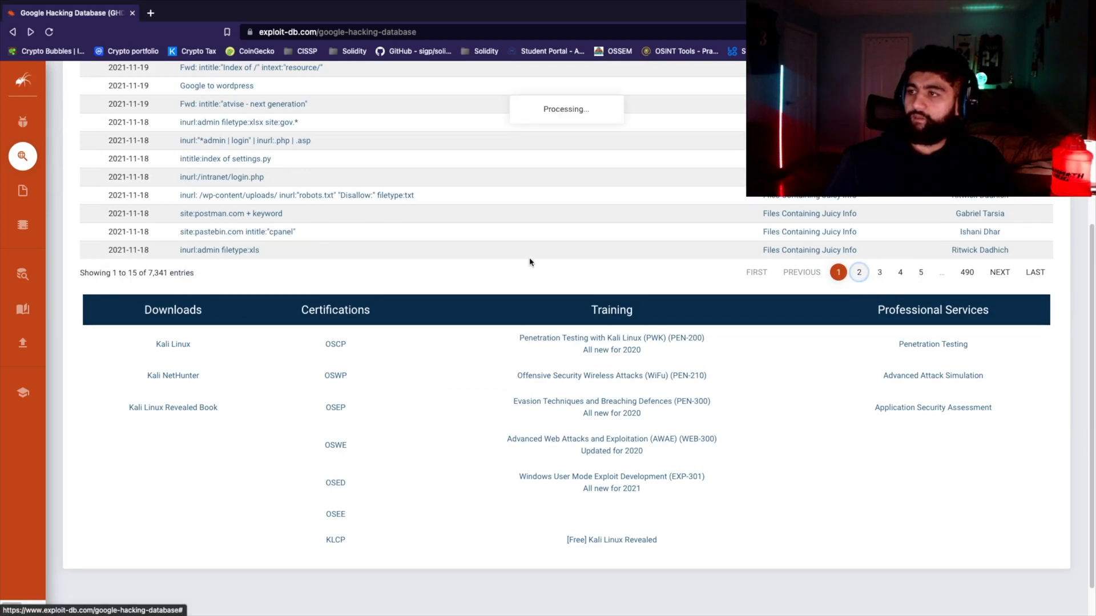
pyautogui.moveTo(382, 299)
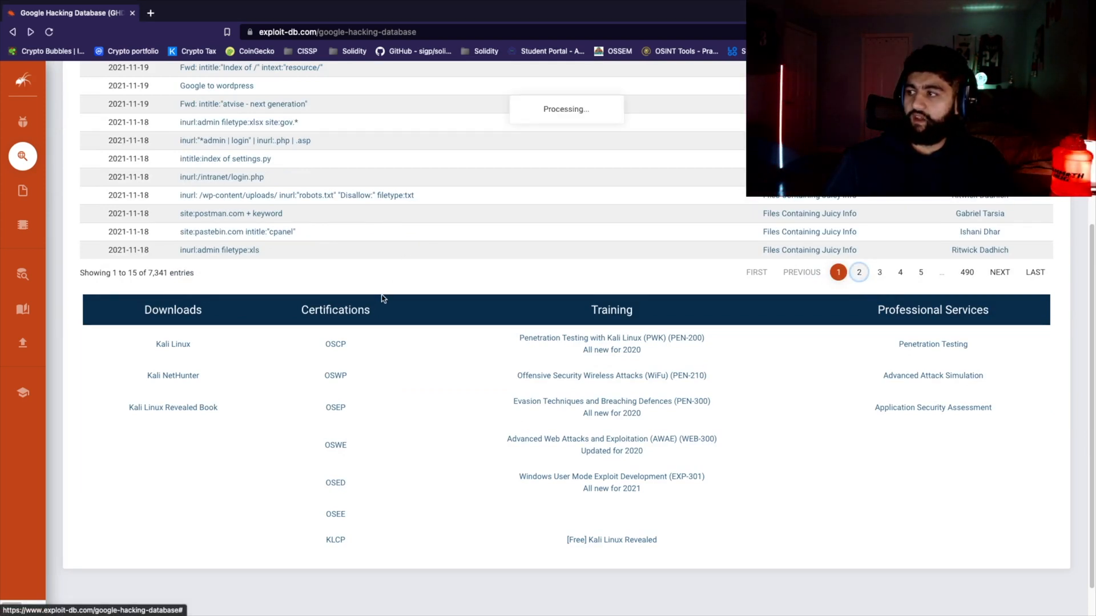
pyautogui.click(858, 271)
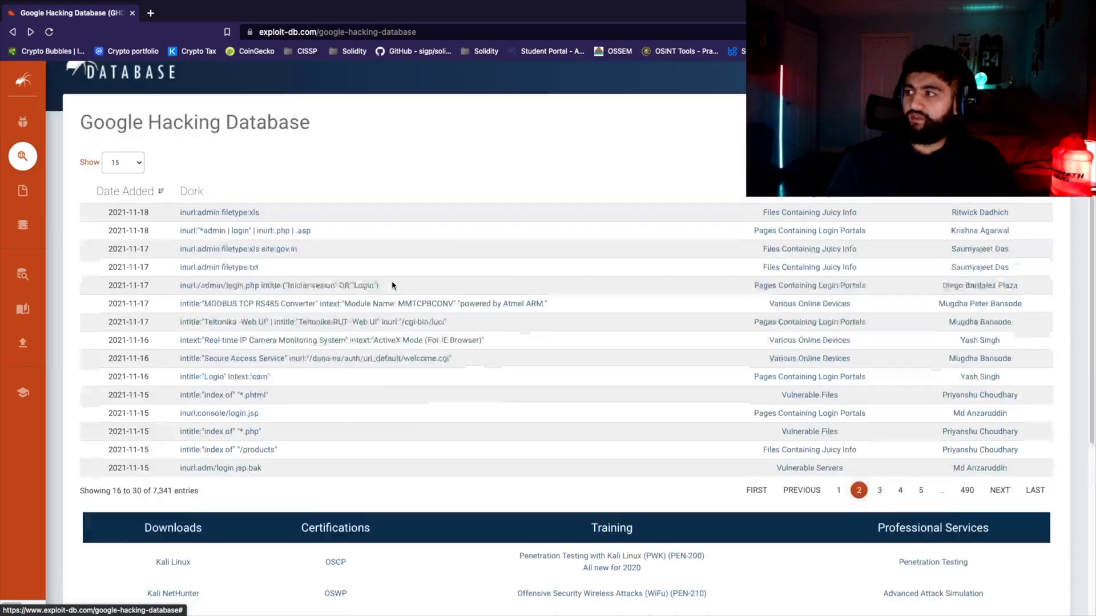
pyautogui.scroll(3)
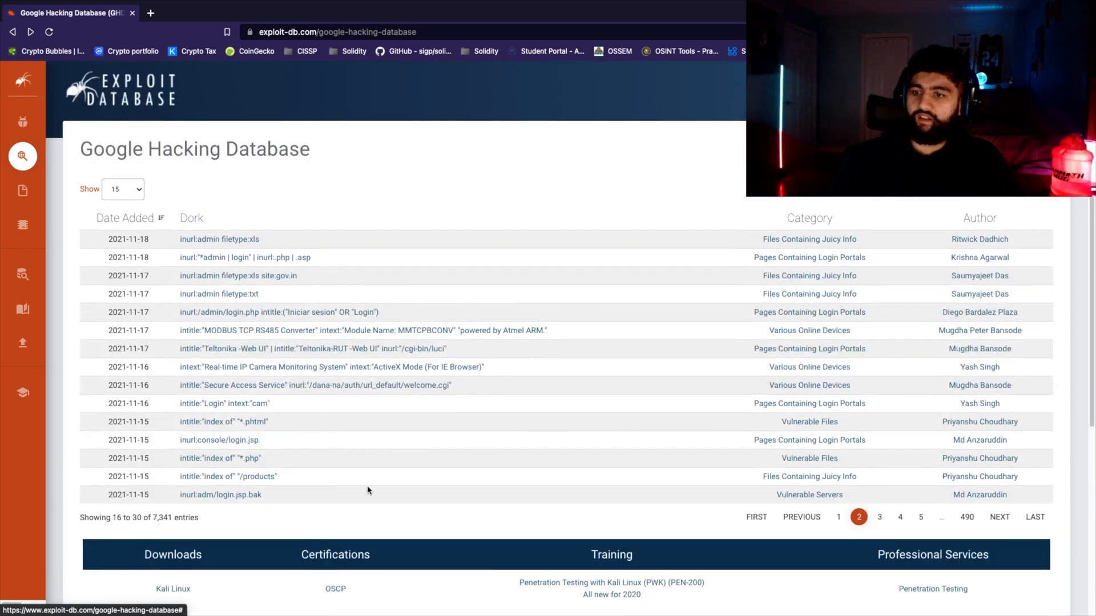
pyautogui.moveTo(463, 362)
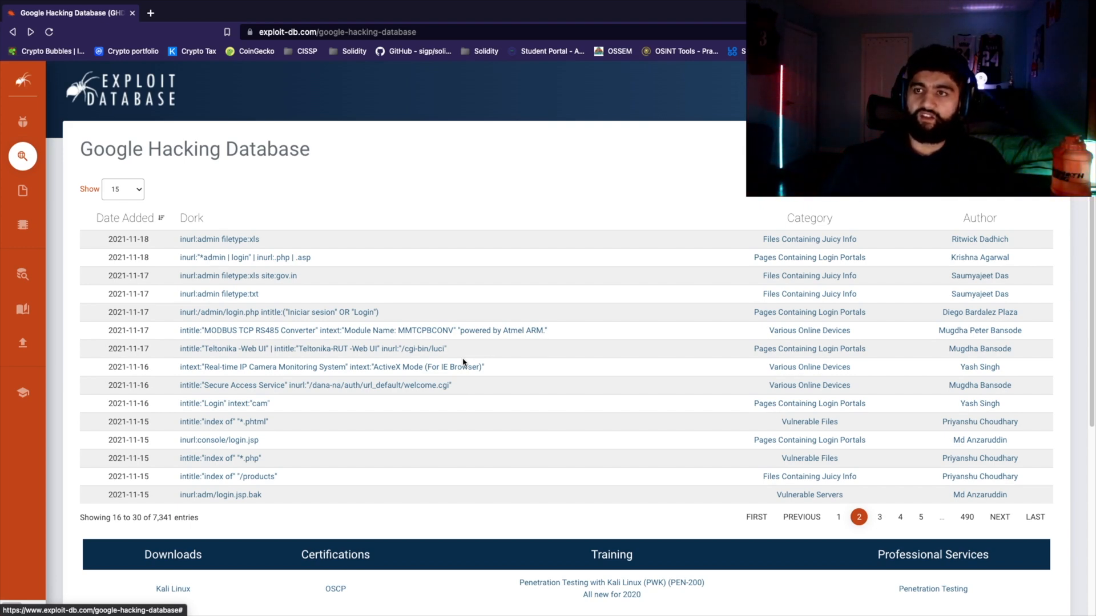
pyautogui.moveTo(610, 382)
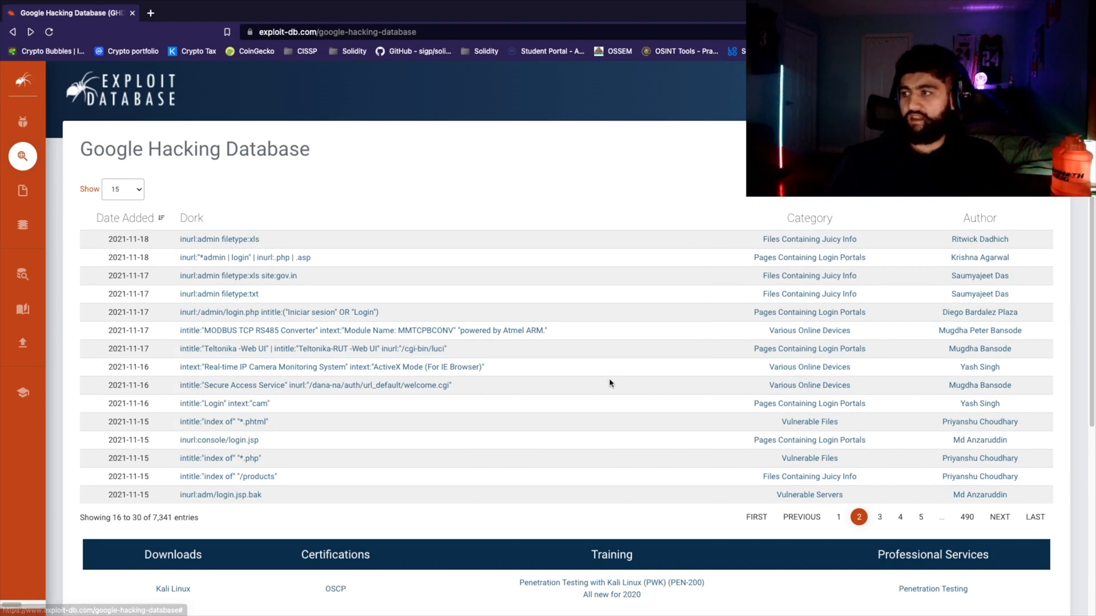
pyautogui.moveTo(278, 312)
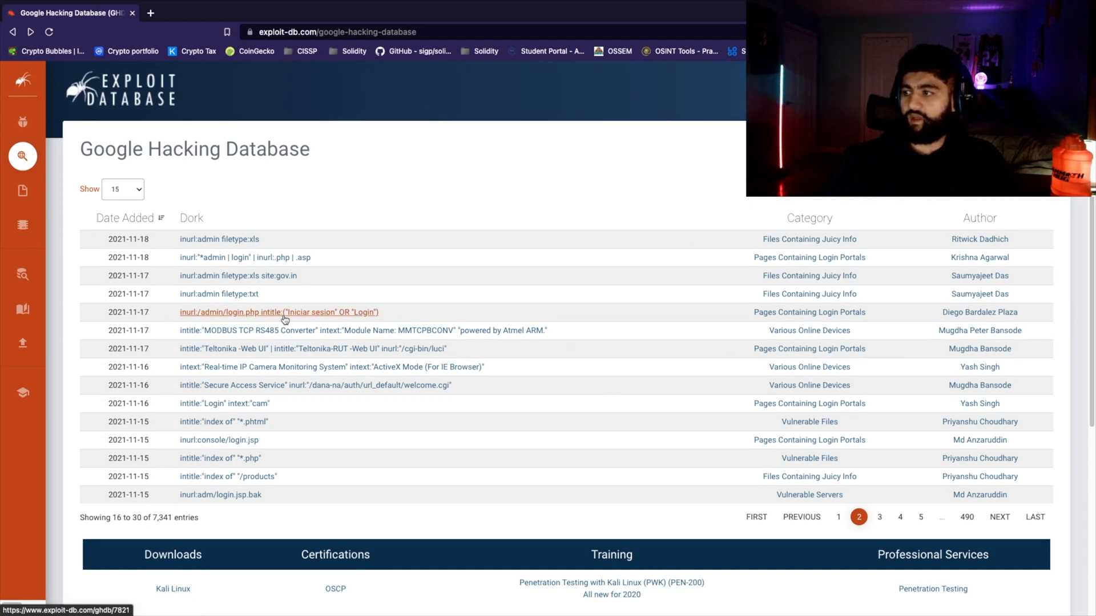
# Open the inurl:/admin/login.php dork's details and launch its Google search in a new tab
pyautogui.click(278, 312)
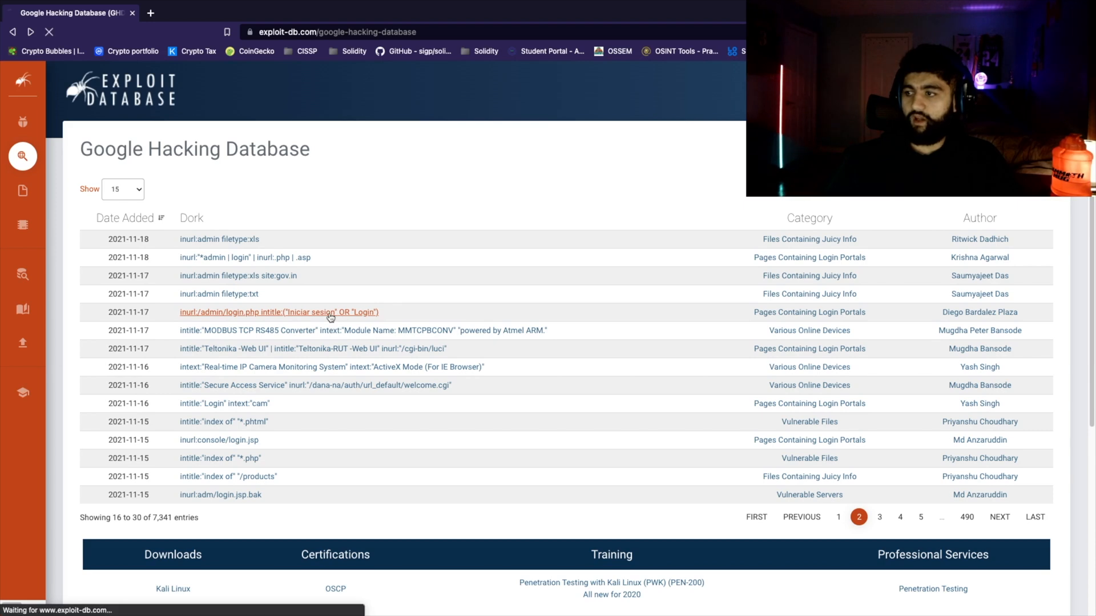
pyautogui.click(278, 312)
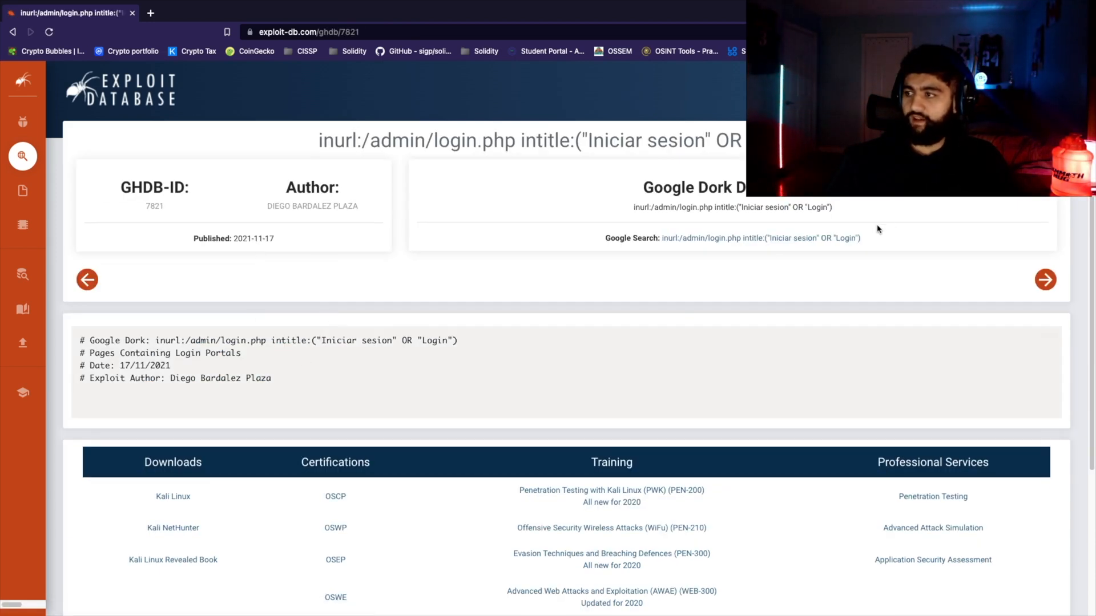
pyautogui.moveTo(657, 251)
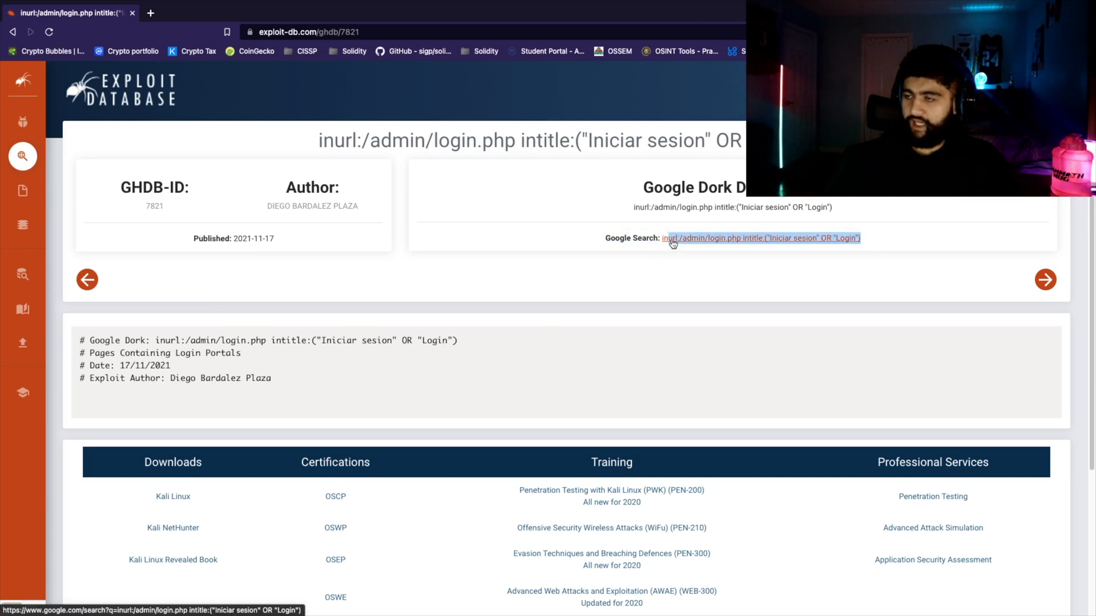
pyautogui.rightClick(760, 237)
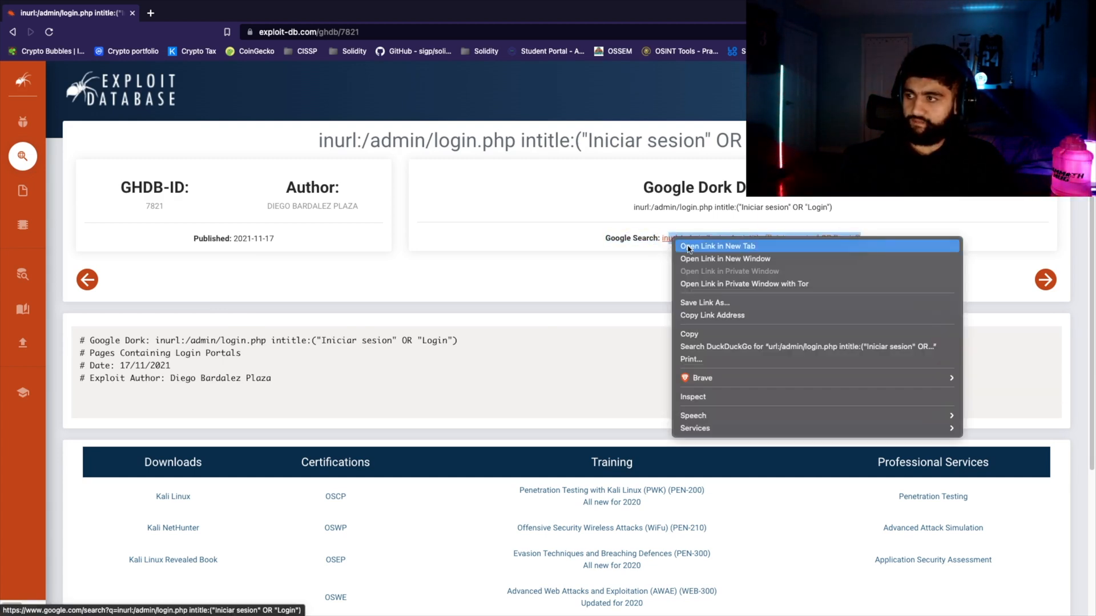
pyautogui.moveTo(691, 251)
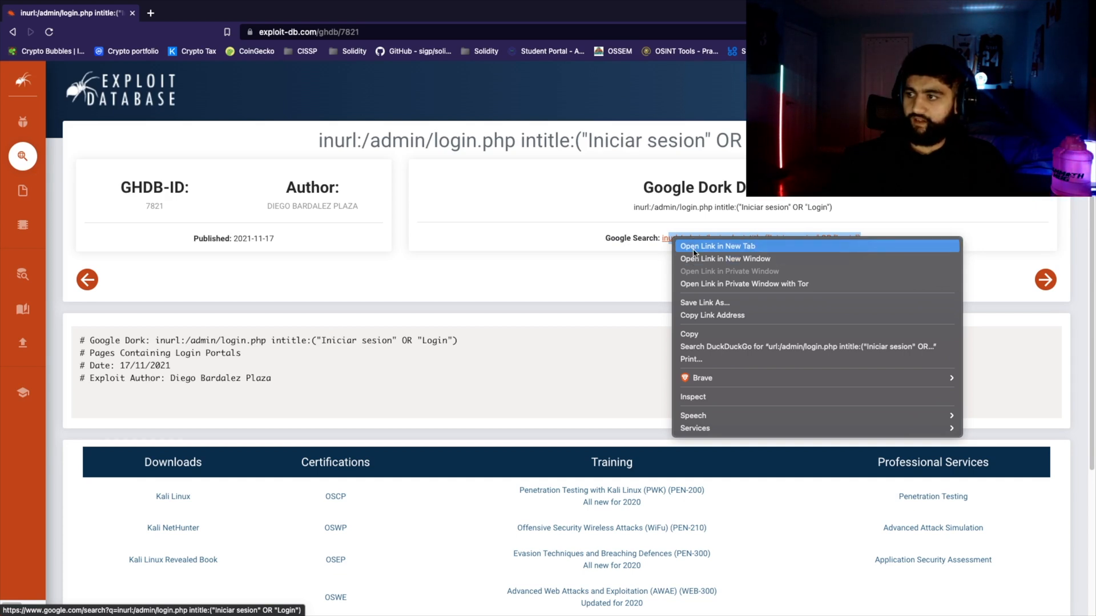
pyautogui.click(717, 246)
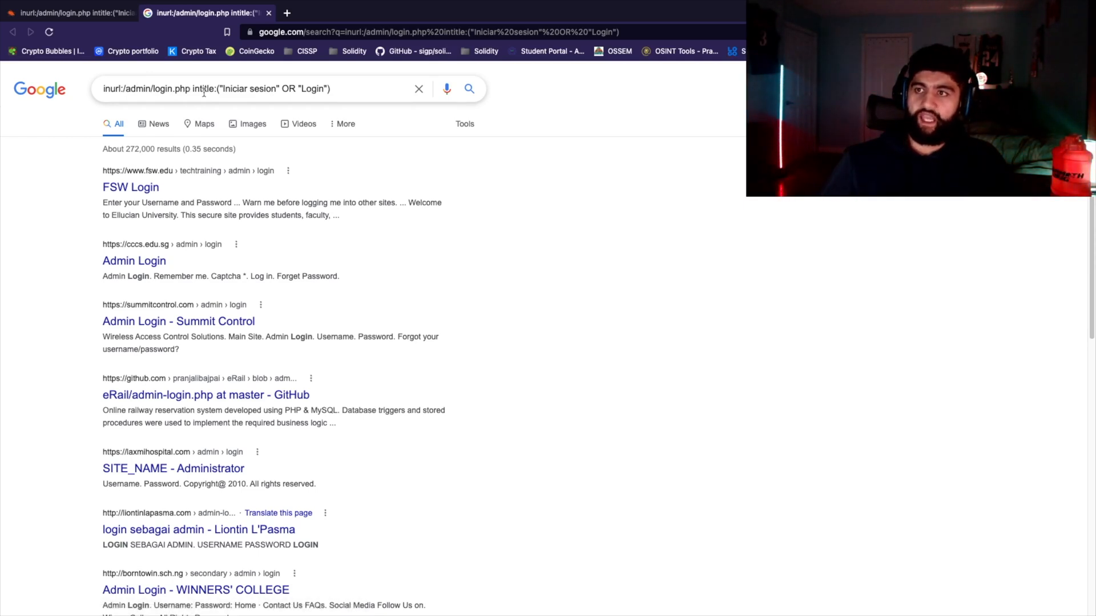
pyautogui.scroll(-3)
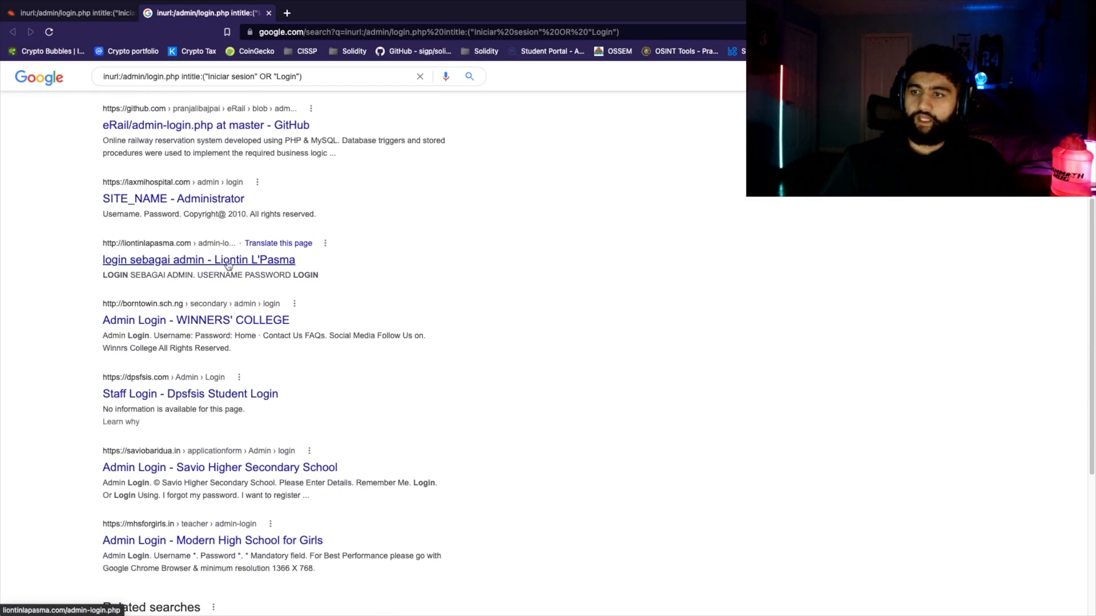
pyautogui.moveTo(189, 393)
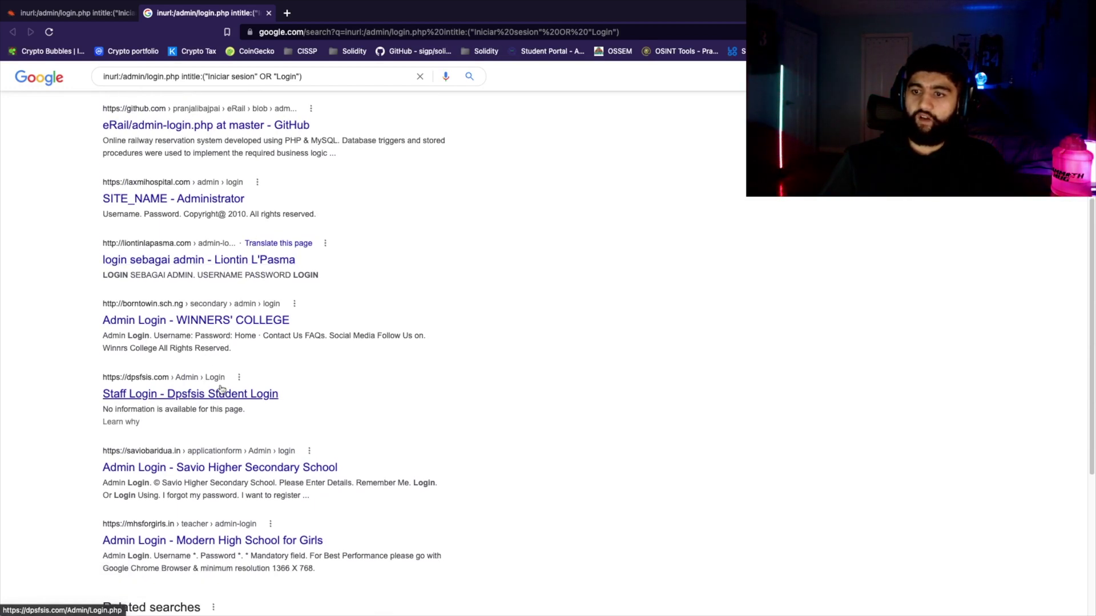
pyautogui.scroll(3)
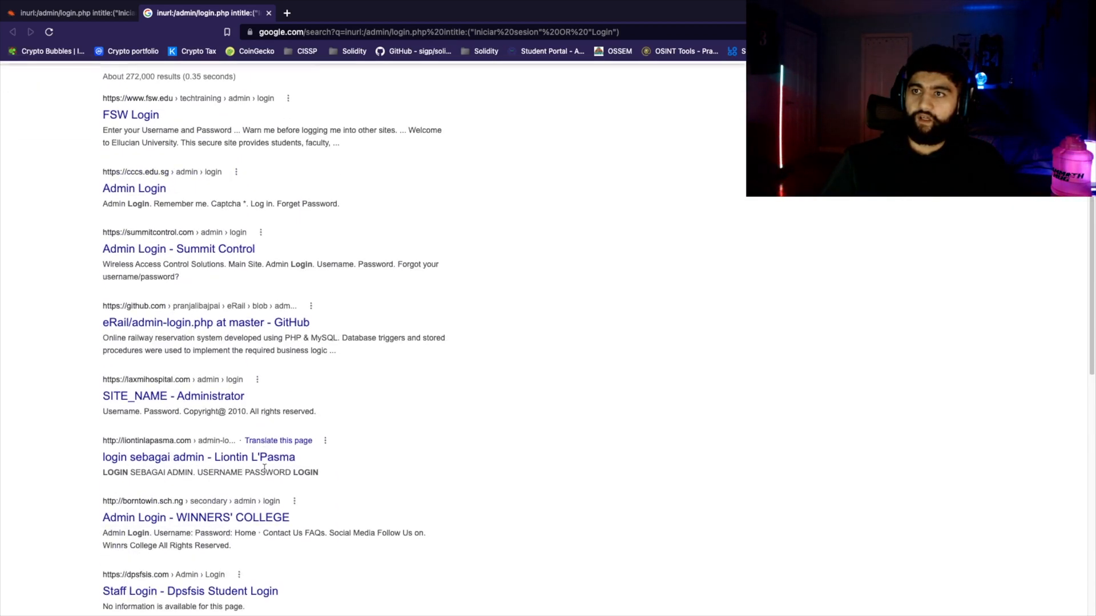
pyautogui.scroll(-3)
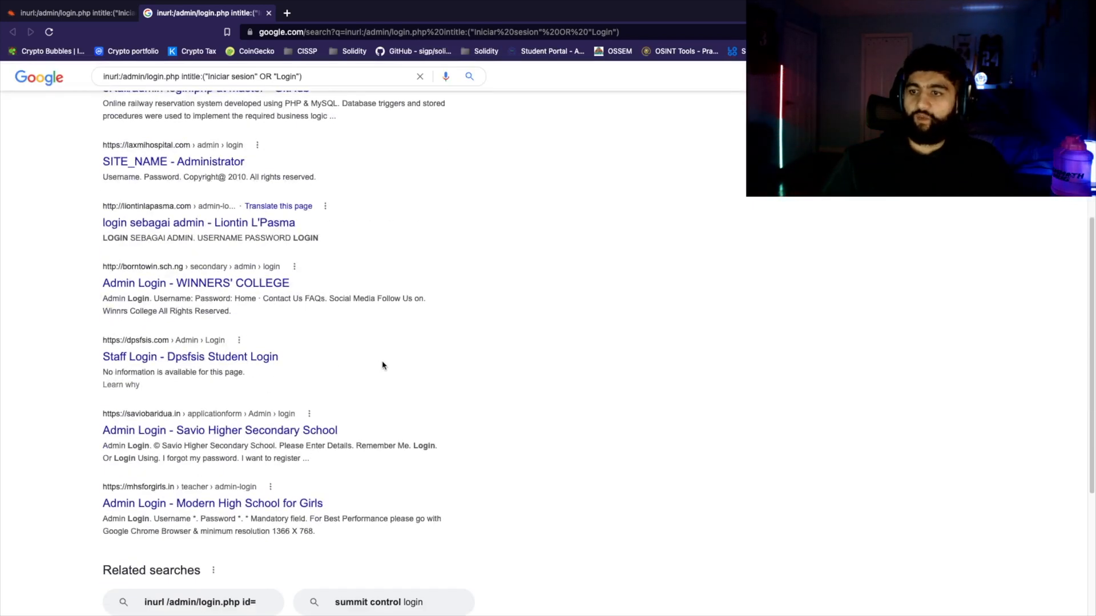
pyautogui.scroll(3)
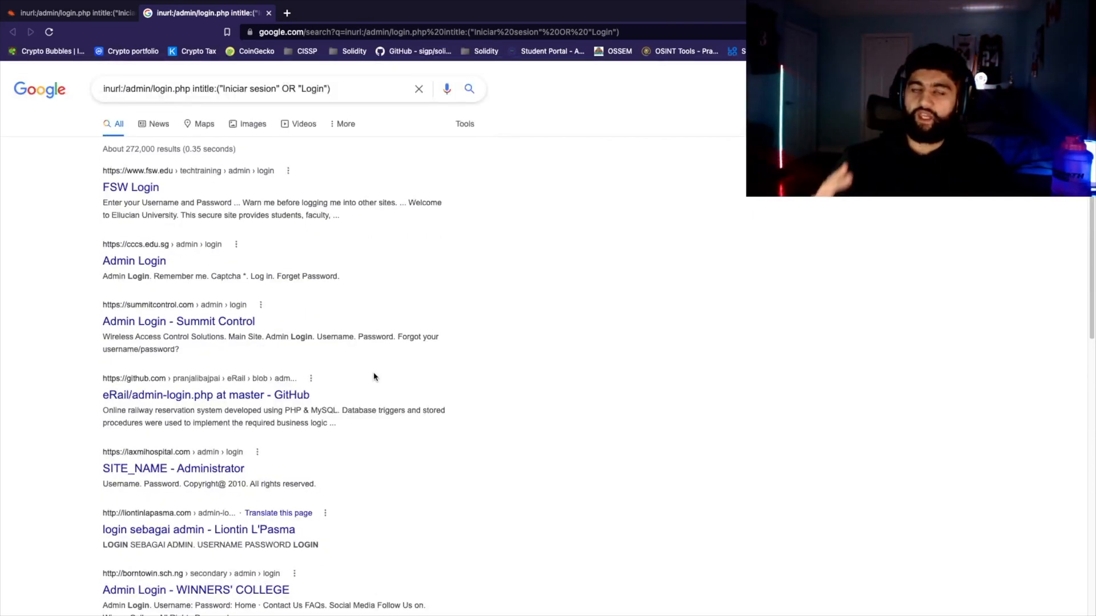